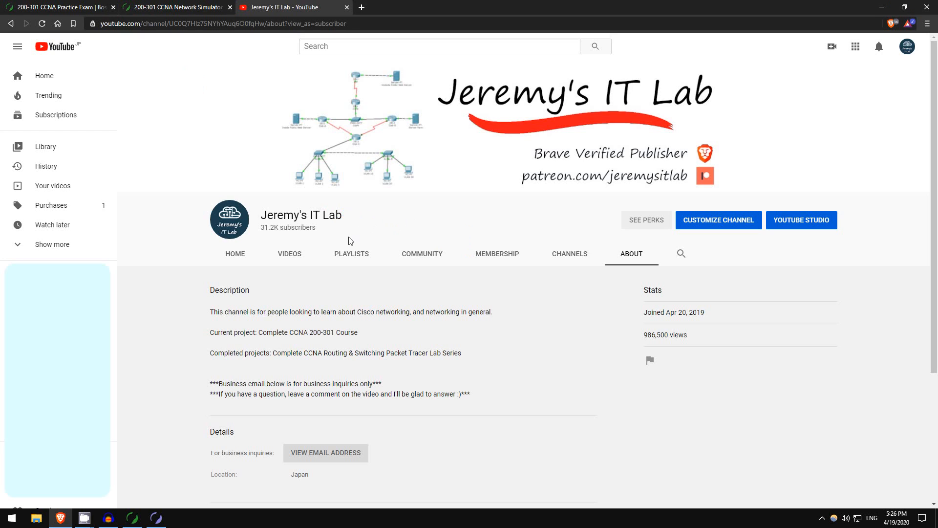
pyautogui.moveTo(274, 230)
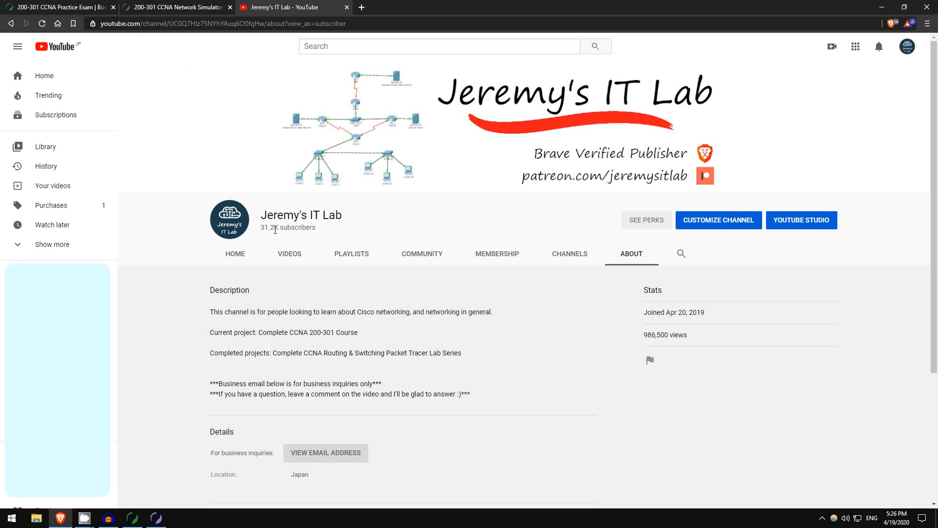
# - Open the NetSim tab and scroll through the CCNA 200-301 guided lab topics list
pyautogui.doubleClick(269, 228)
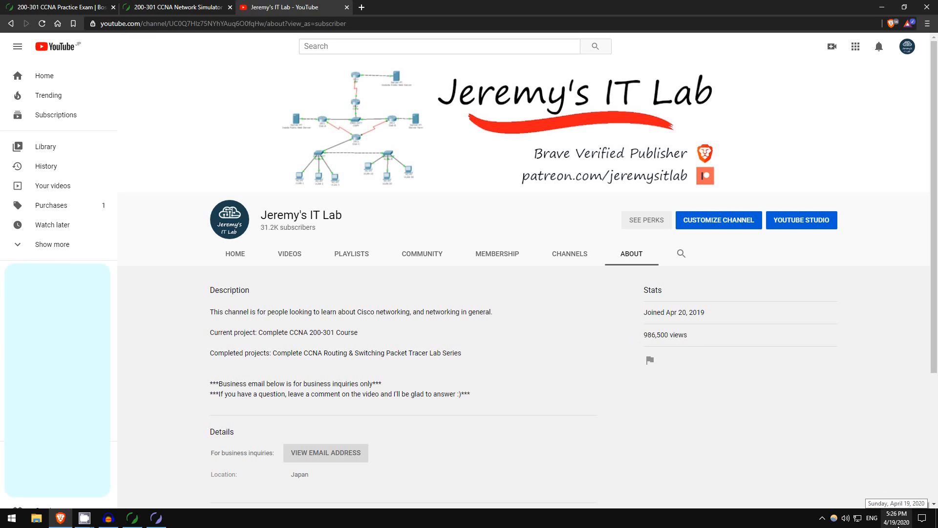
pyautogui.moveTo(668, 312)
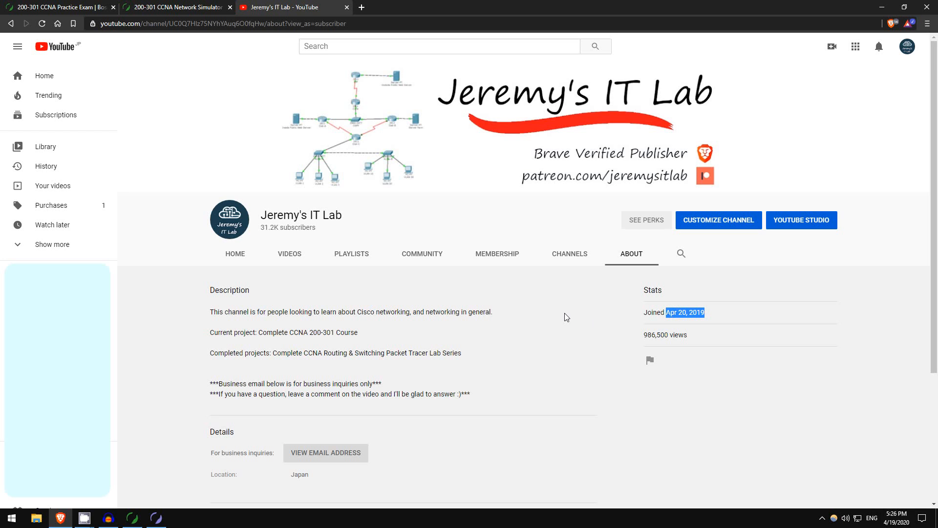
pyautogui.moveTo(414, 248)
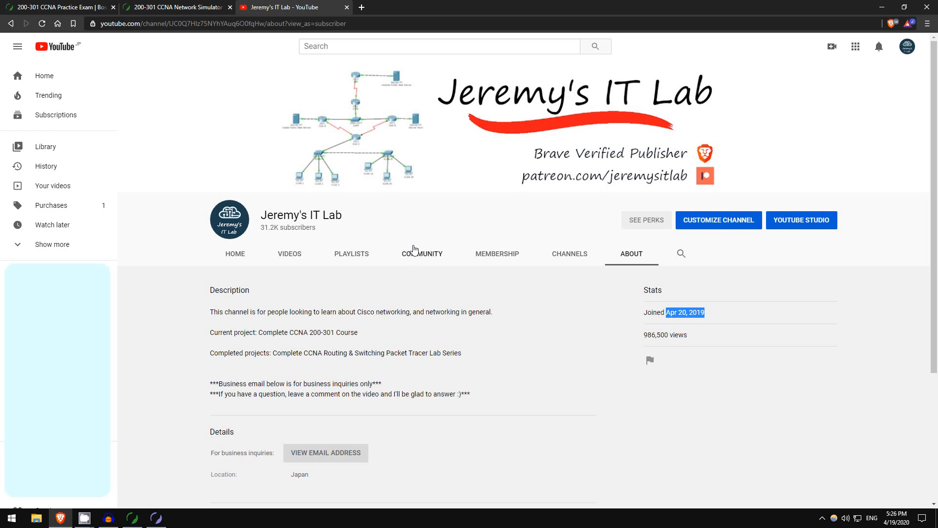
pyautogui.click(59, 8)
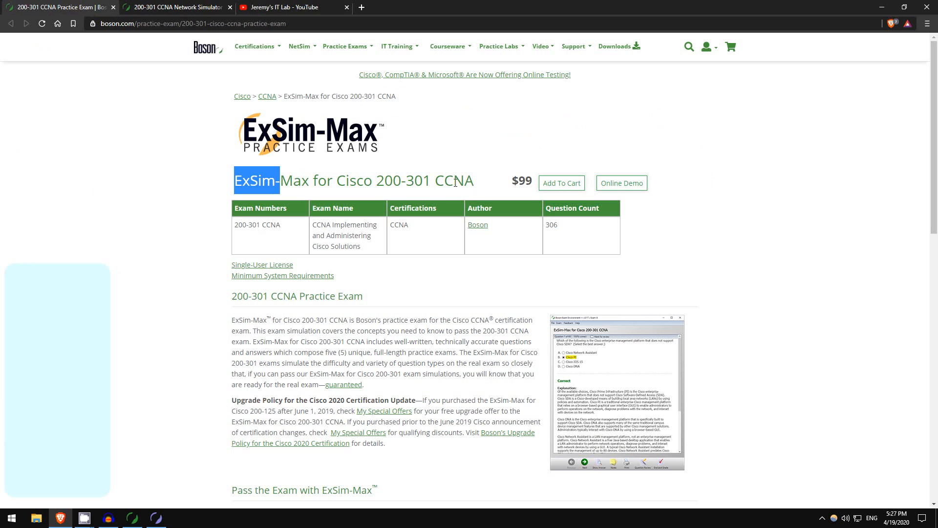
pyautogui.scroll(-3)
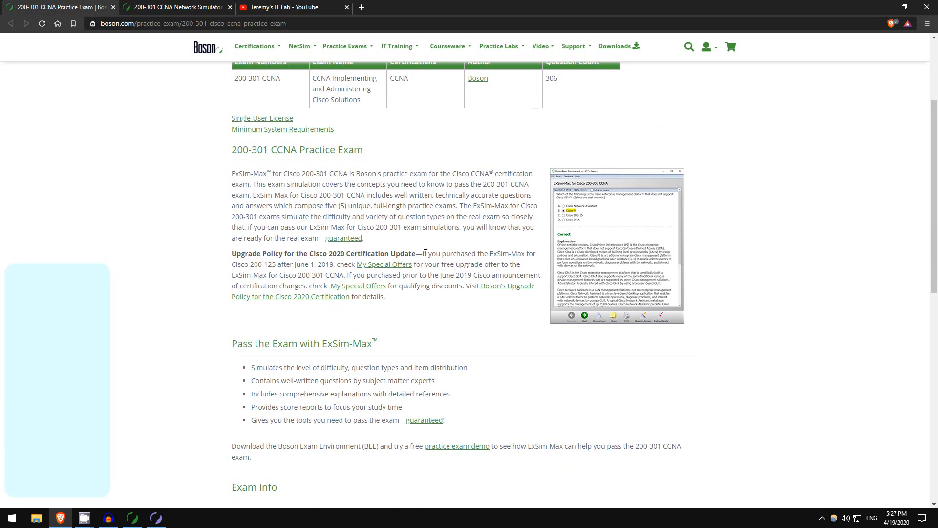
pyautogui.moveTo(366, 174)
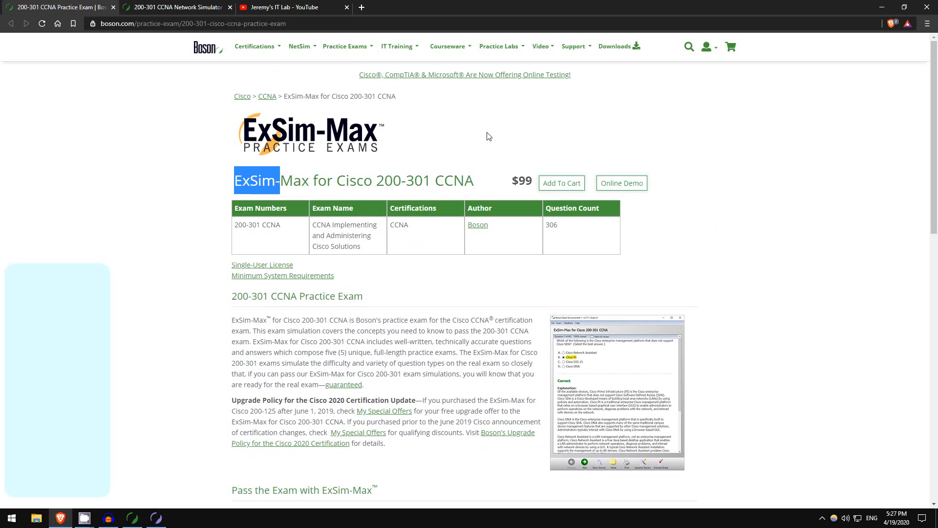
pyautogui.moveTo(225, 118)
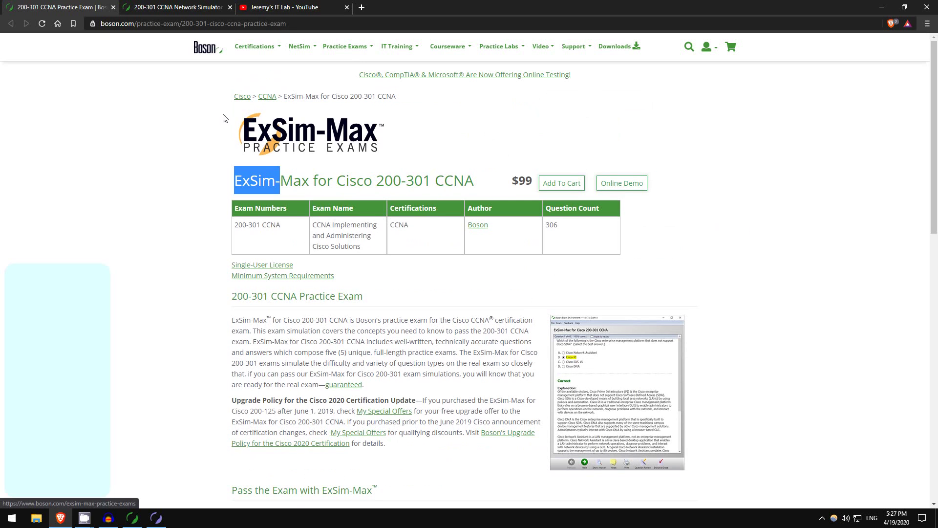
pyautogui.moveTo(175, 33)
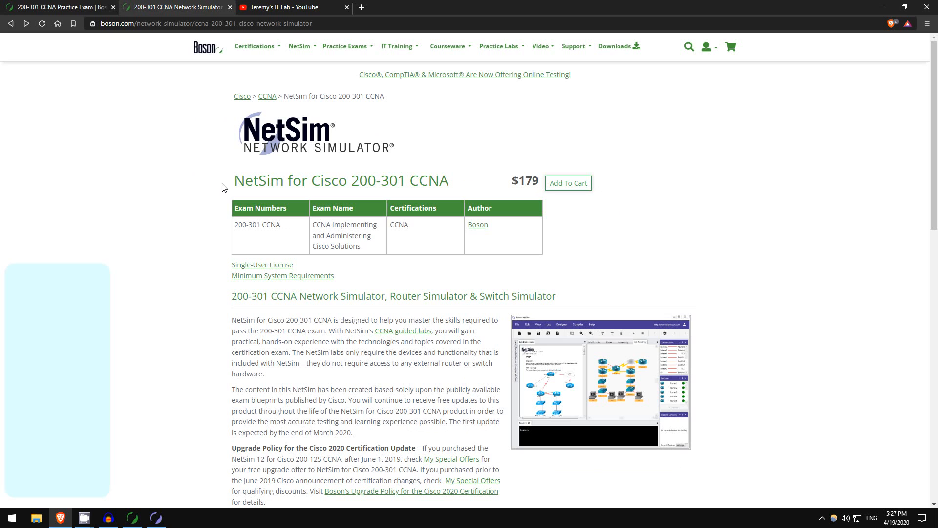
pyautogui.moveTo(529, 177)
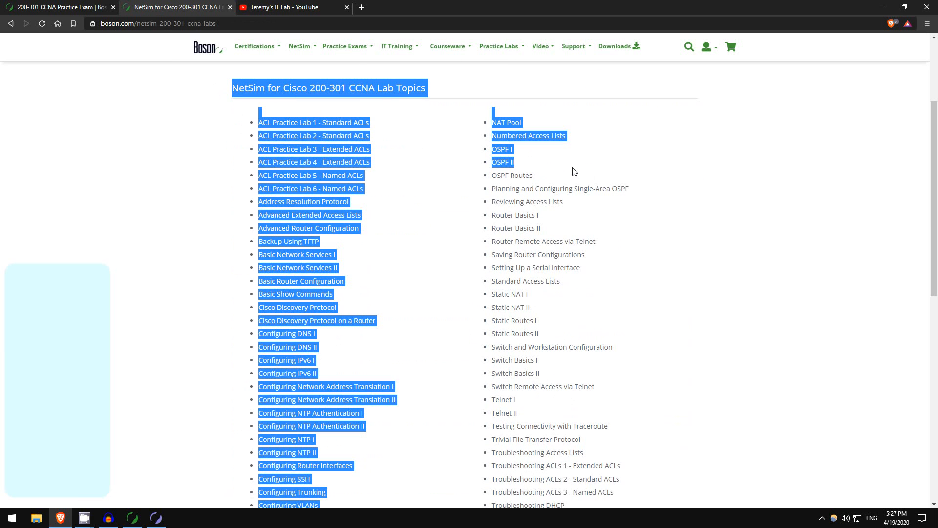
pyautogui.scroll(-3)
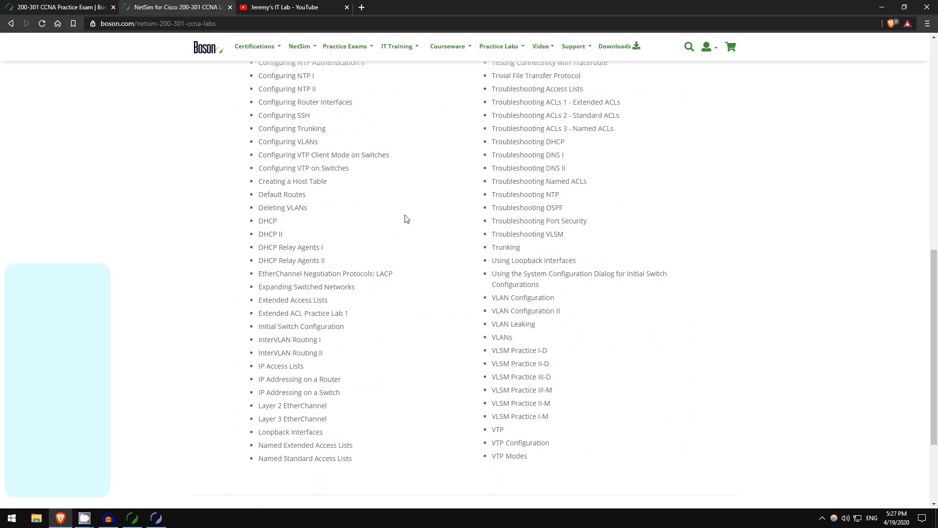
pyautogui.scroll(3)
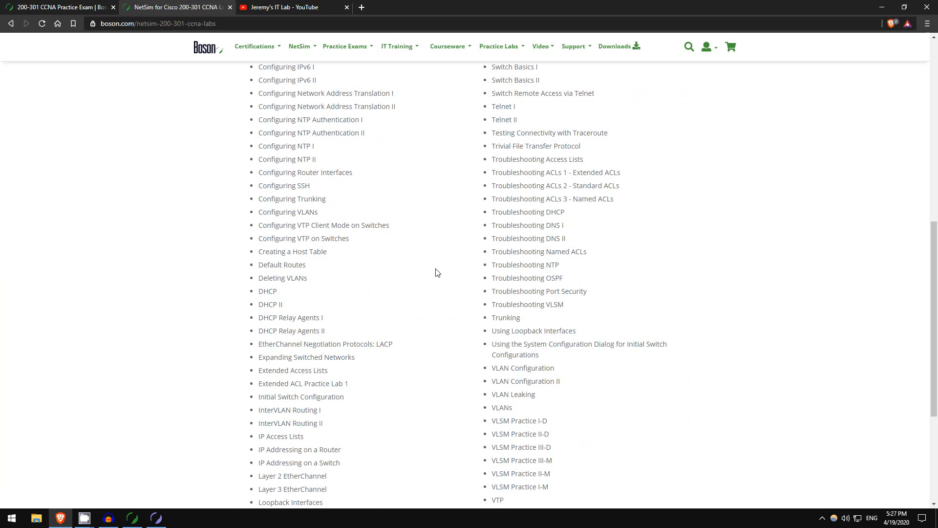
pyautogui.moveTo(343, 321)
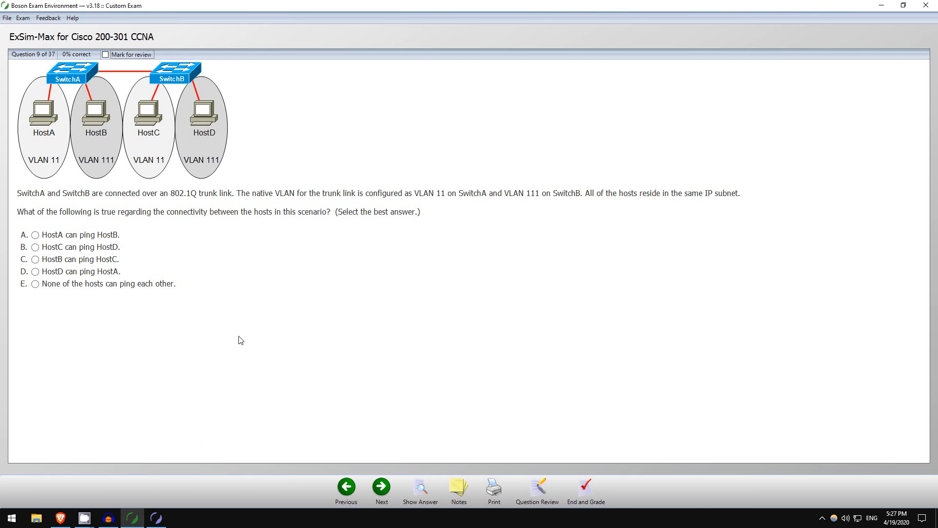
pyautogui.moveTo(133, 96)
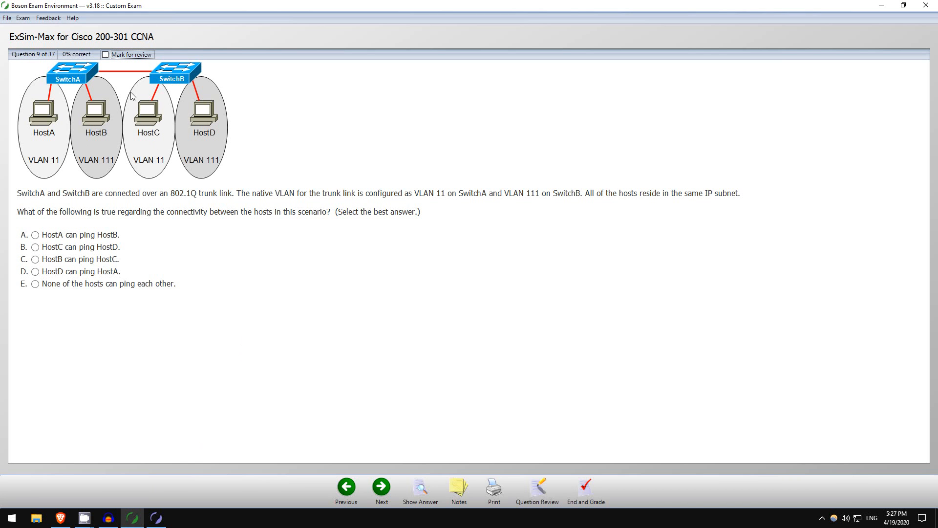
pyautogui.moveTo(364, 105)
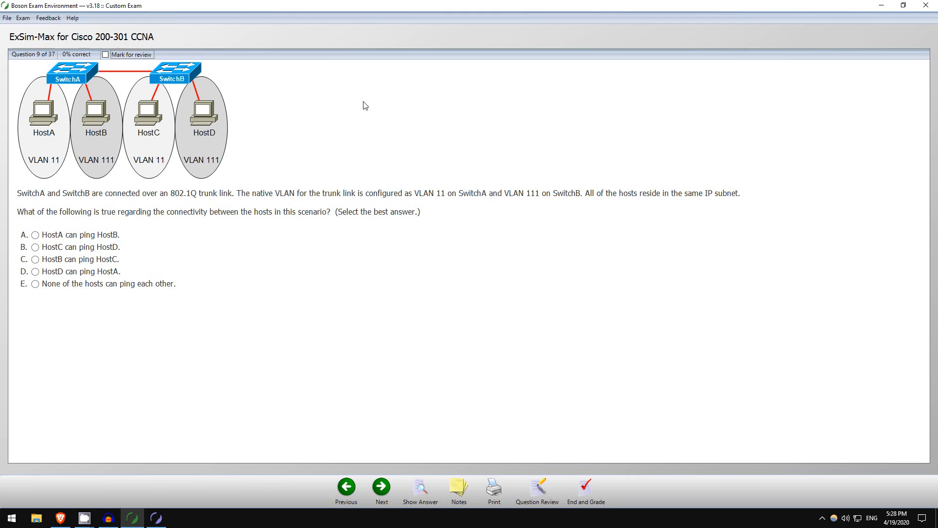
pyautogui.moveTo(290, 183)
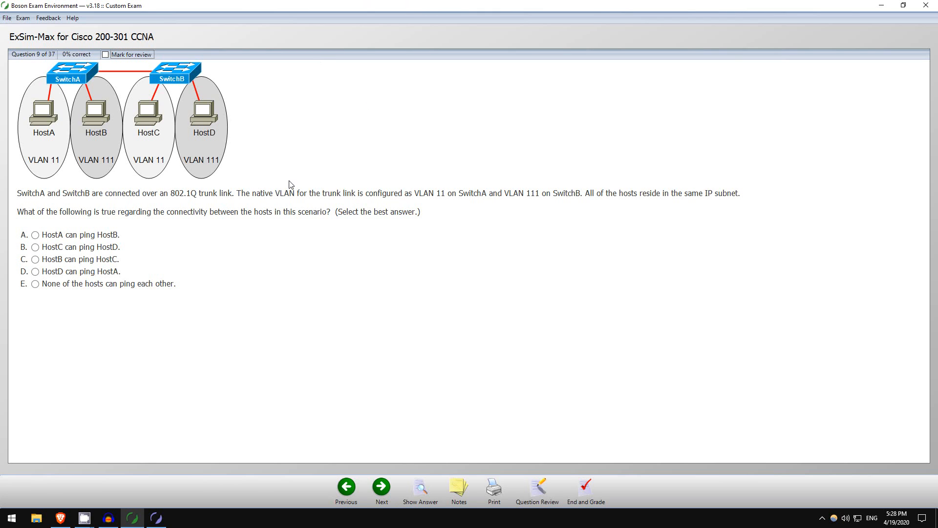
pyautogui.moveTo(49, 211)
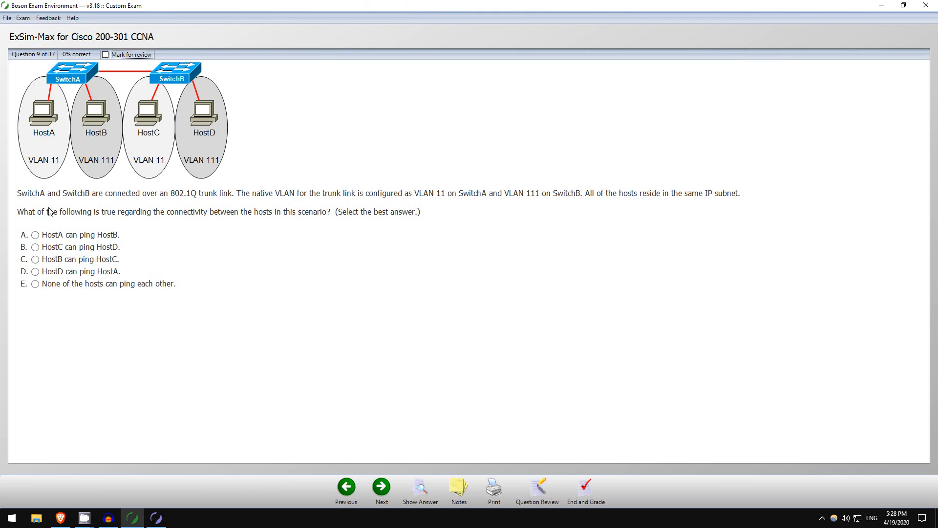
pyautogui.moveTo(21, 204)
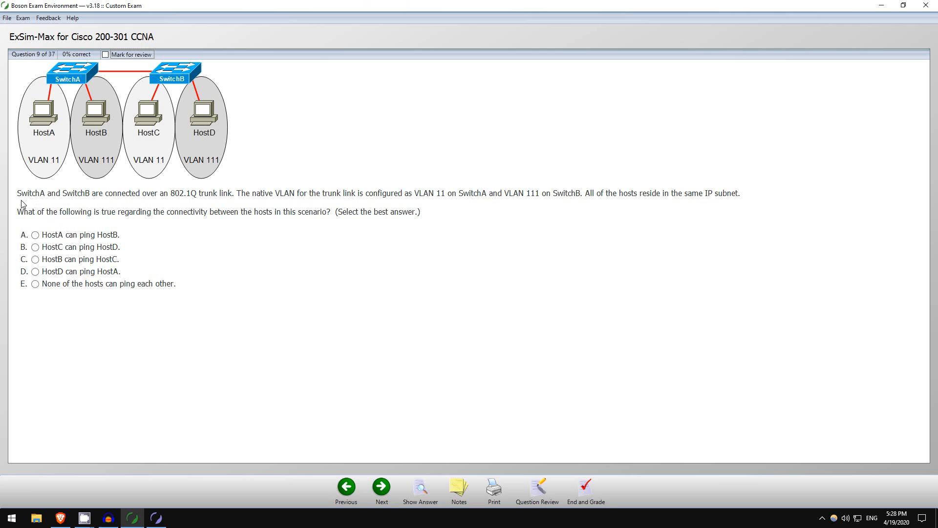
pyautogui.moveTo(154, 202)
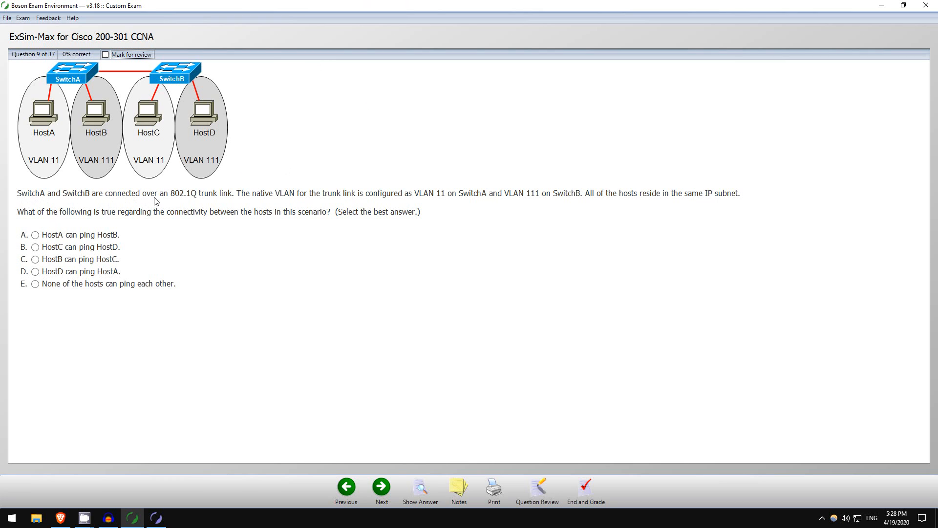
pyautogui.moveTo(226, 201)
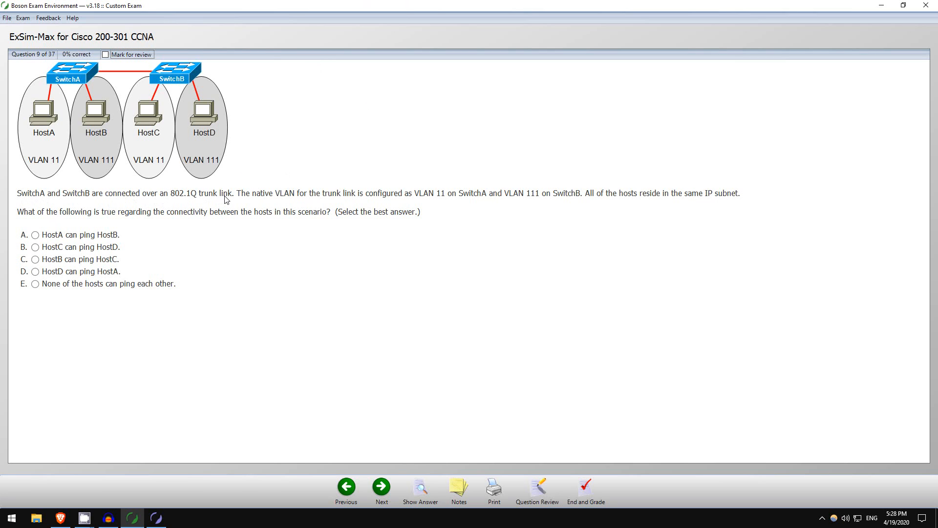
pyautogui.moveTo(147, 89)
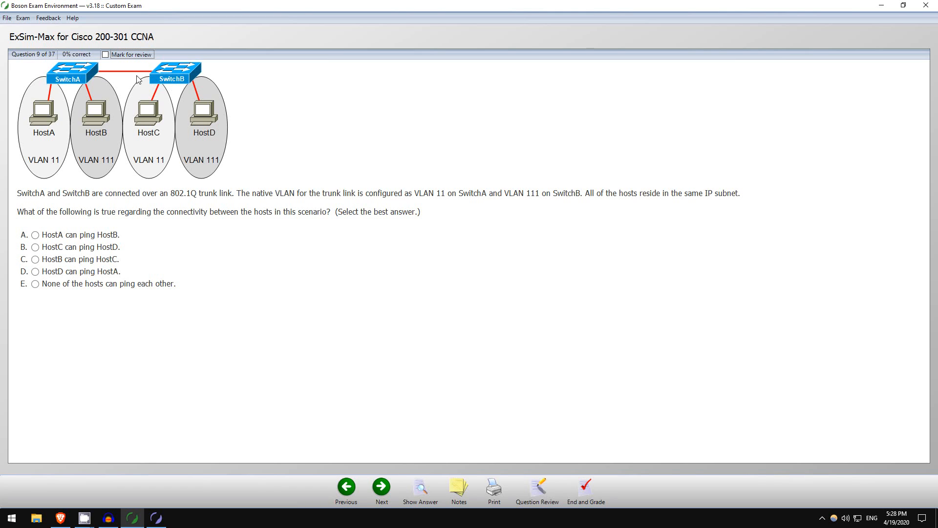
pyautogui.moveTo(239, 208)
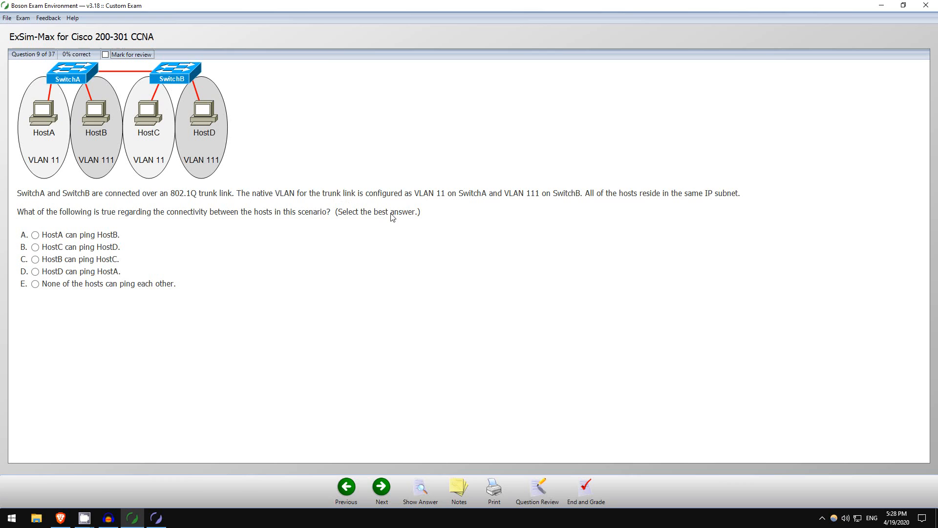
pyautogui.moveTo(127, 83)
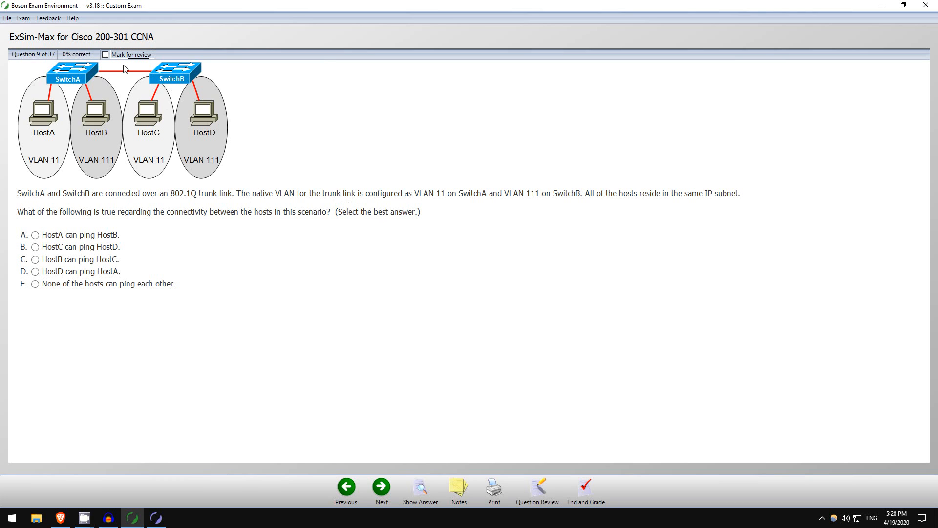
pyautogui.moveTo(492, 188)
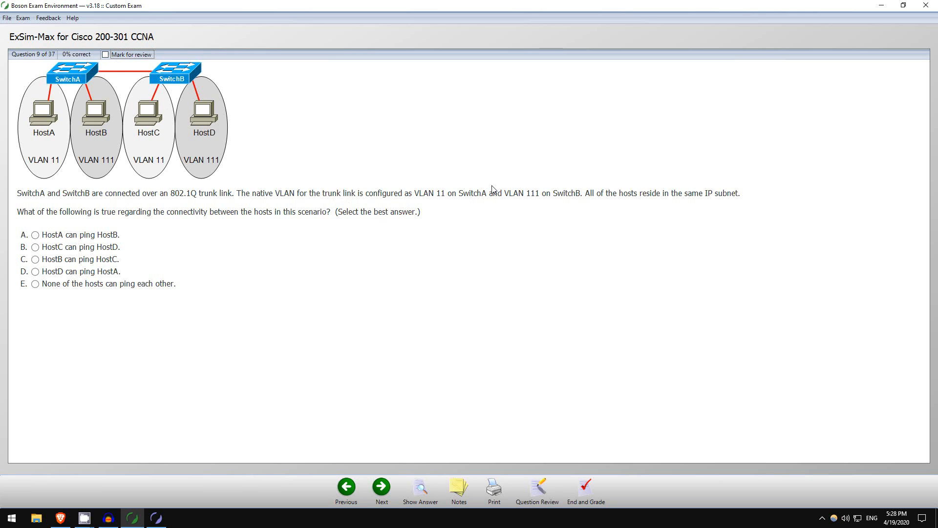
pyautogui.moveTo(167, 83)
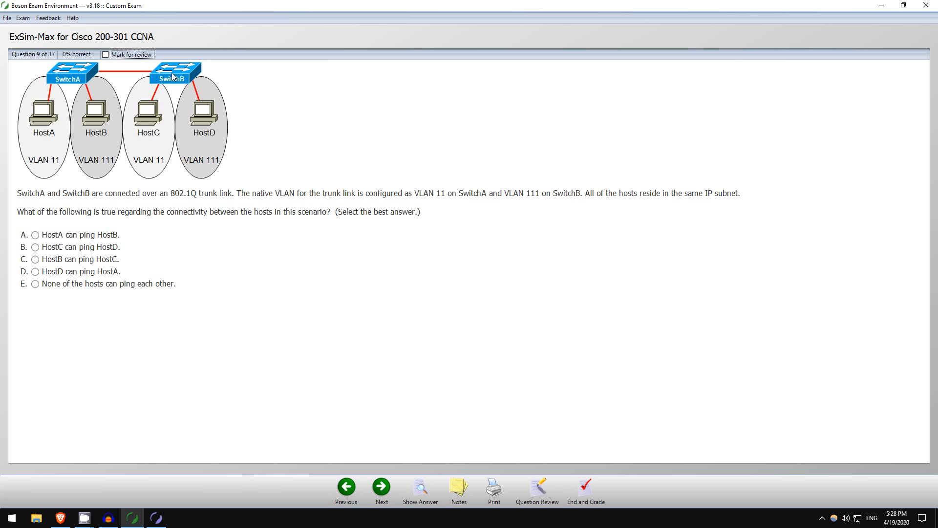
pyautogui.moveTo(619, 202)
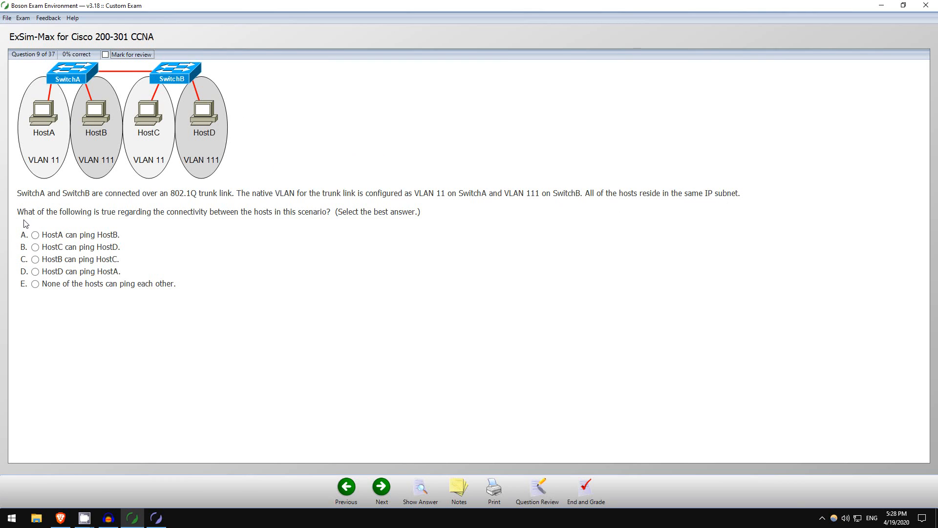
pyautogui.moveTo(21, 217)
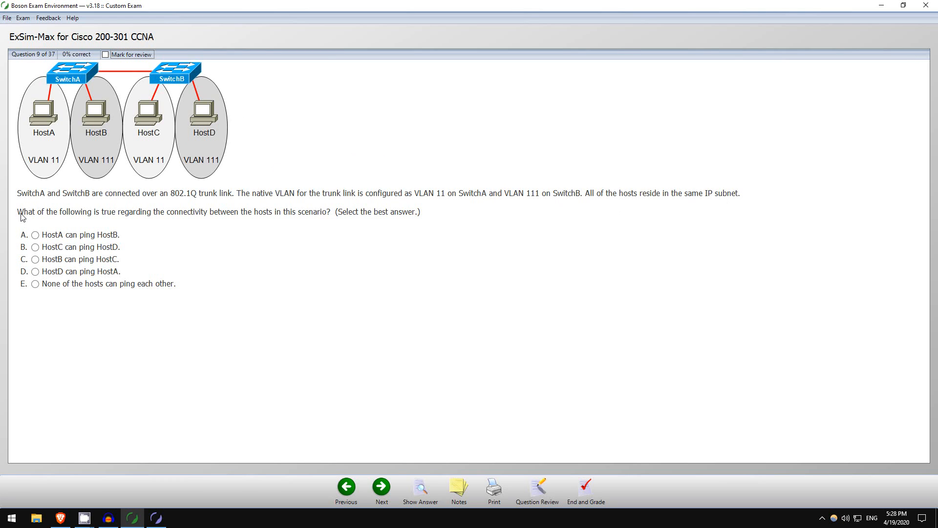
pyautogui.moveTo(222, 218)
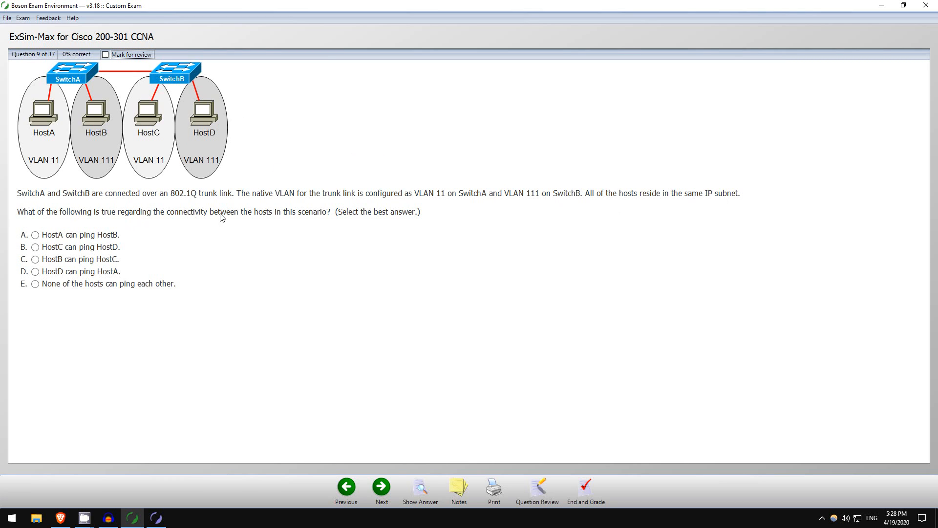
pyautogui.moveTo(315, 217)
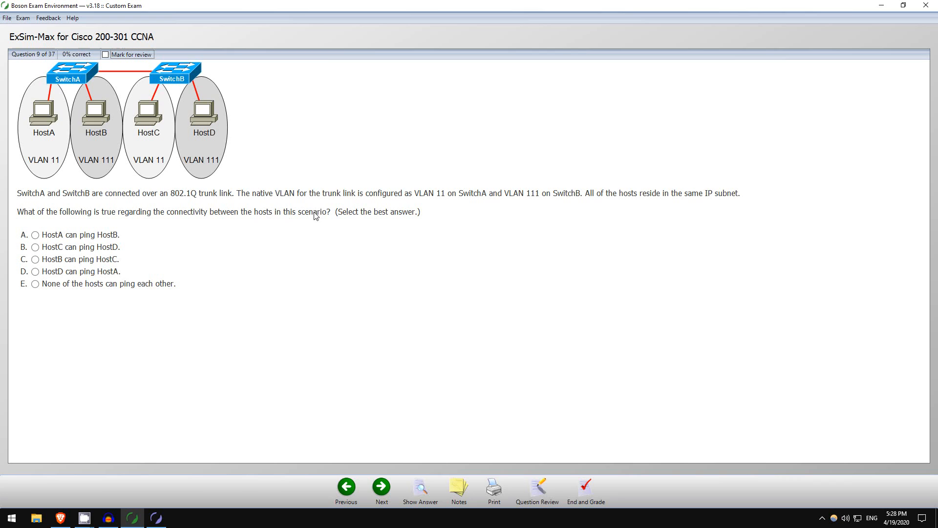
pyautogui.moveTo(284, 214)
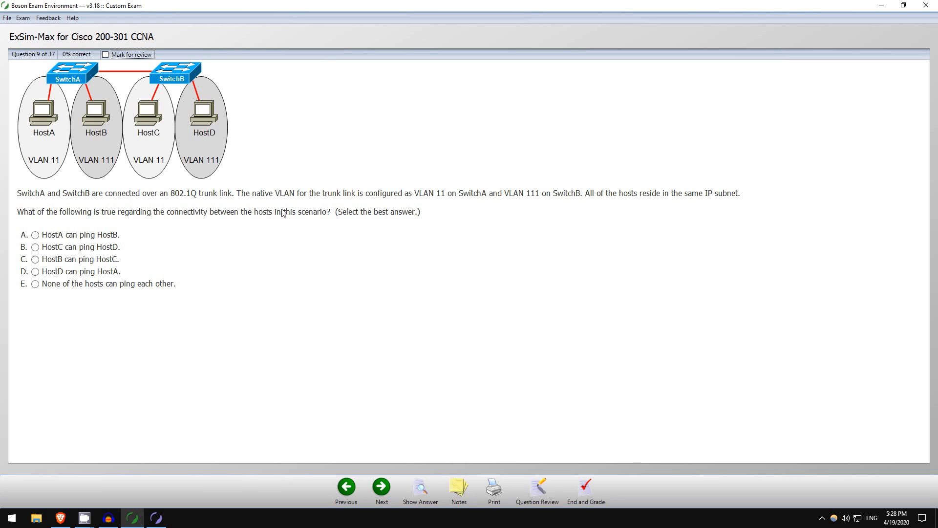
pyautogui.moveTo(34, 285)
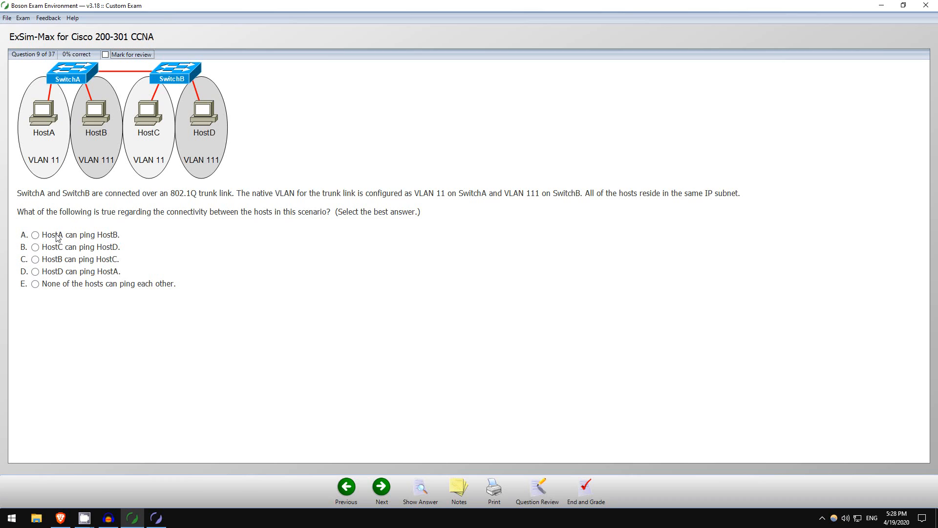
# - Select option A, 'HostA can ping HostB', as question 9's answer
pyautogui.click(34, 248)
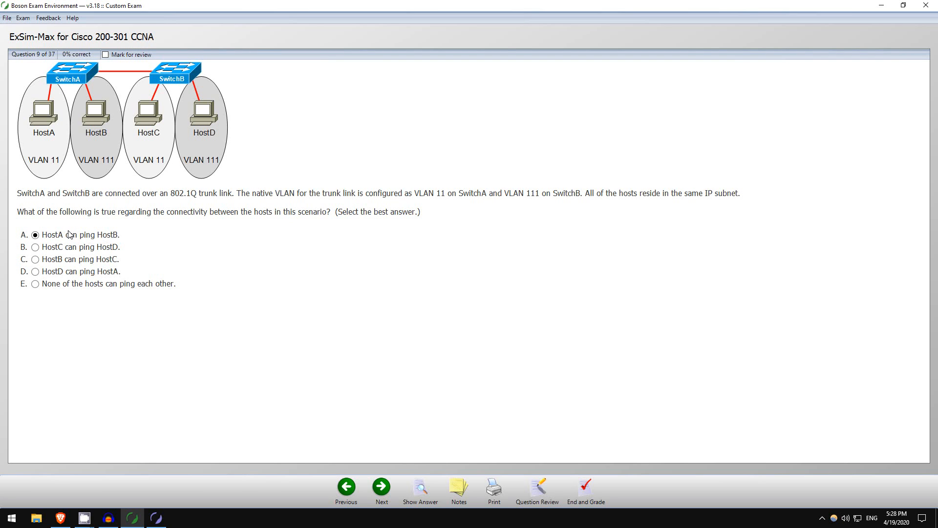
pyautogui.moveTo(94, 111)
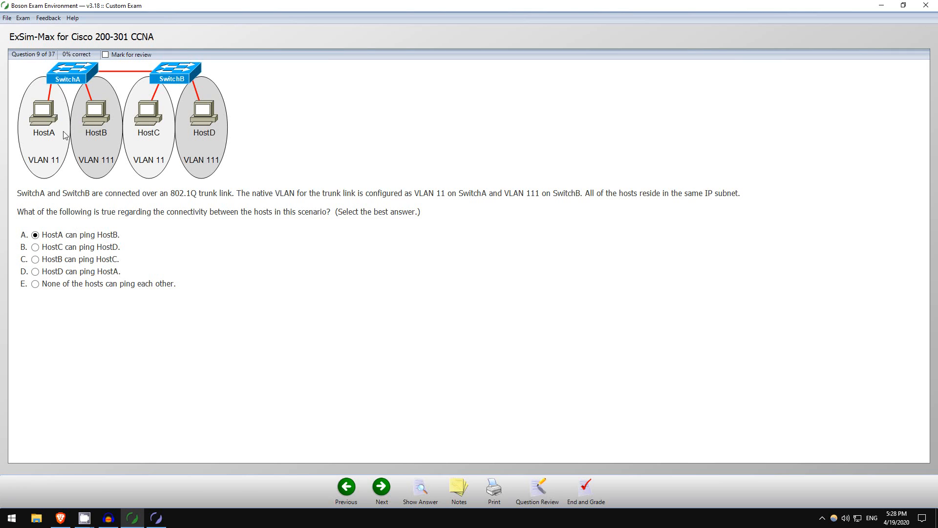
pyautogui.moveTo(53, 149)
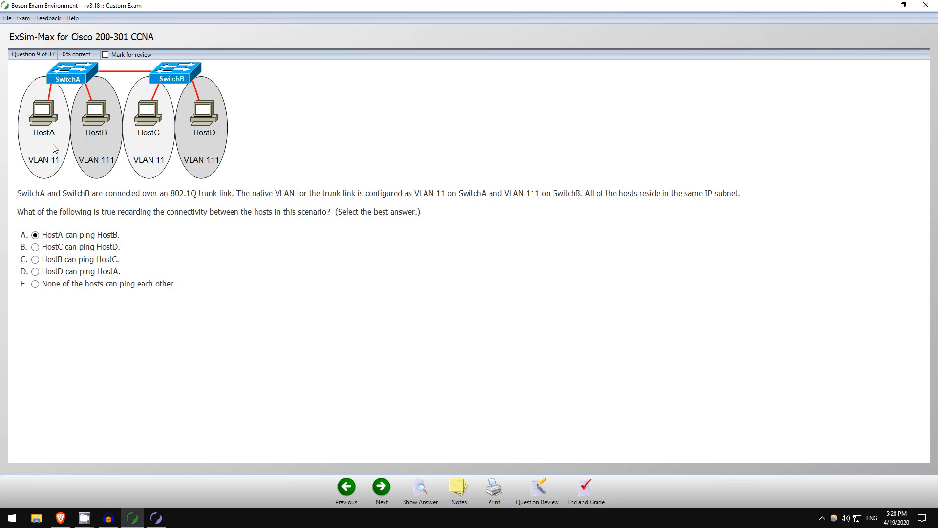
pyautogui.moveTo(111, 169)
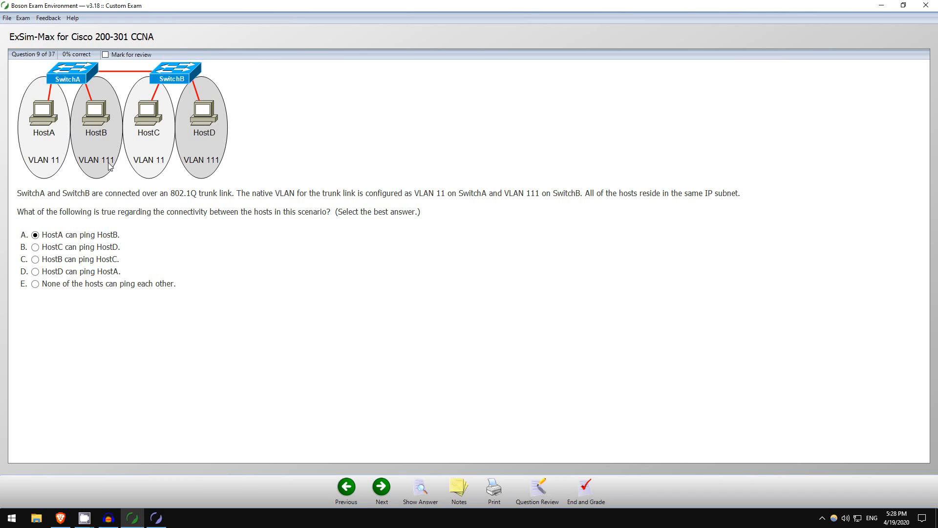
pyautogui.moveTo(73, 236)
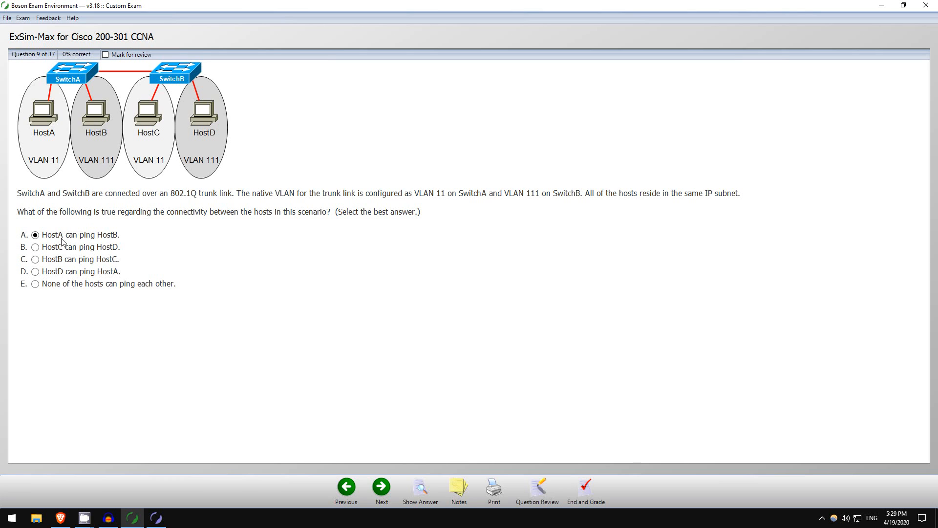
pyautogui.moveTo(44, 94)
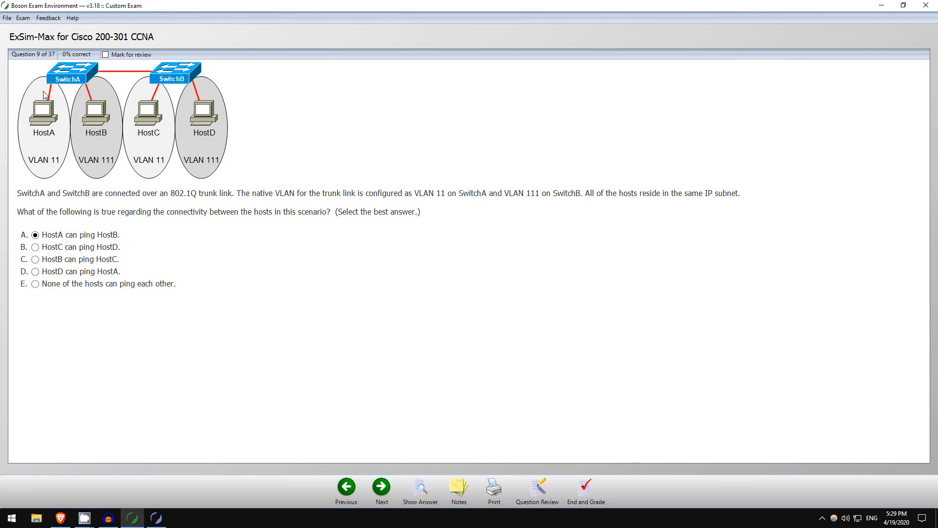
pyautogui.moveTo(111, 187)
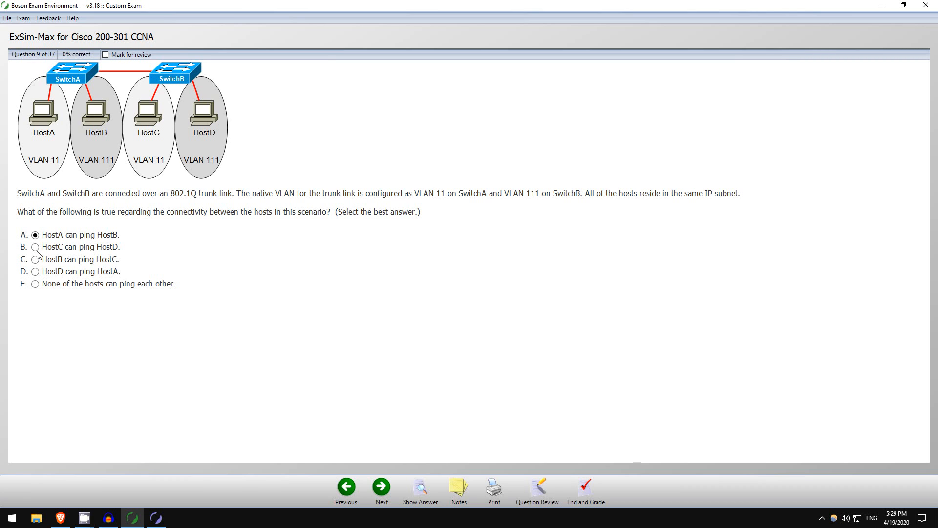
# - Switch question 9's selection from option A to option B, 'HostC can ping HostD'
pyautogui.click(35, 247)
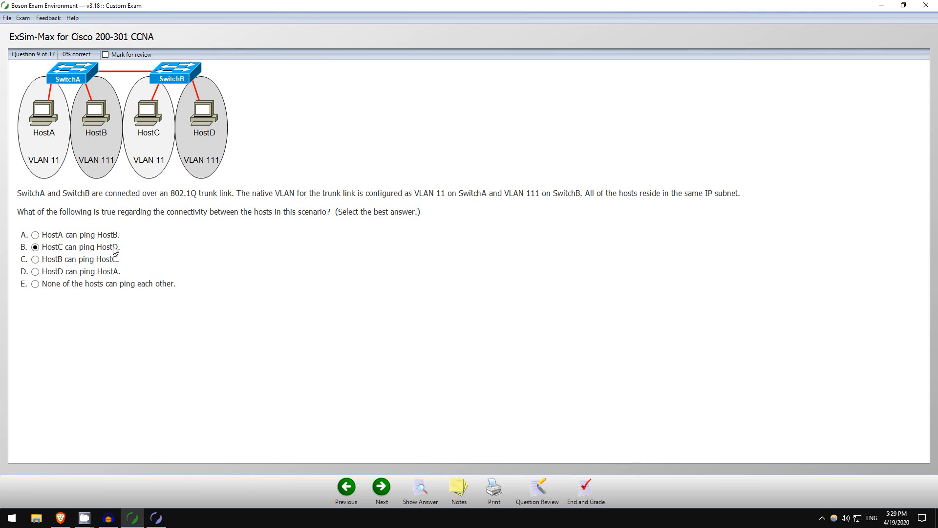
pyautogui.moveTo(198, 102)
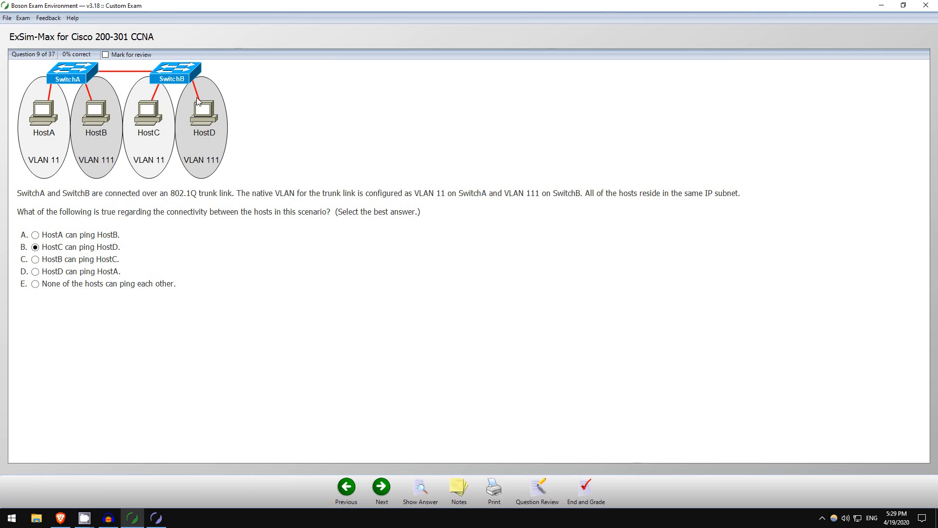
pyautogui.moveTo(131, 132)
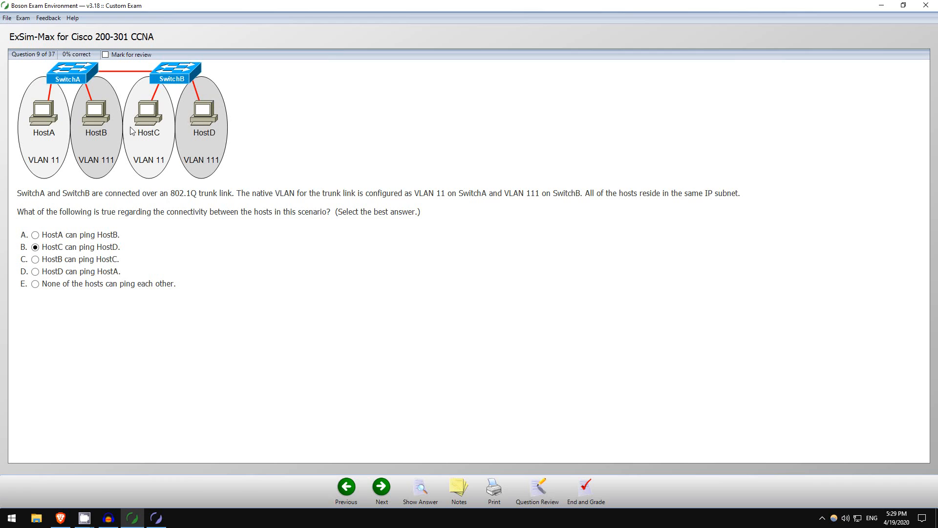
pyautogui.moveTo(191, 74)
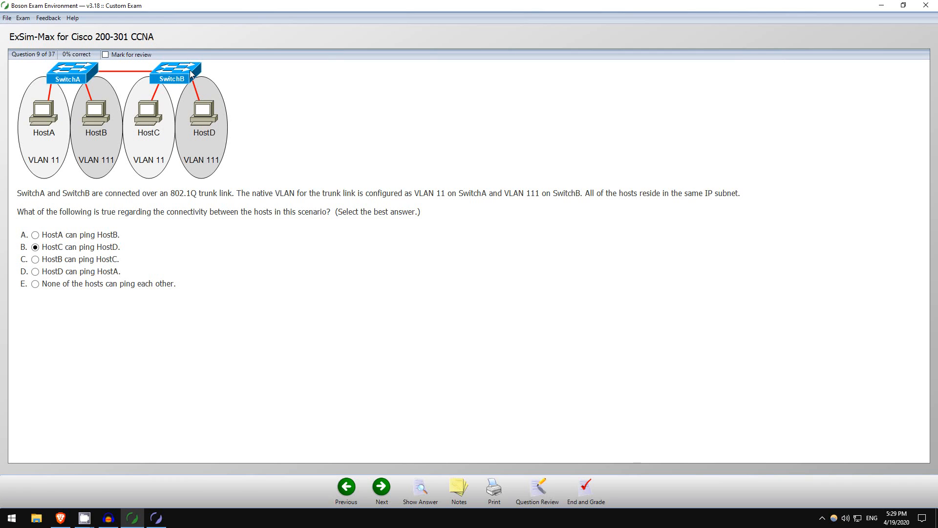
pyautogui.moveTo(174, 110)
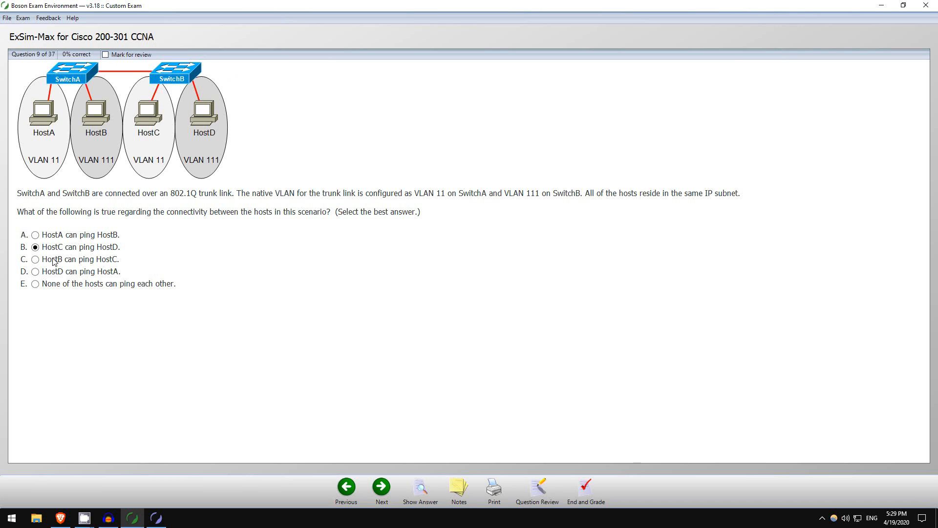
pyautogui.moveTo(39, 275)
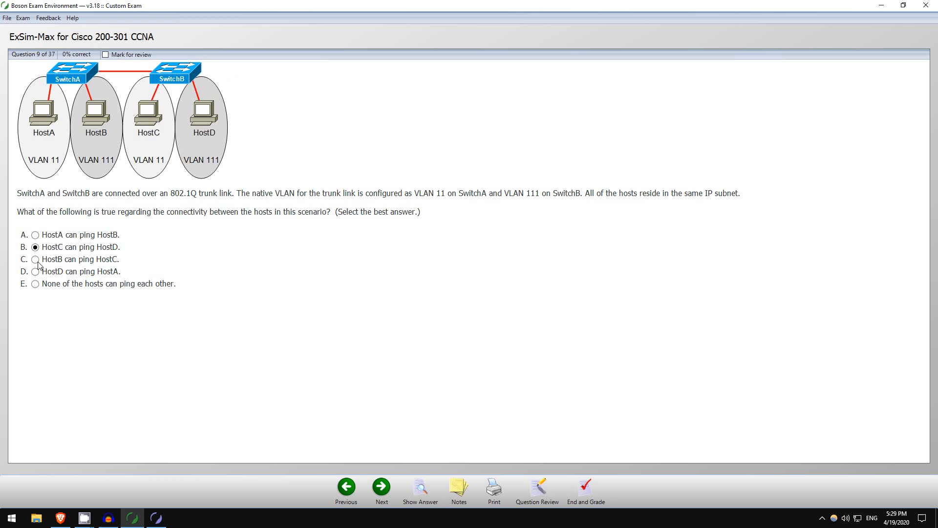
# - Mark option C, 'HostB can ping HostC', on the trunk-link question 9
pyautogui.click(34, 259)
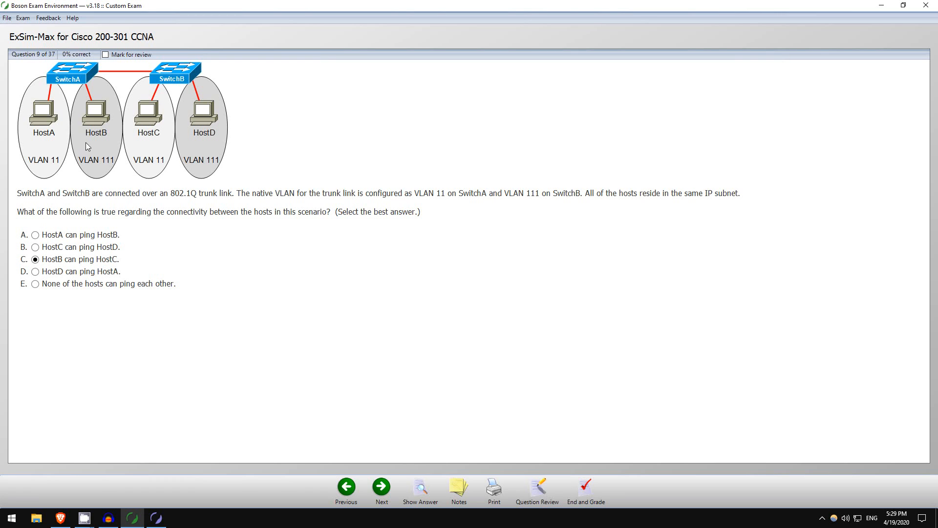
pyautogui.moveTo(108, 150)
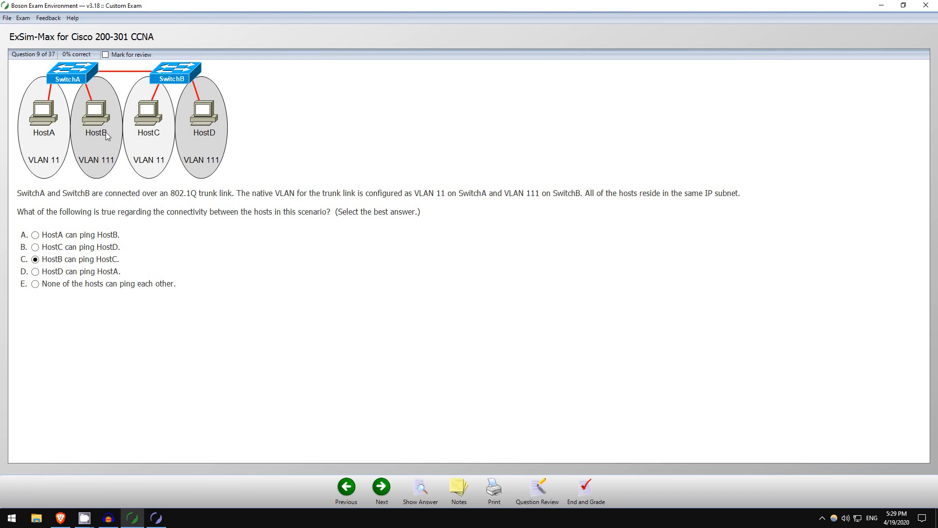
pyautogui.moveTo(105, 151)
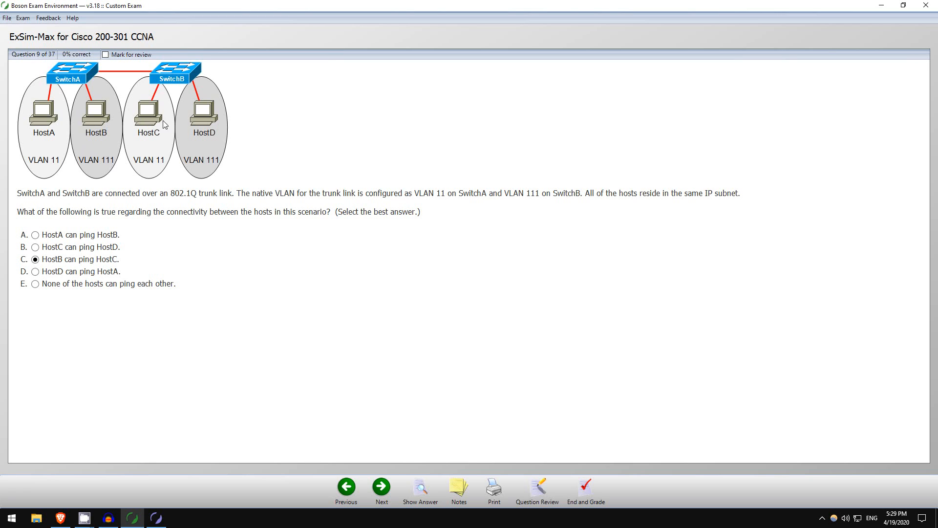
pyautogui.moveTo(139, 86)
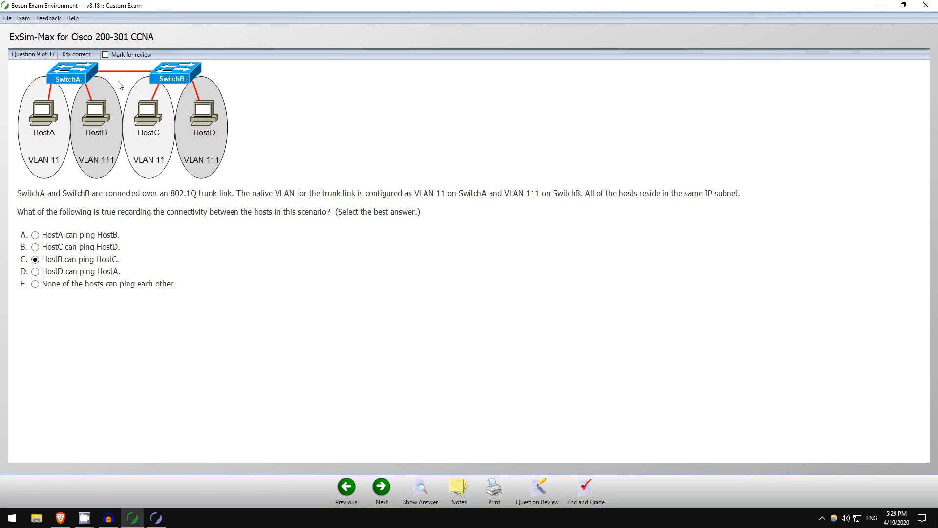
pyautogui.moveTo(113, 82)
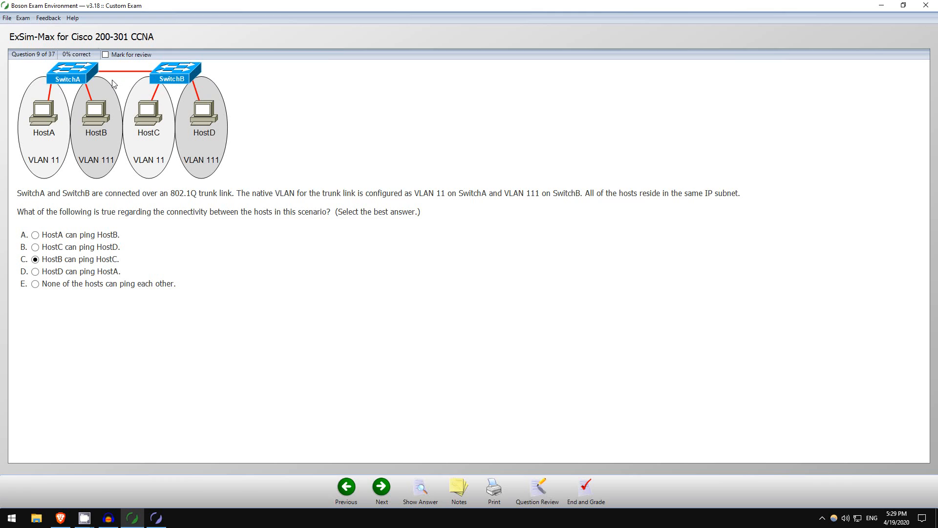
pyautogui.moveTo(103, 143)
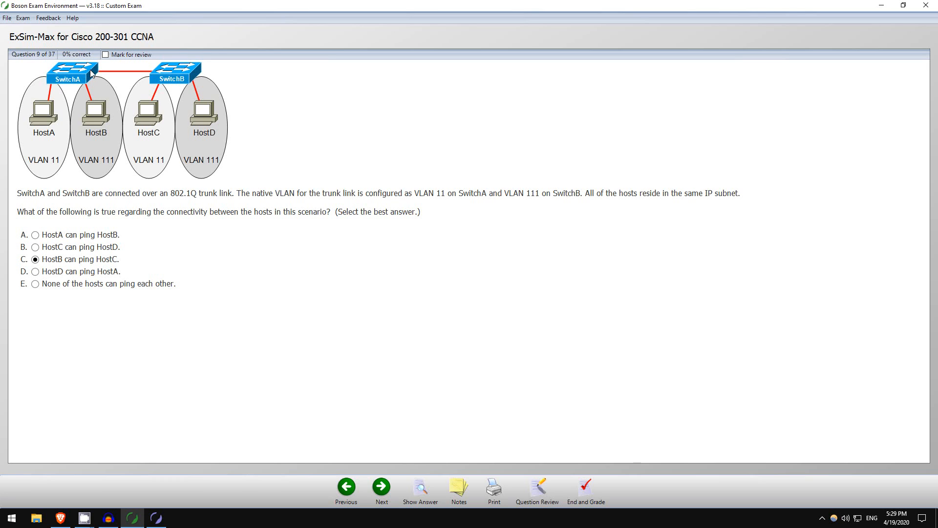
pyautogui.moveTo(129, 85)
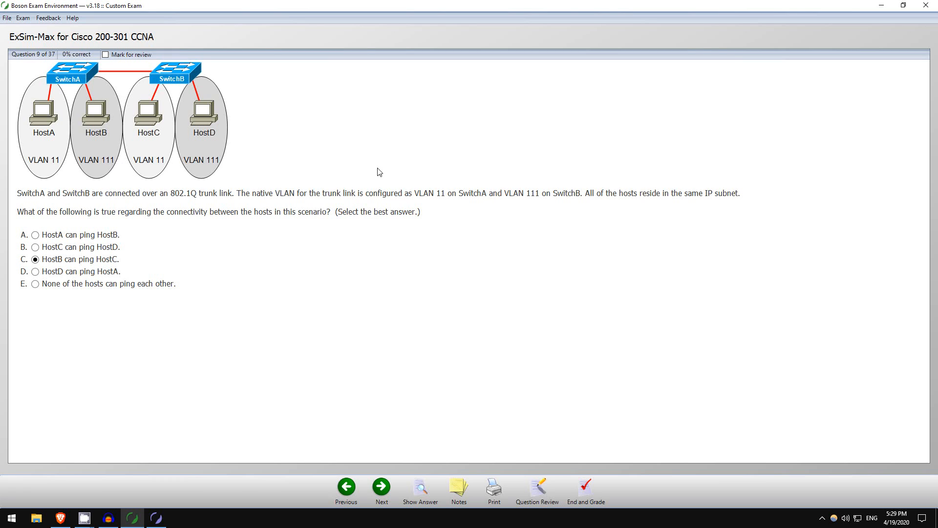
pyautogui.moveTo(442, 197)
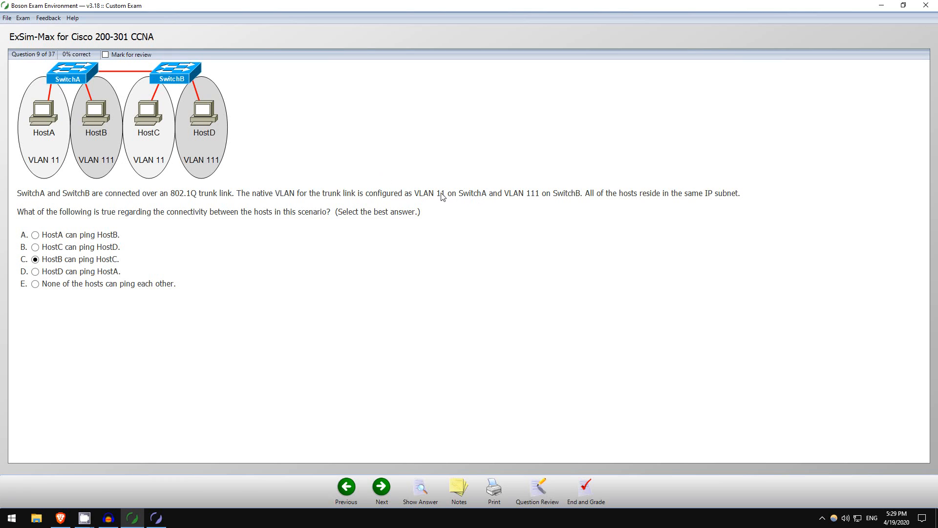
pyautogui.moveTo(86, 76)
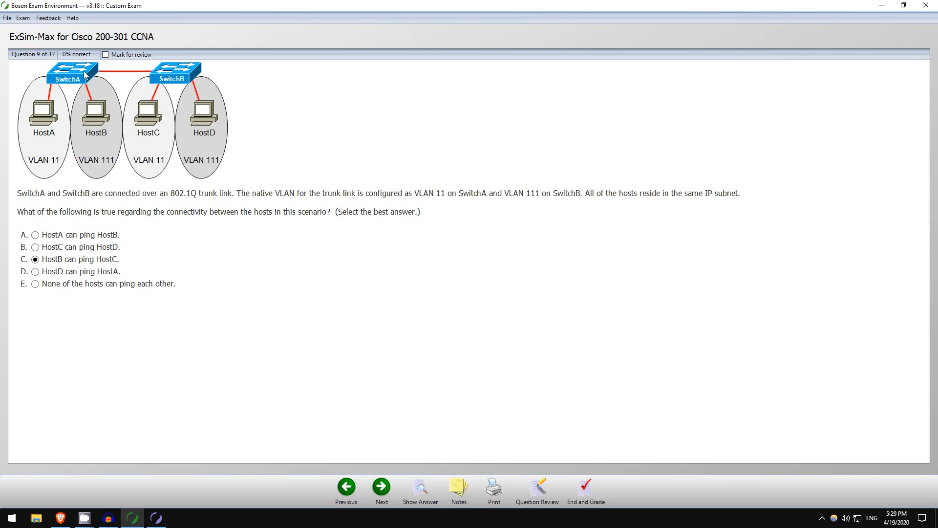
pyautogui.moveTo(131, 85)
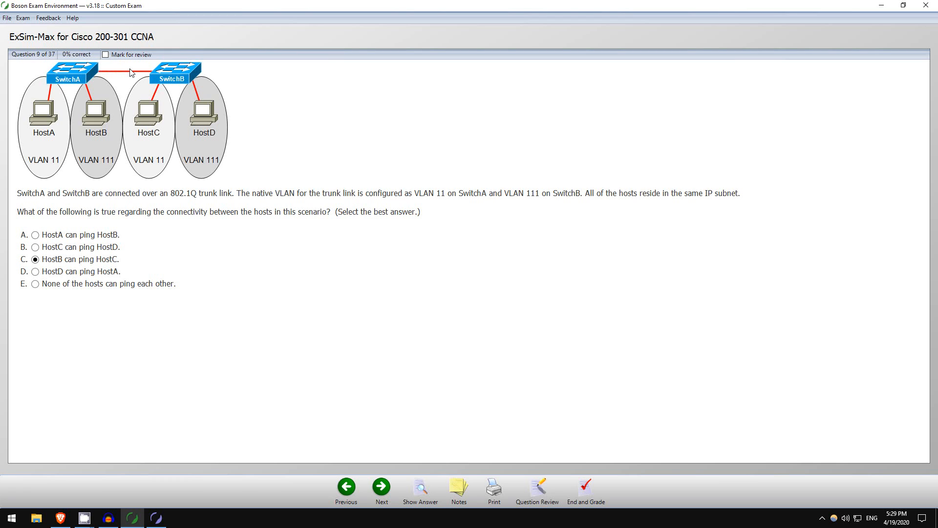
pyautogui.moveTo(155, 74)
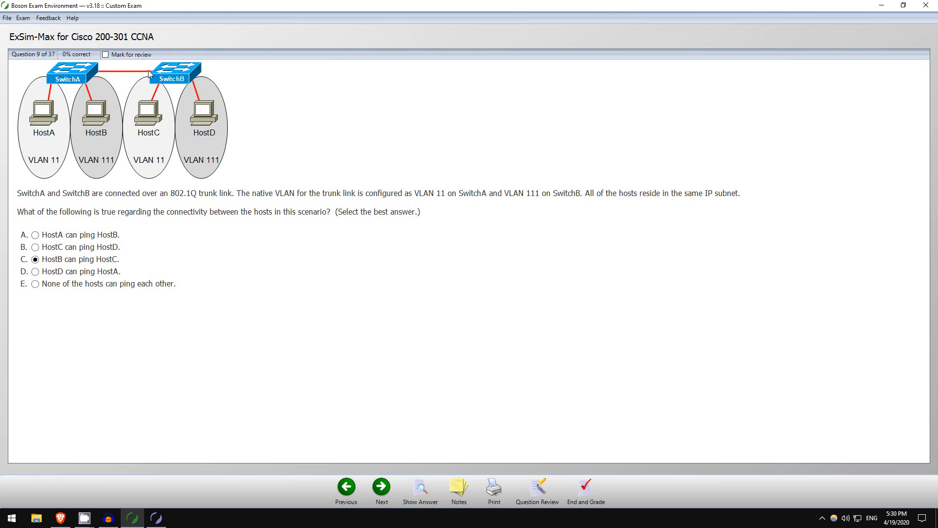
pyautogui.moveTo(160, 85)
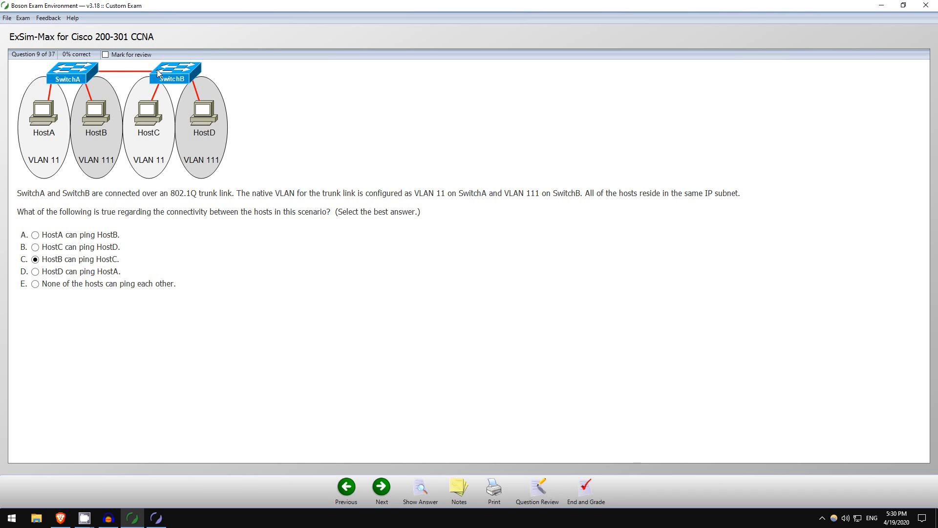
pyautogui.moveTo(158, 74)
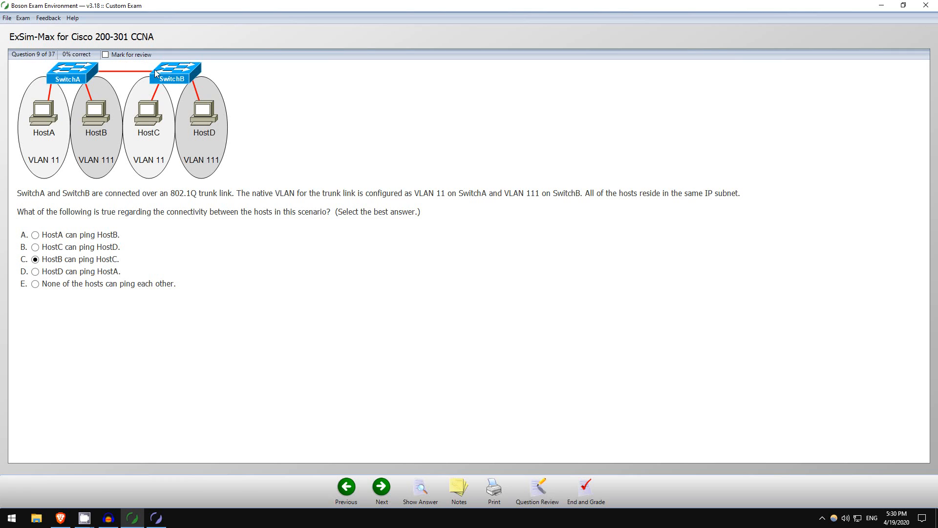
pyautogui.moveTo(59, 259)
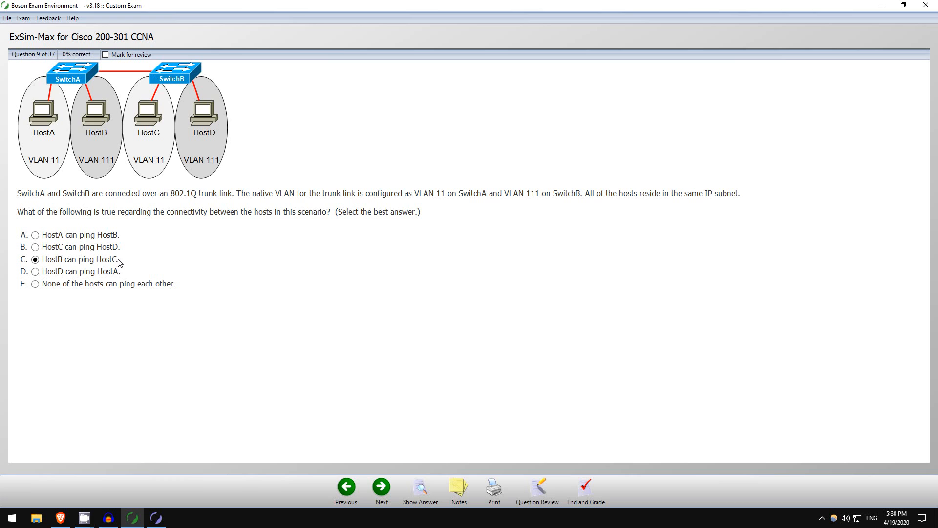
pyautogui.moveTo(34, 274)
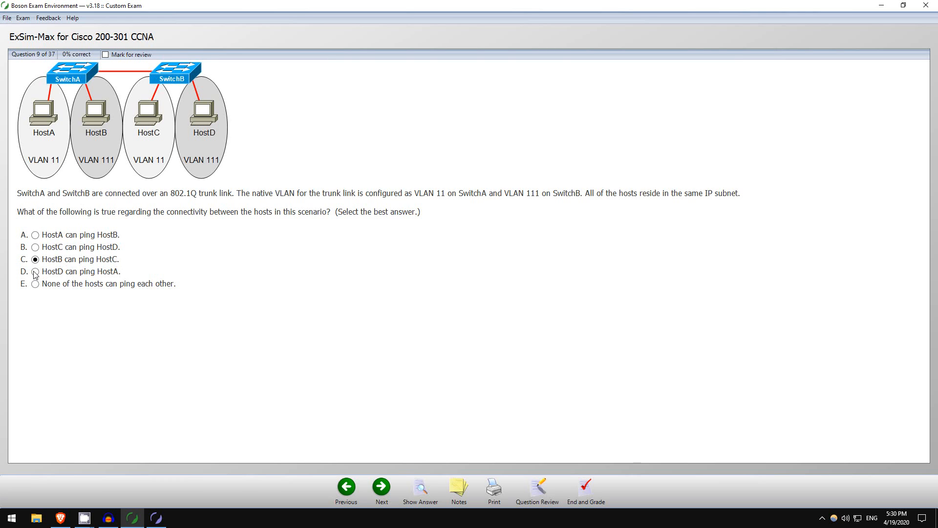
# - Choose option D, 'HostD can ping HostA', and check whether it is correct
pyautogui.click(34, 271)
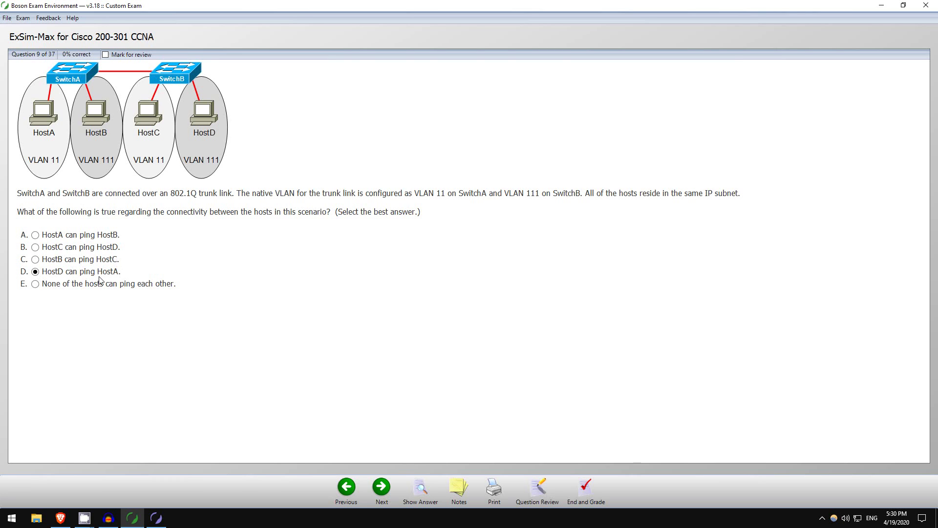
pyautogui.moveTo(218, 174)
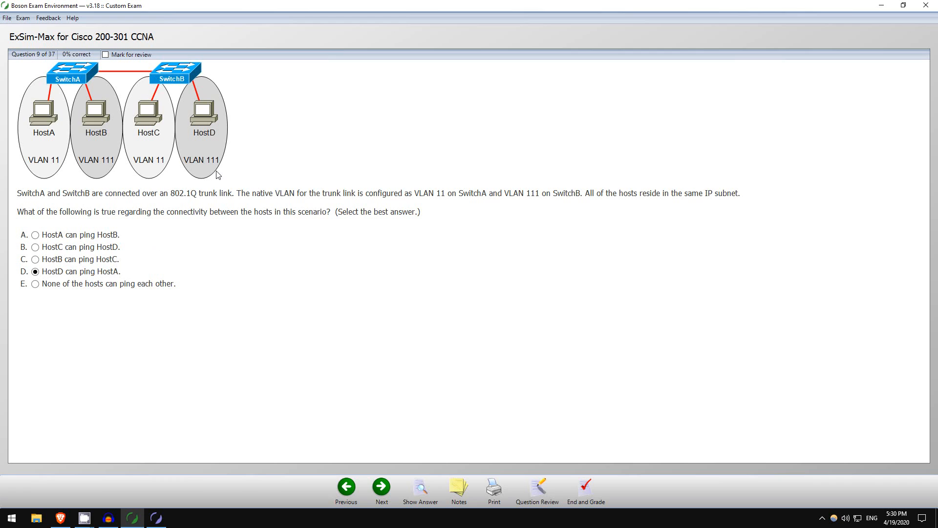
pyautogui.moveTo(135, 43)
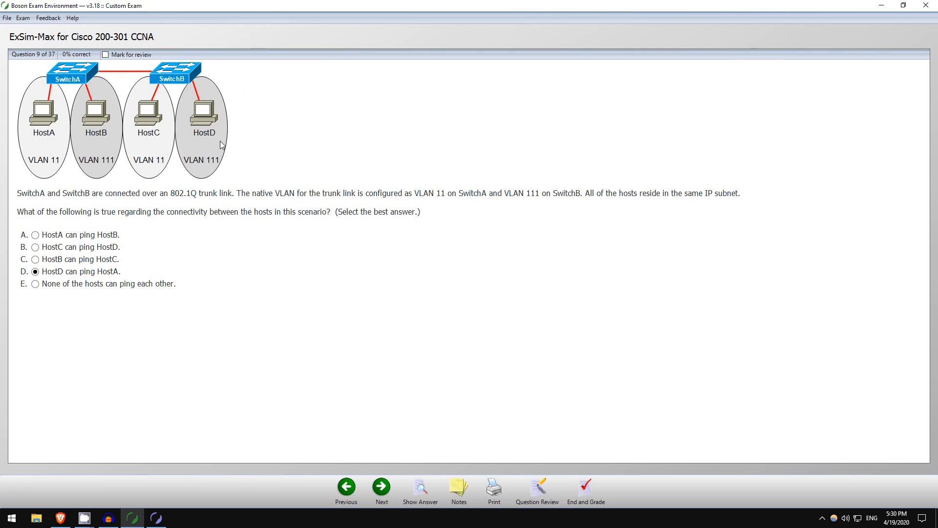
pyautogui.moveTo(217, 164)
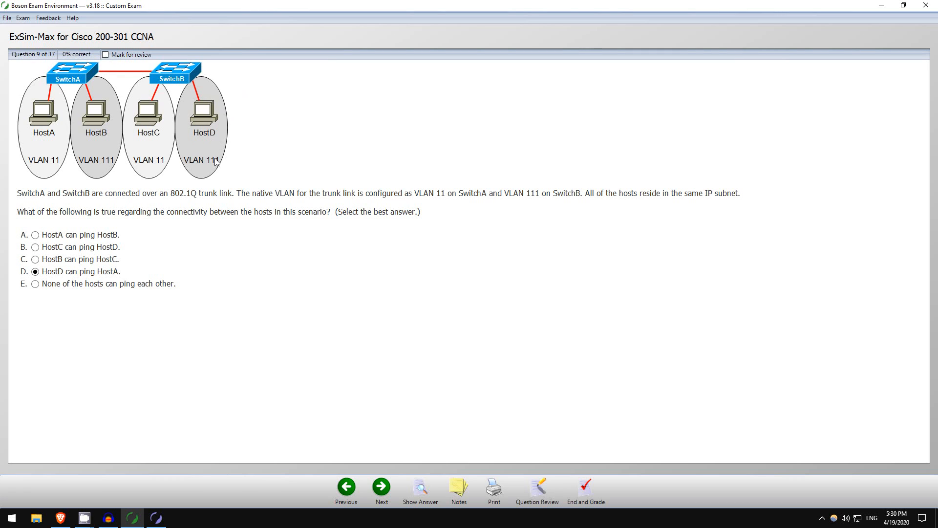
pyautogui.moveTo(205, 107)
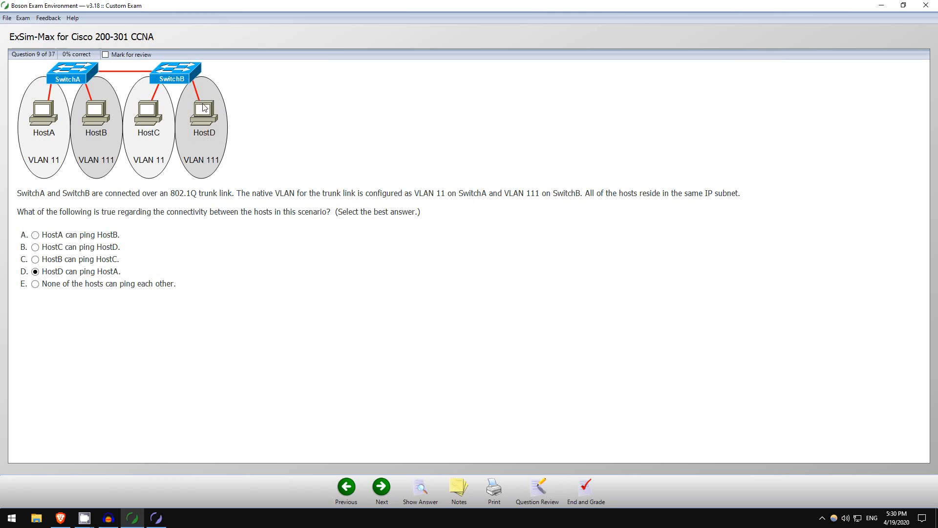
pyautogui.moveTo(178, 74)
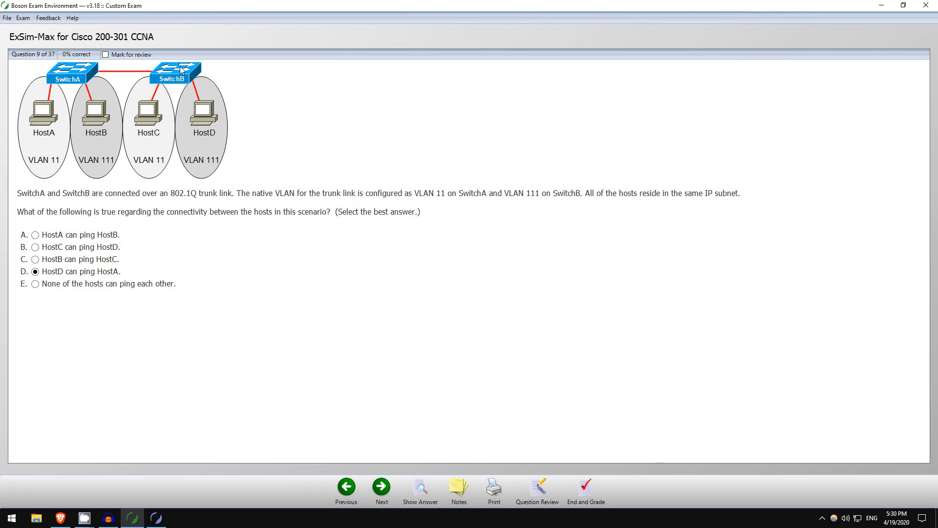
pyautogui.moveTo(153, 69)
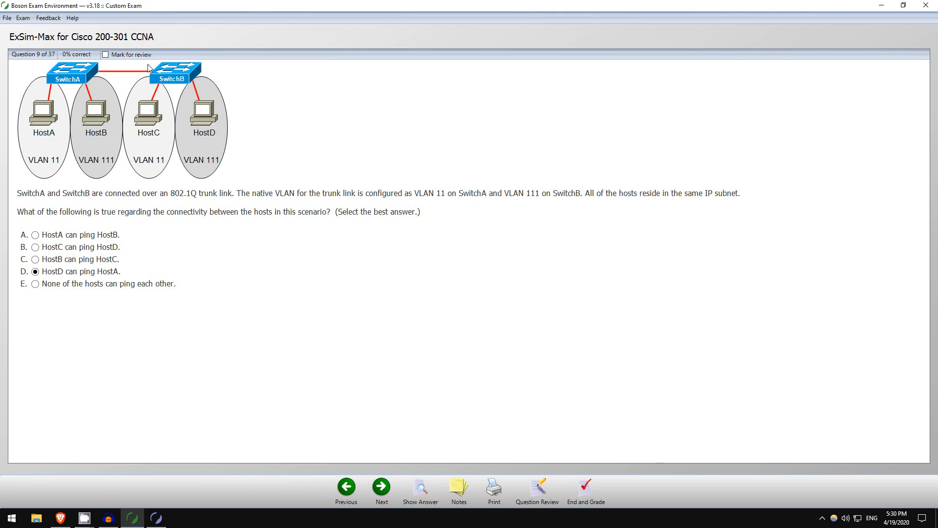
pyautogui.moveTo(139, 78)
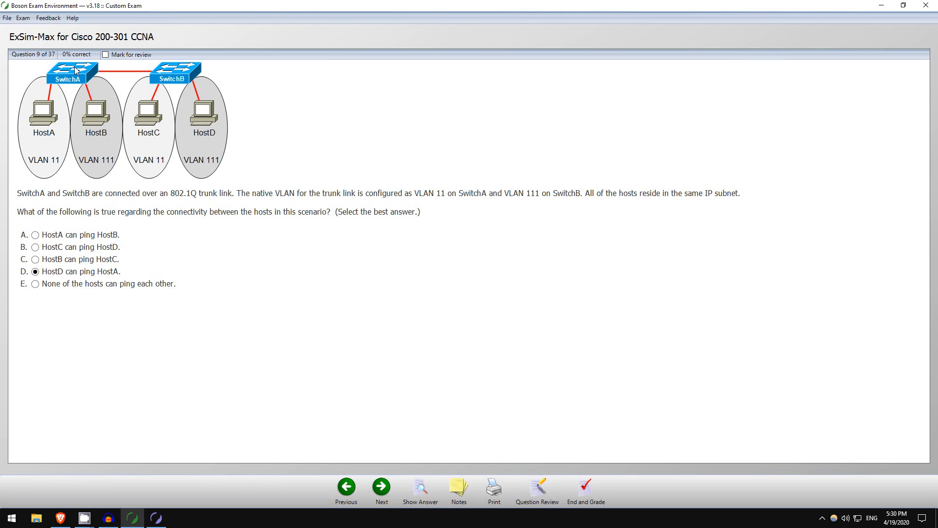
pyautogui.moveTo(97, 82)
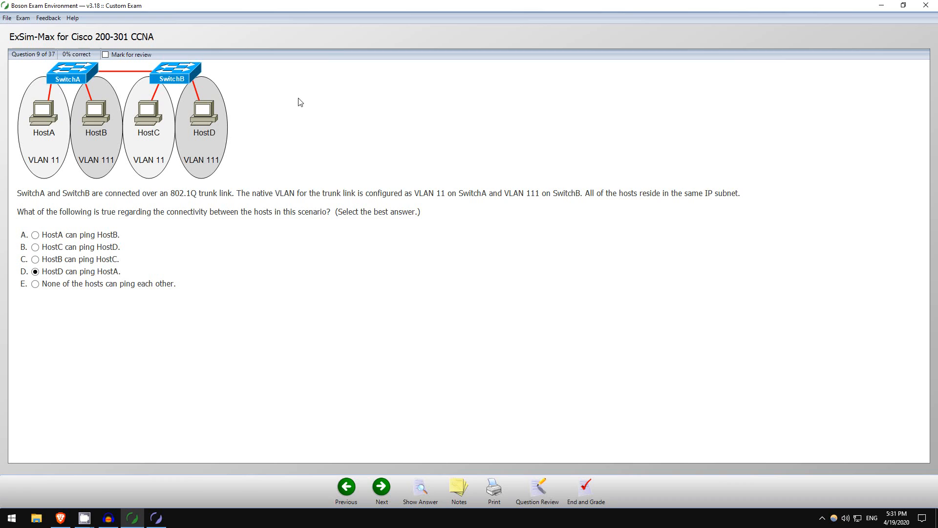
pyautogui.moveTo(69, 79)
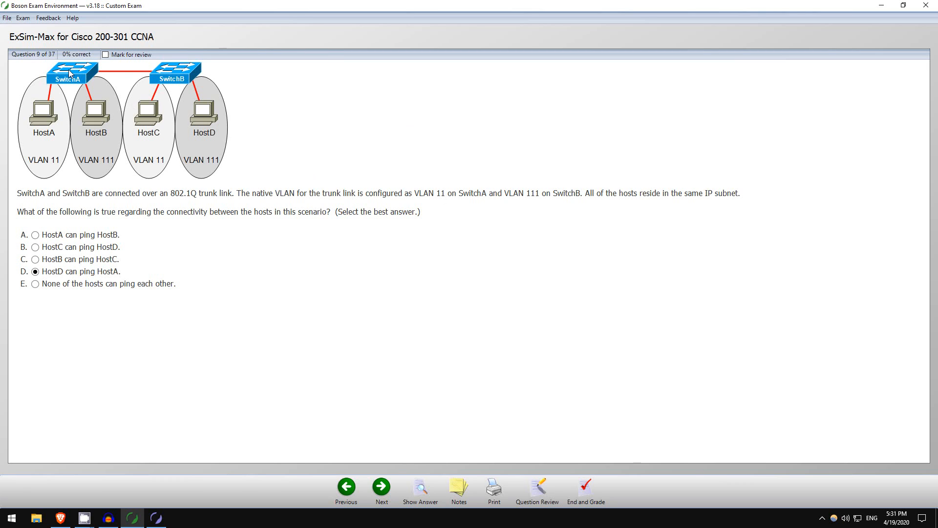
pyautogui.moveTo(73, 72)
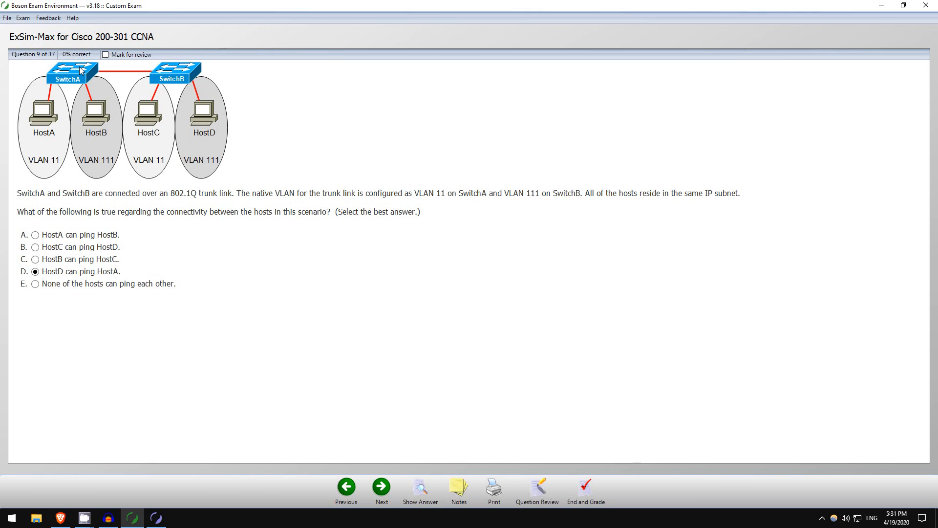
pyautogui.moveTo(31, 154)
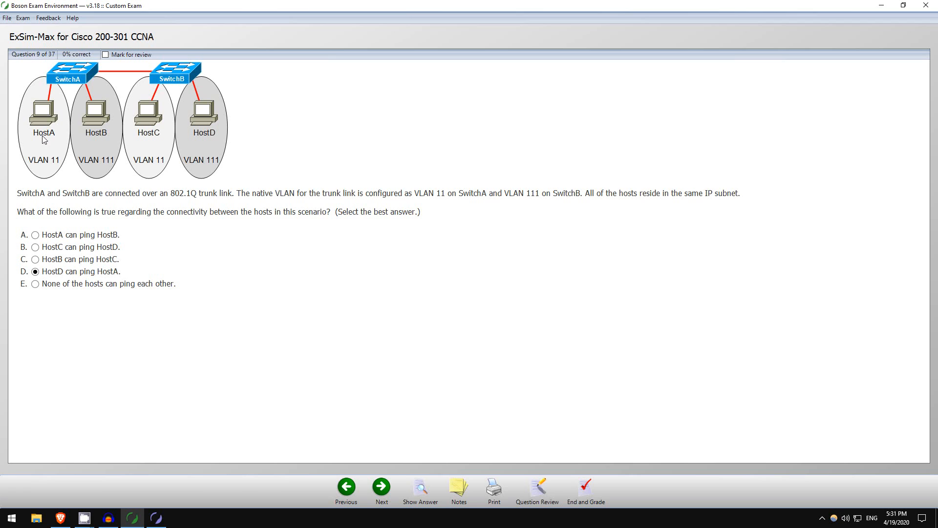
pyautogui.moveTo(43, 138)
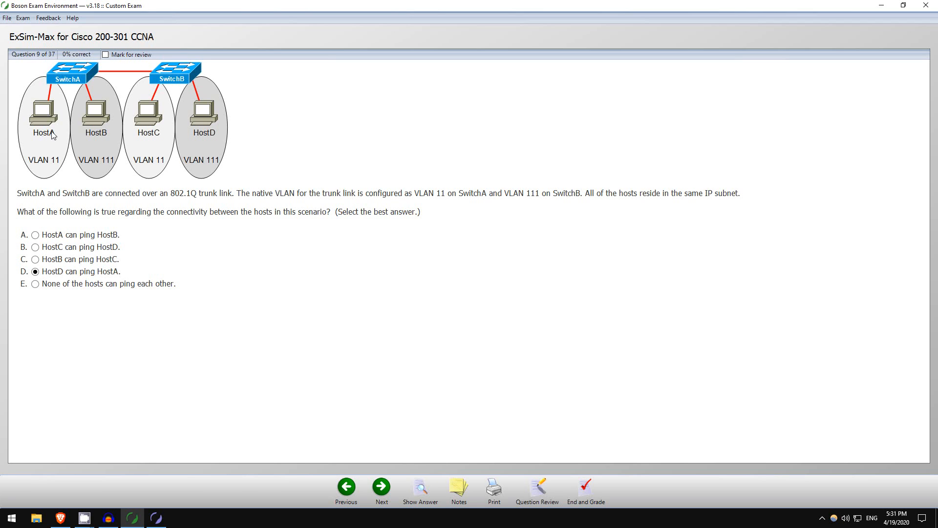
pyautogui.moveTo(59, 132)
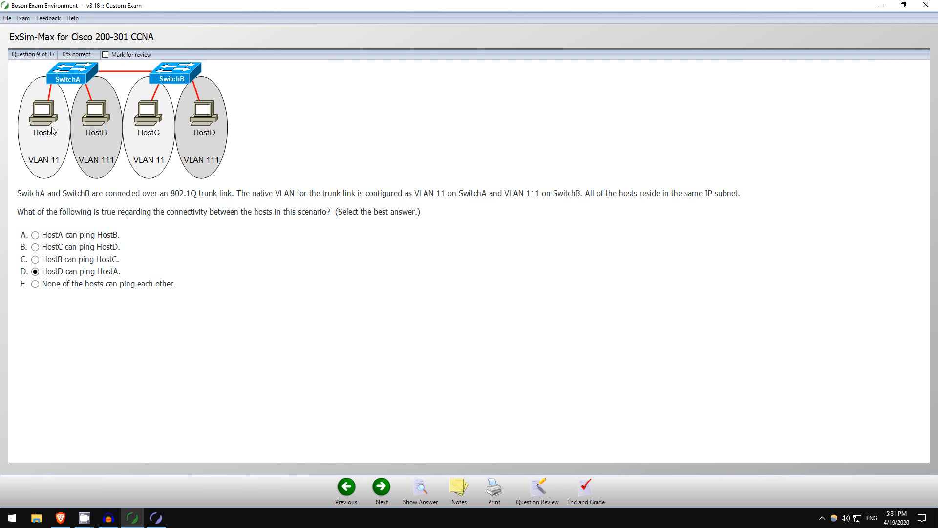
pyautogui.moveTo(52, 110)
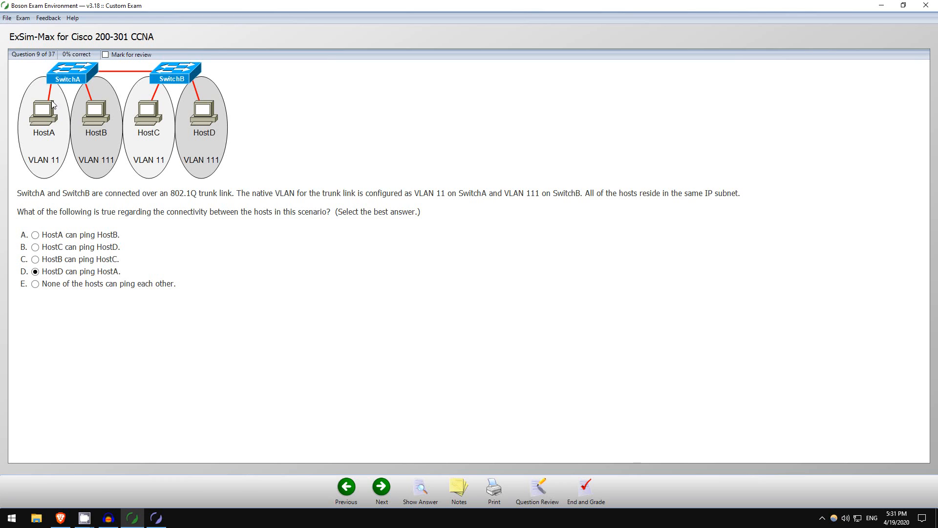
pyautogui.moveTo(84, 76)
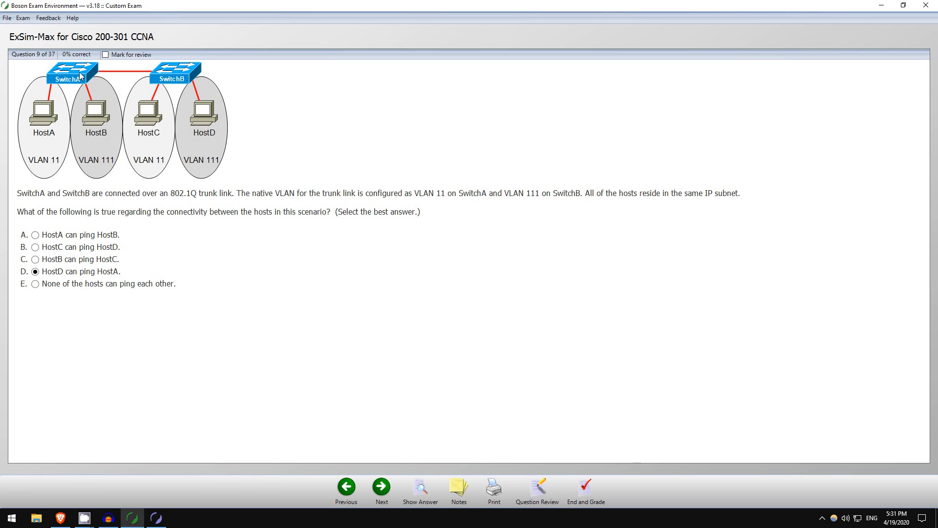
pyautogui.moveTo(128, 88)
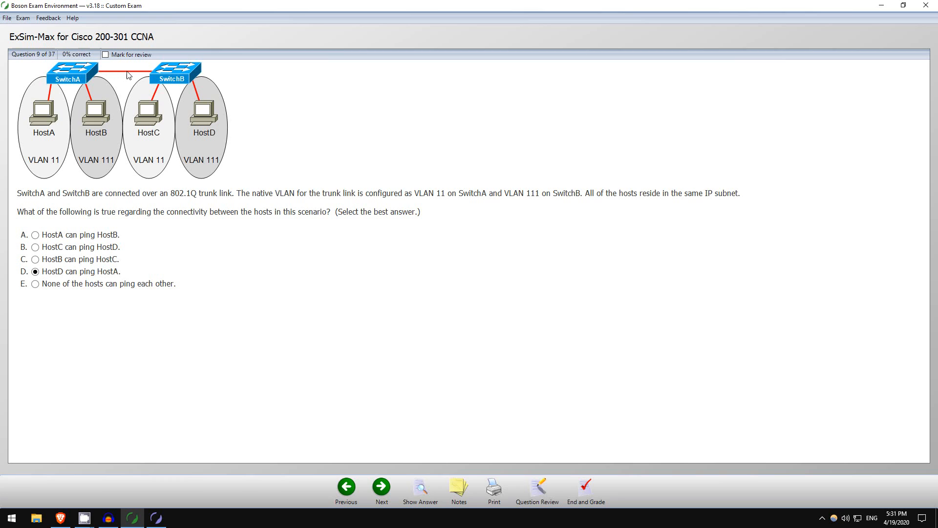
pyautogui.moveTo(153, 85)
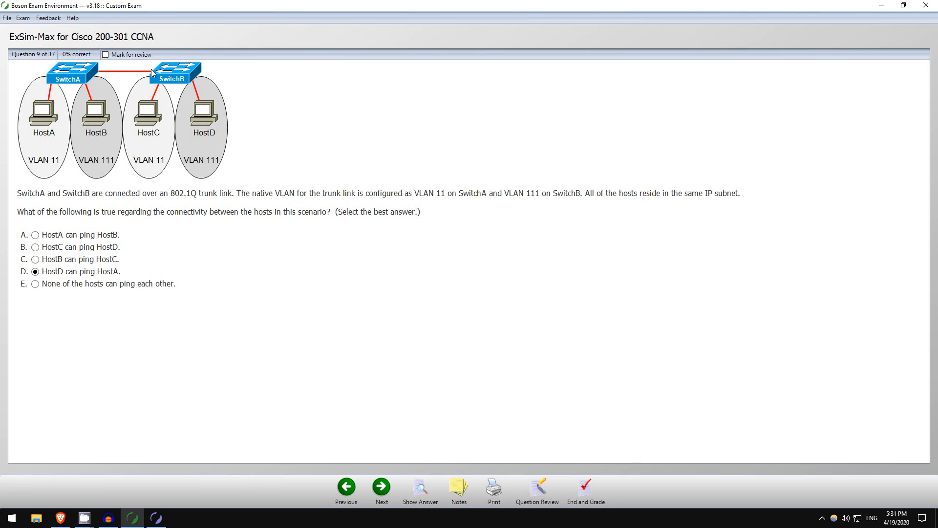
pyautogui.moveTo(177, 84)
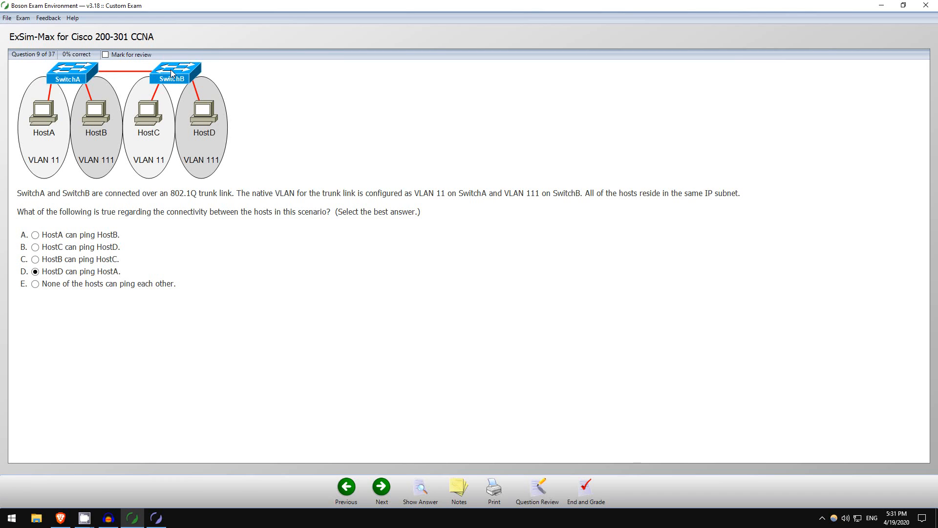
pyautogui.moveTo(216, 135)
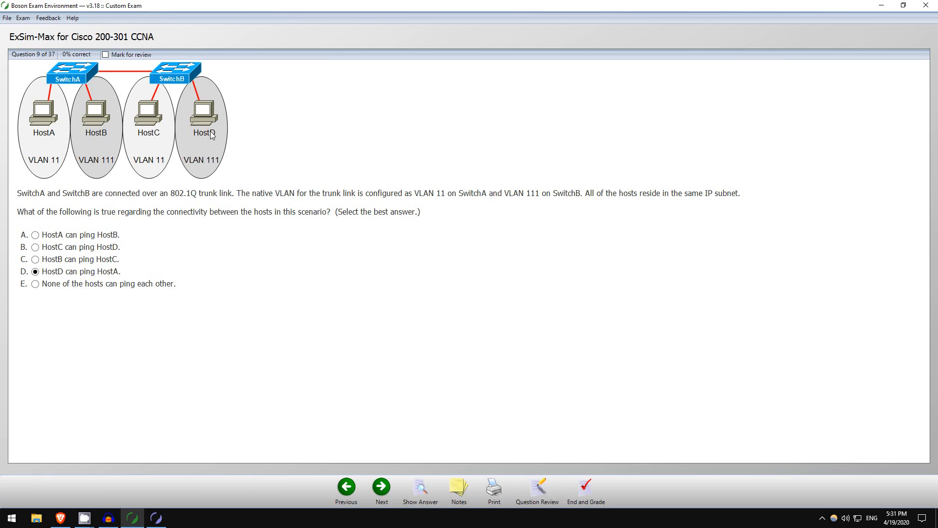
pyautogui.moveTo(166, 174)
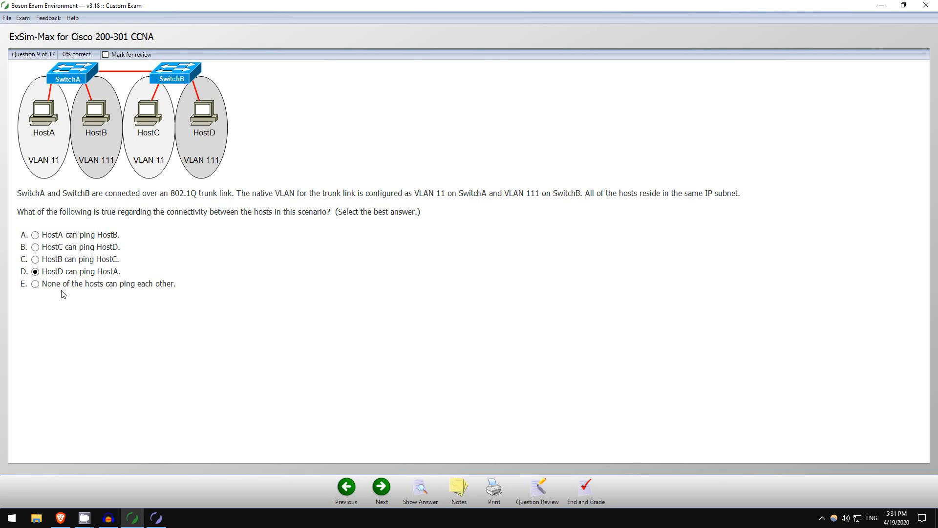
pyautogui.moveTo(210, 204)
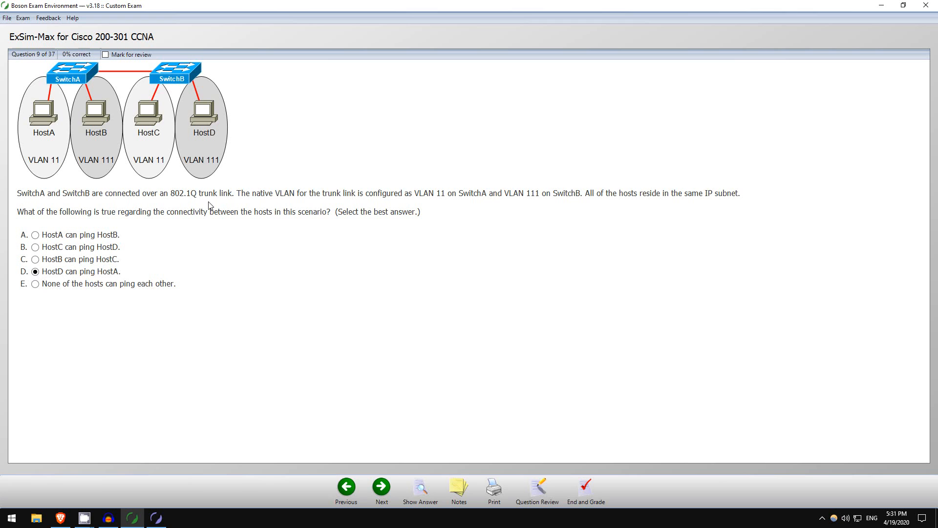
pyautogui.moveTo(134, 283)
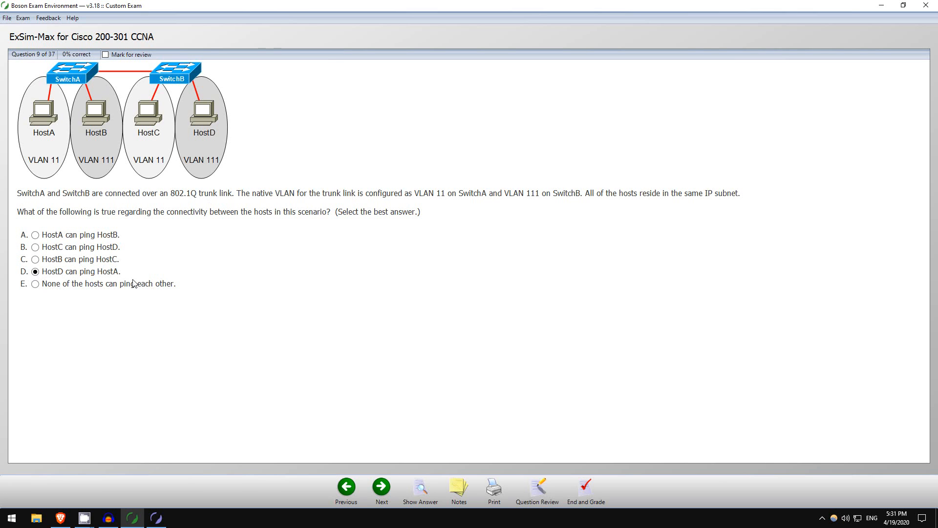
pyautogui.click(420, 487)
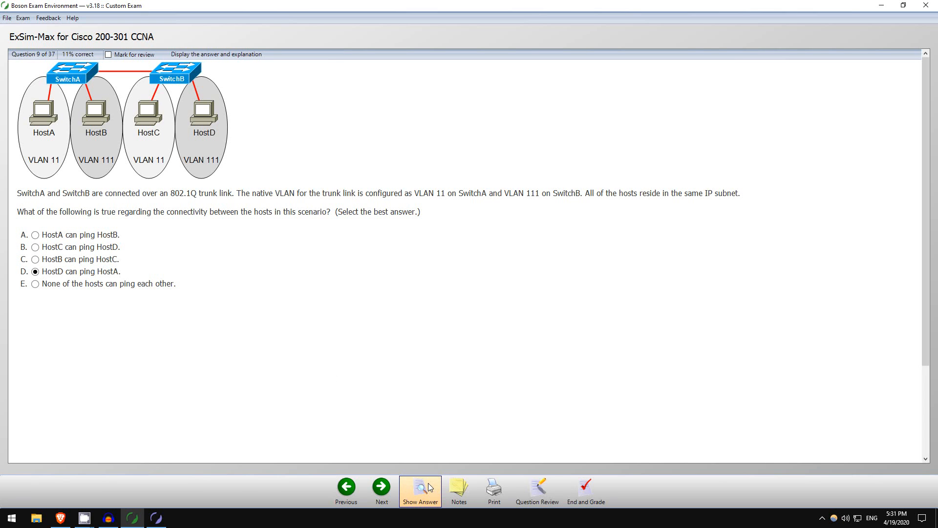
pyautogui.click(421, 489)
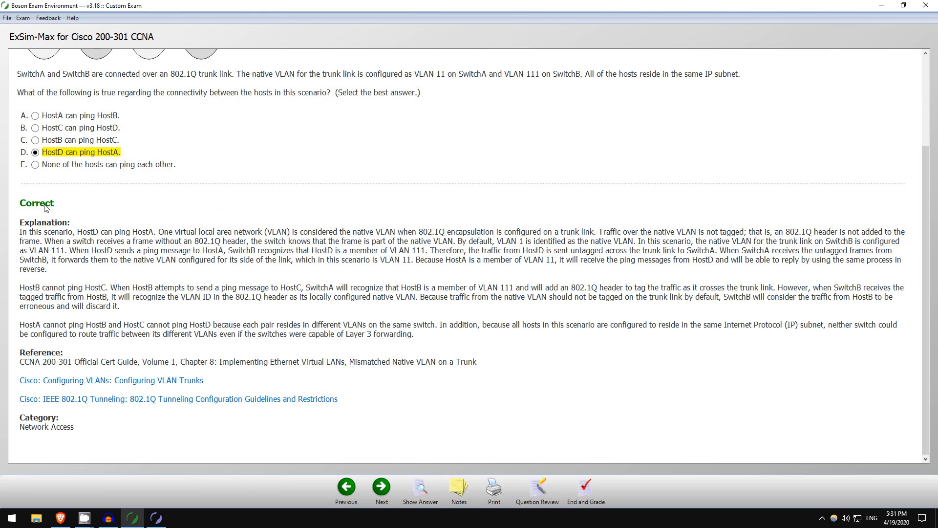
pyautogui.moveTo(76, 225)
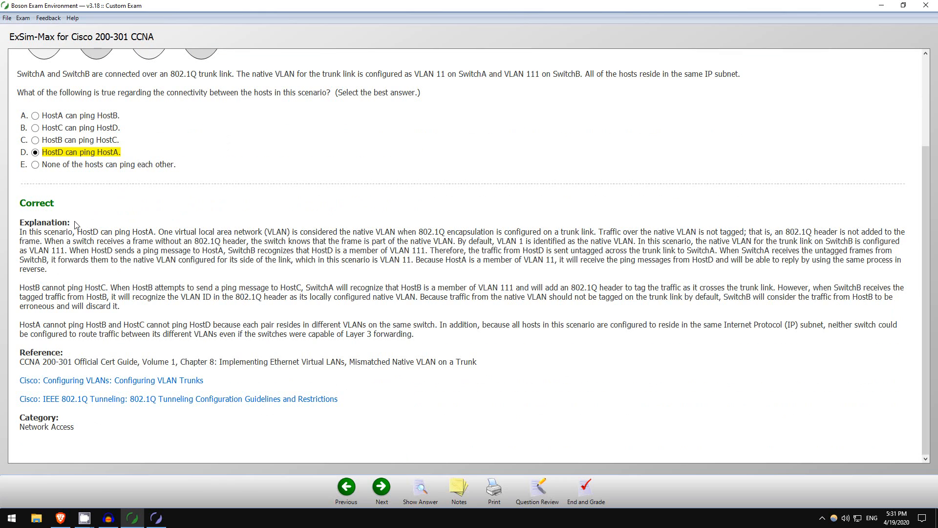
pyautogui.moveTo(259, 259)
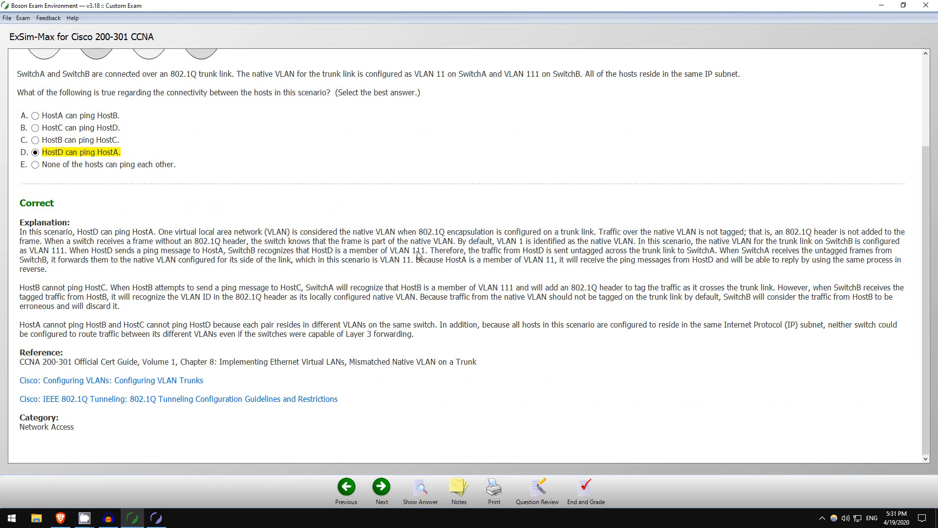
pyautogui.moveTo(421, 243)
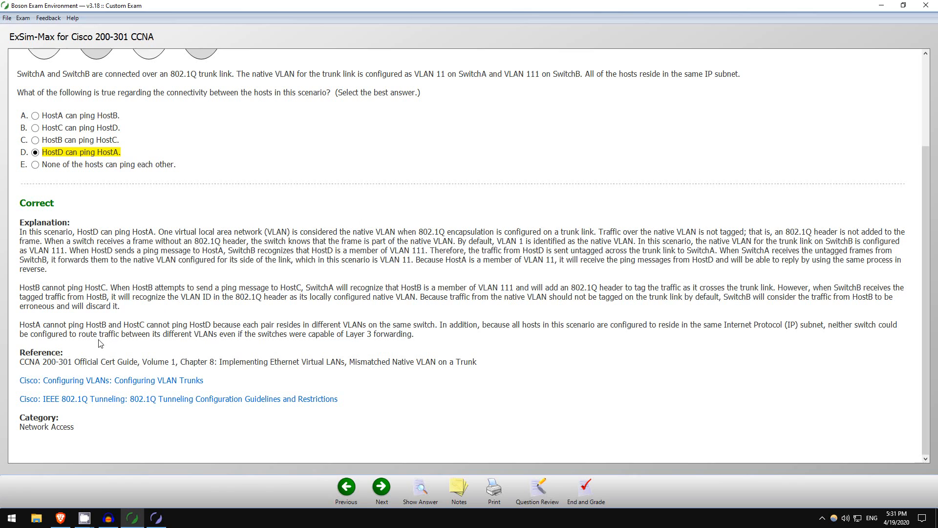
pyautogui.moveTo(132, 363)
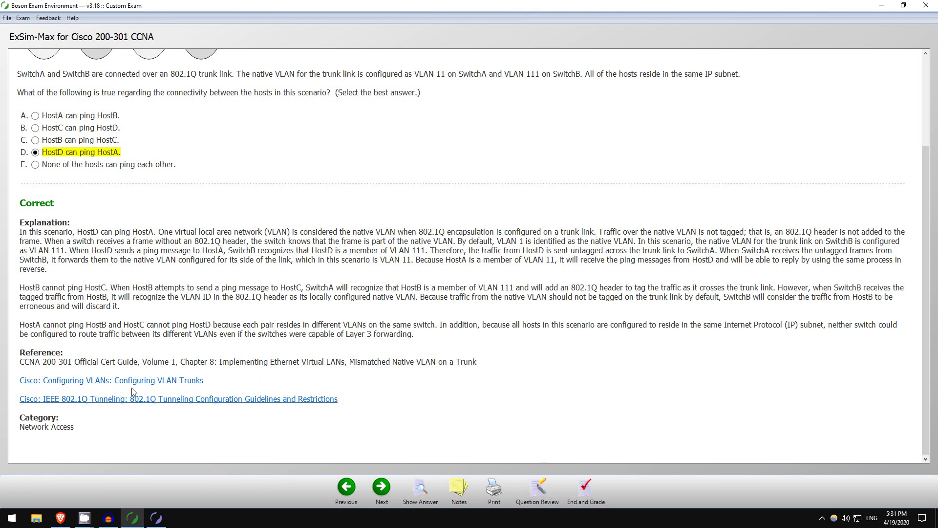
pyautogui.moveTo(121, 384)
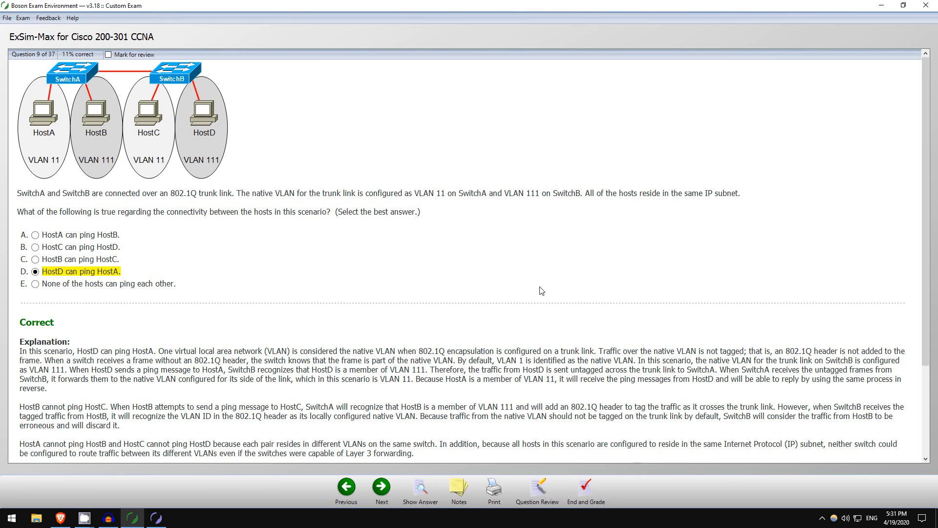
pyautogui.moveTo(454, 258)
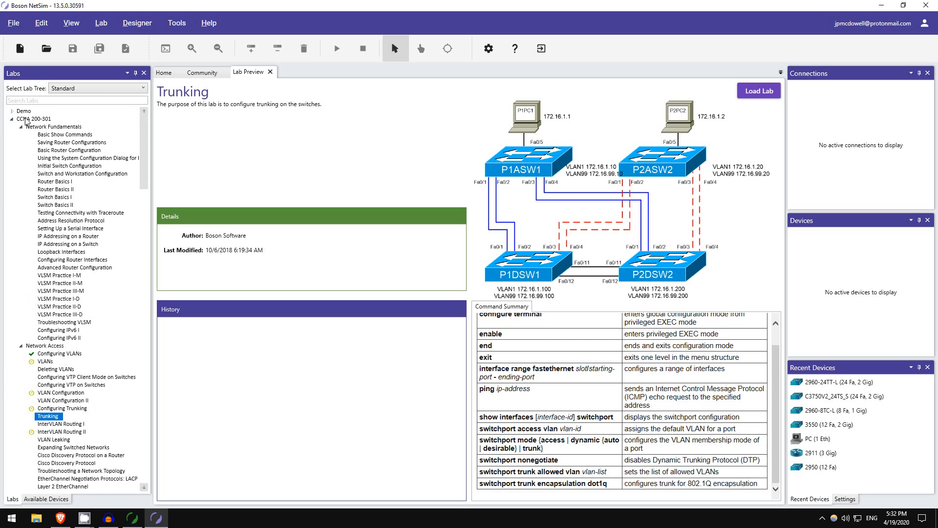
pyautogui.moveTo(43, 131)
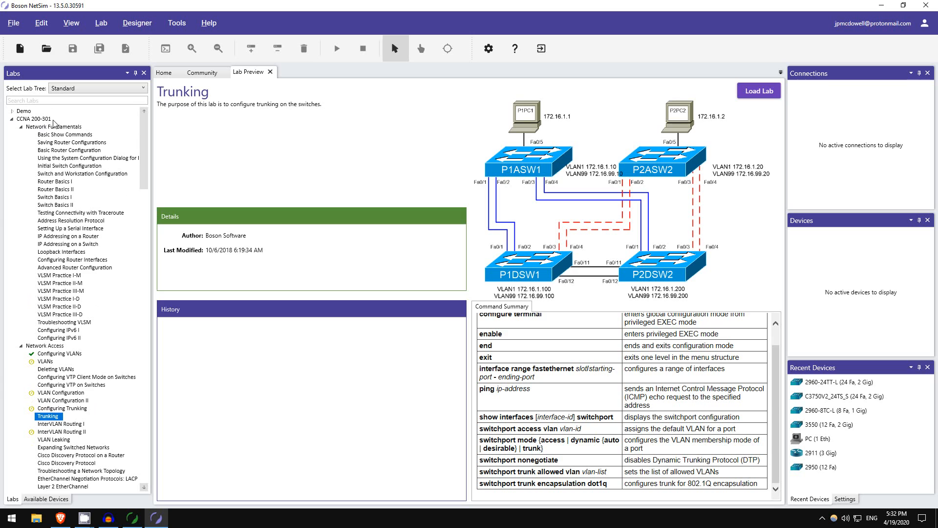
pyautogui.moveTo(37, 136)
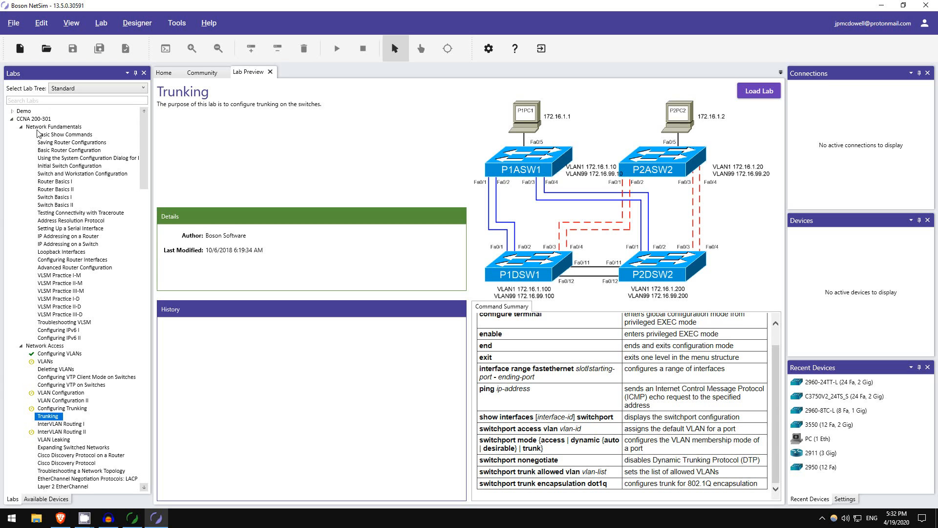
pyautogui.moveTo(45, 177)
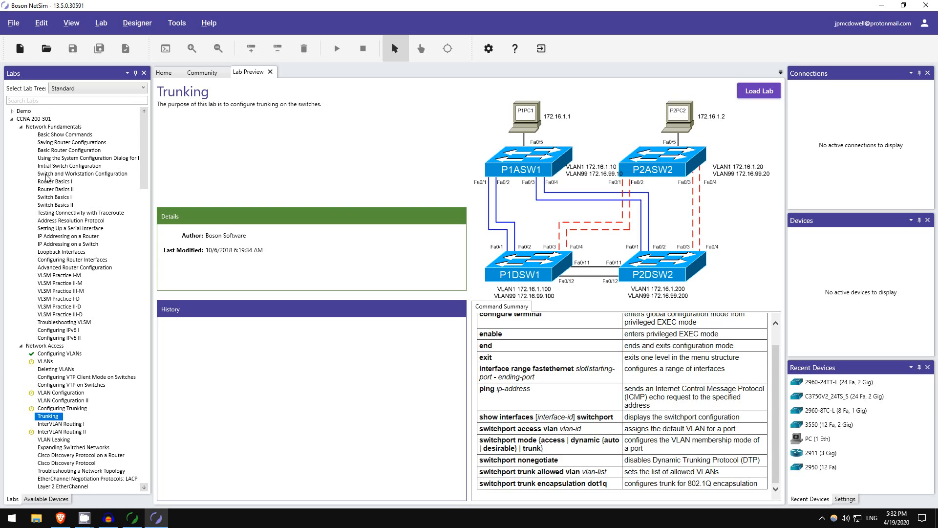
# - Find Configuring VLANs under Network Access in the Labs tree, preview it and load it
pyautogui.scroll(-3)
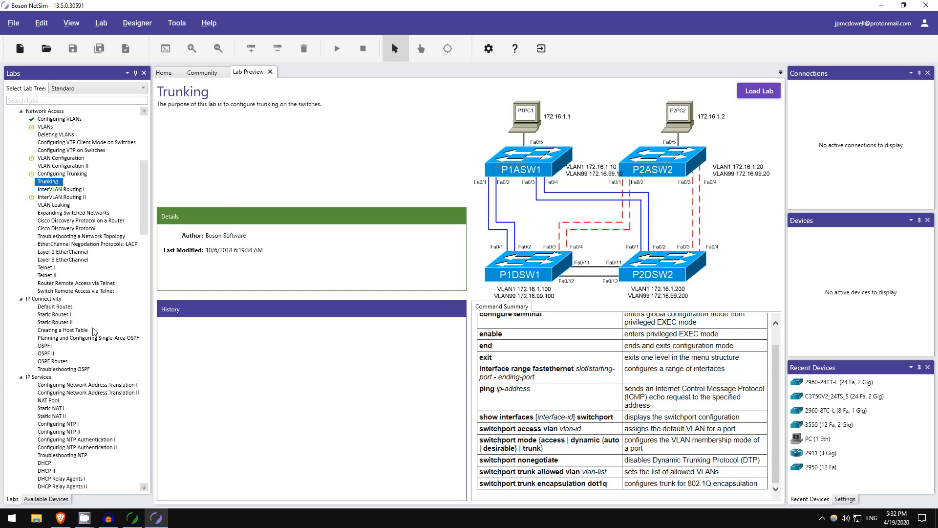
pyautogui.moveTo(48, 333)
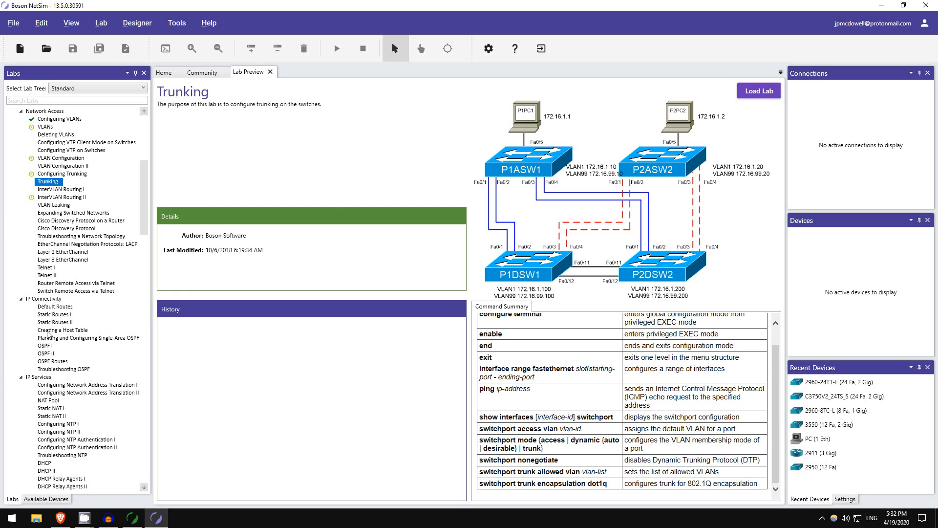
pyautogui.moveTo(47, 345)
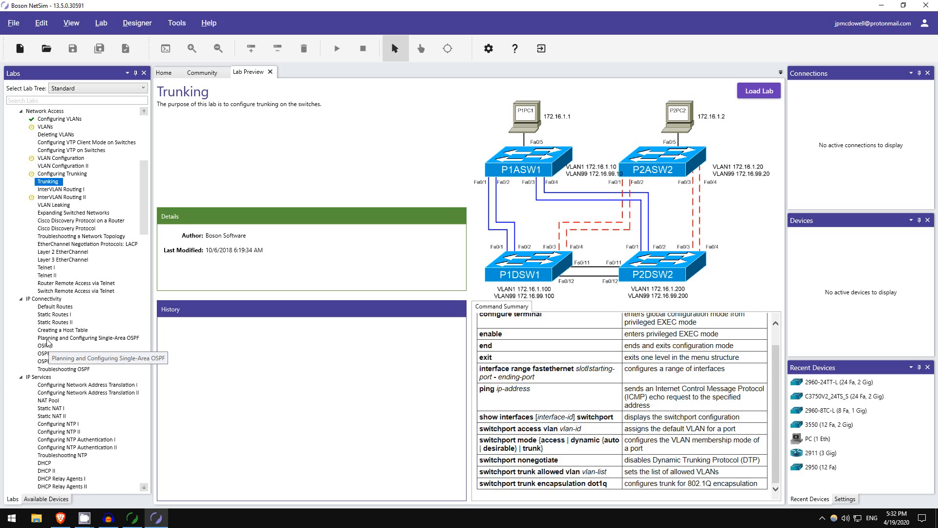
pyautogui.scroll(-3)
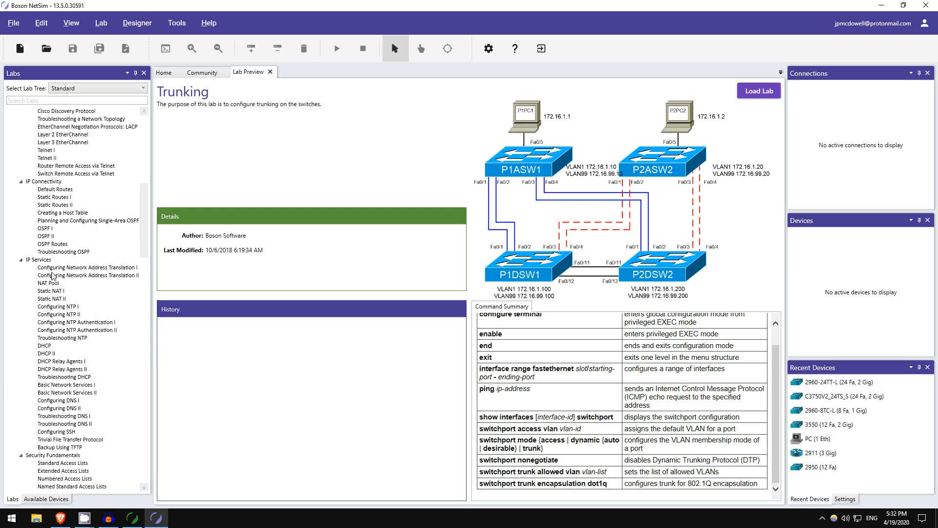
pyautogui.scroll(-3)
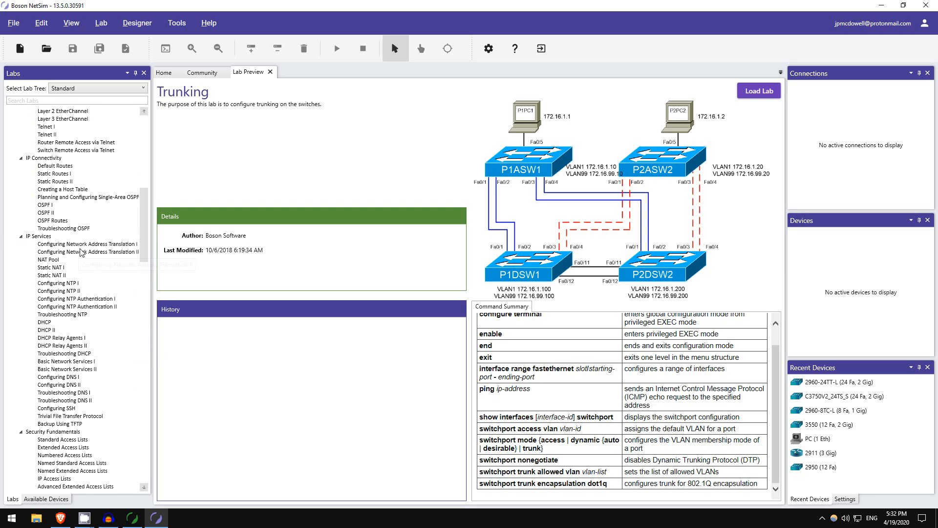
pyautogui.moveTo(59, 304)
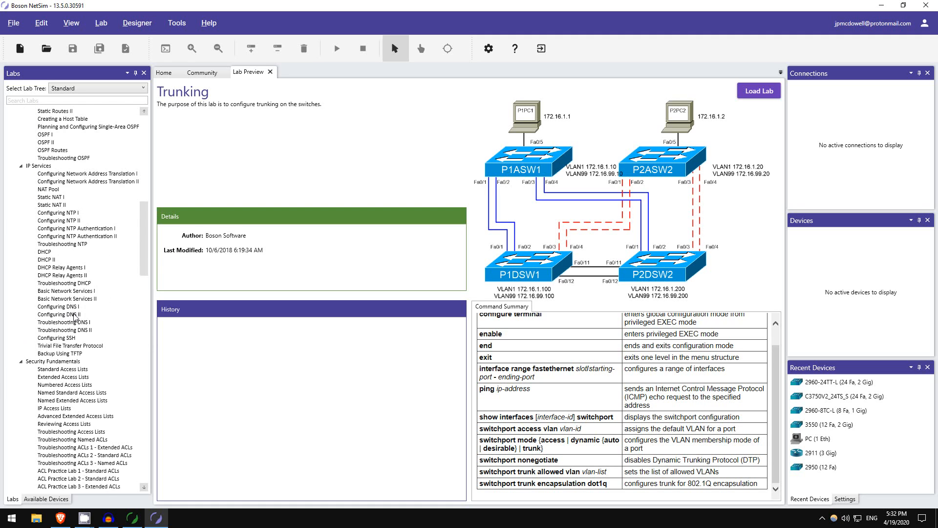
pyautogui.scroll(-3)
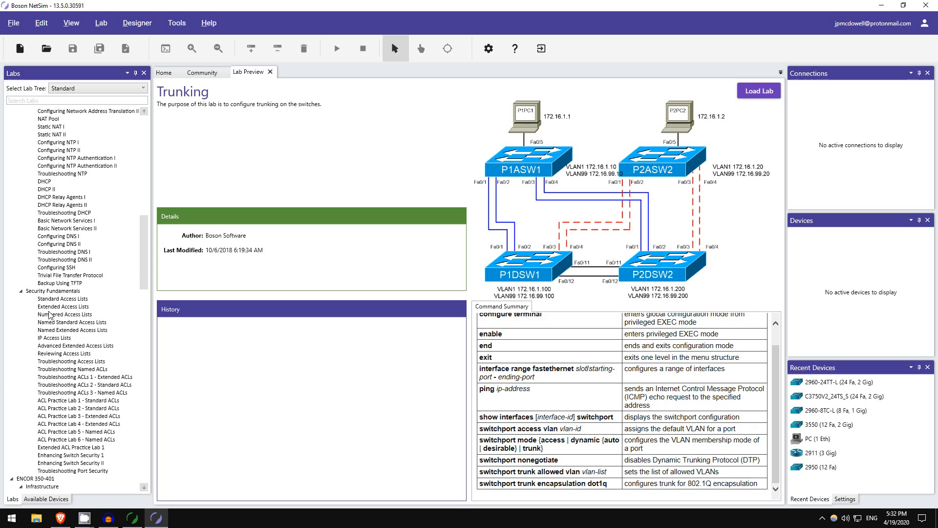
pyautogui.moveTo(47, 370)
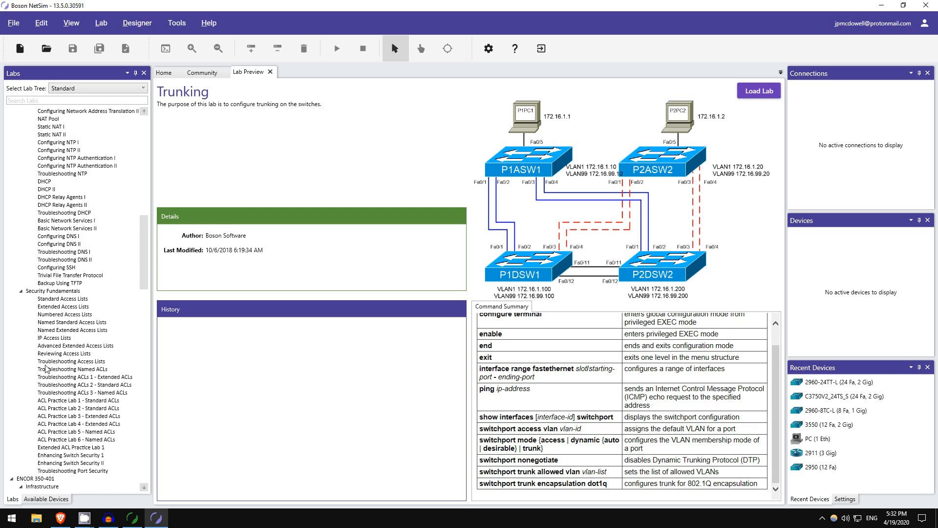
pyautogui.click(15, 399)
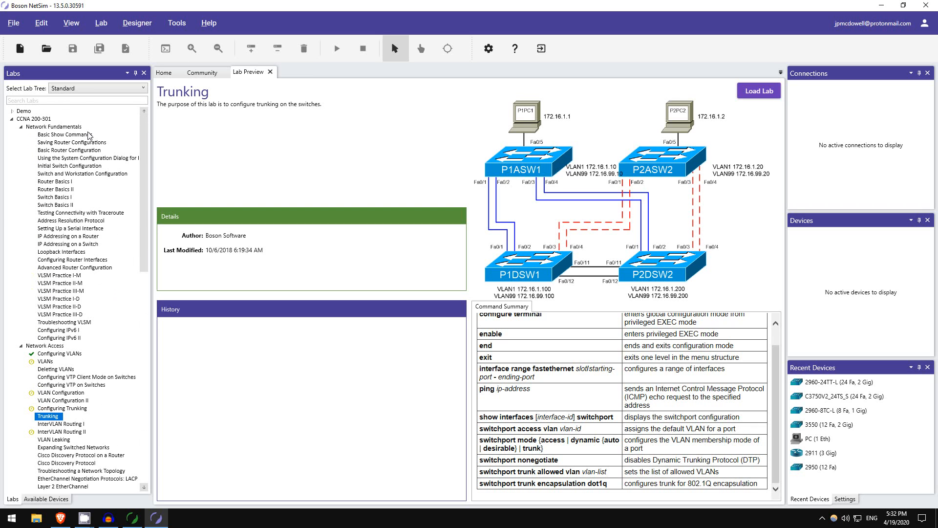
pyautogui.moveTo(88, 133)
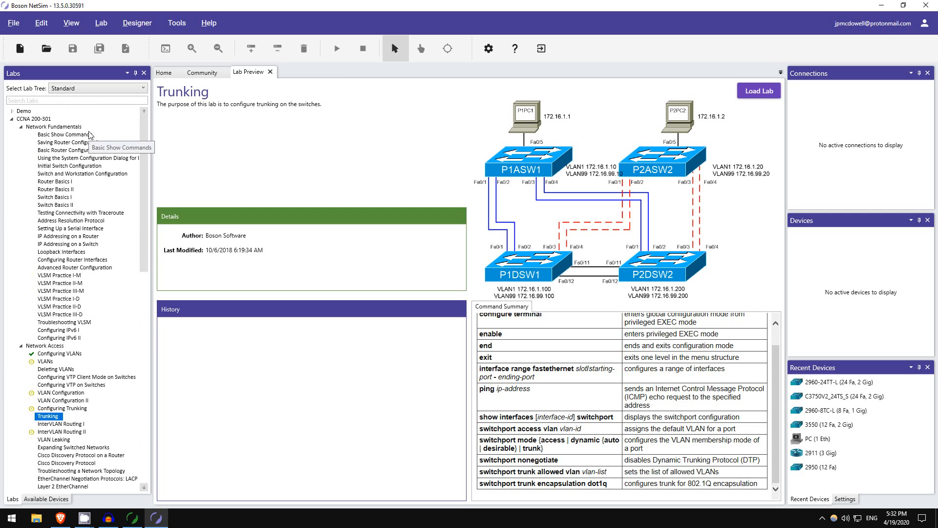
pyautogui.scroll(-3)
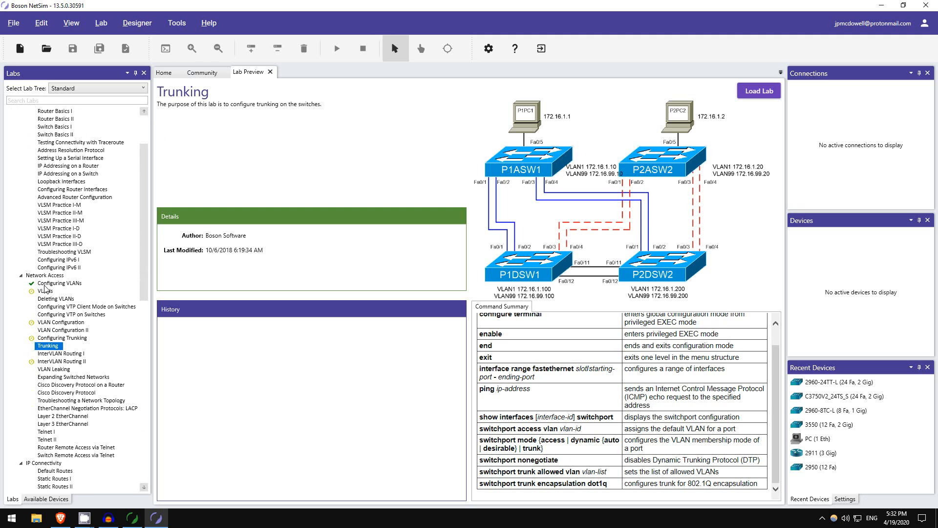
pyautogui.click(59, 282)
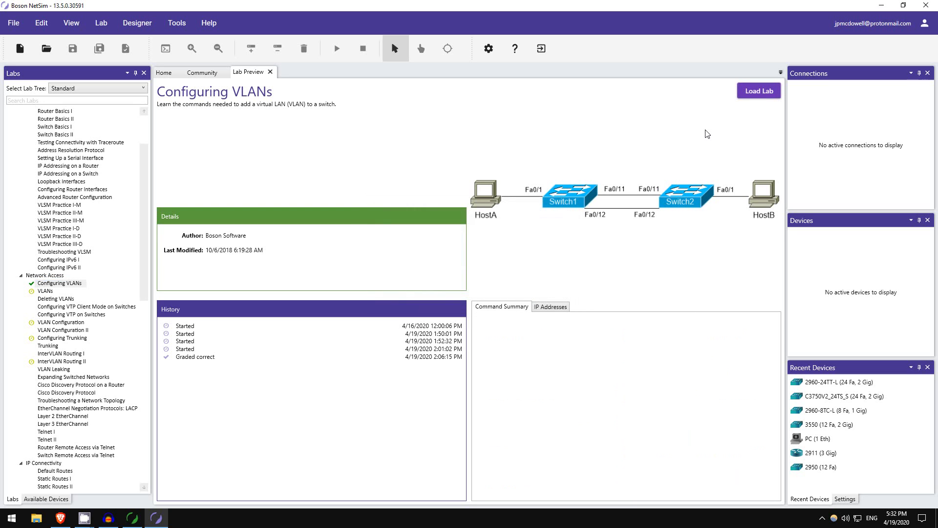
pyautogui.click(758, 90)
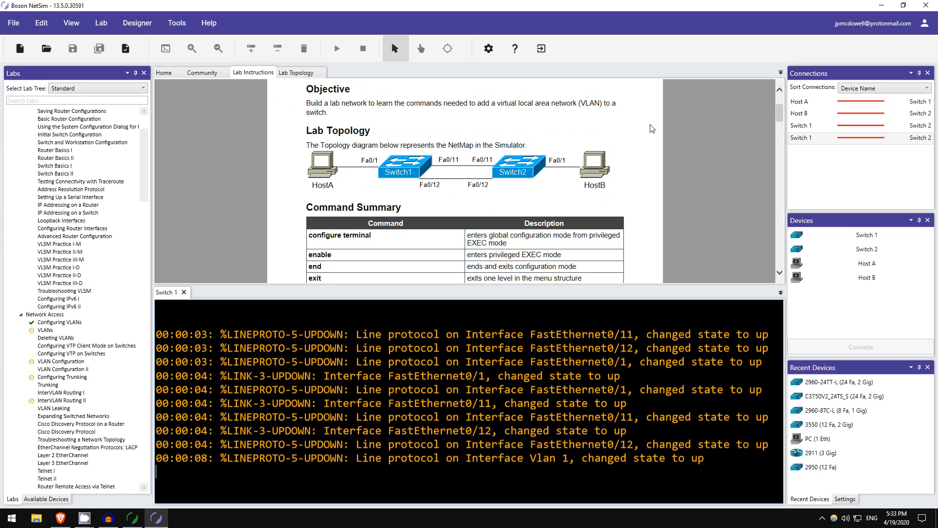
pyautogui.moveTo(437, 174)
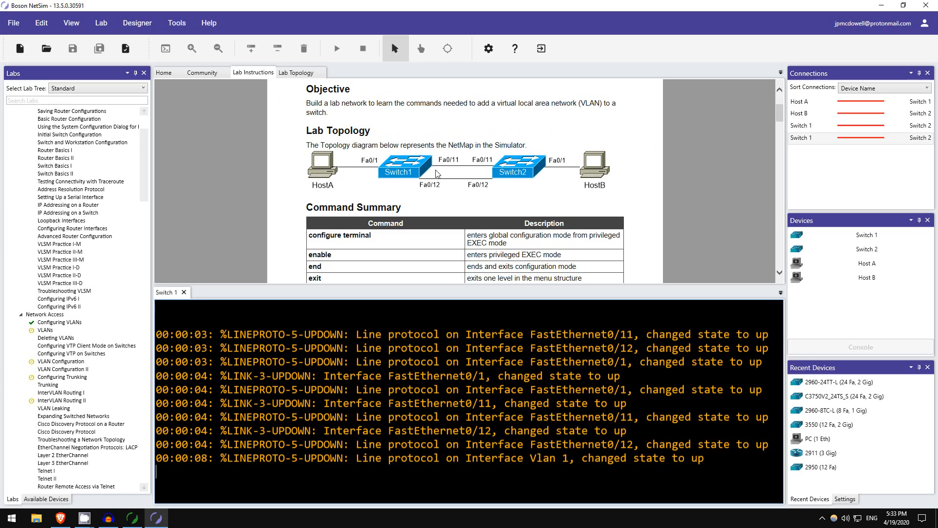
pyautogui.moveTo(547, 169)
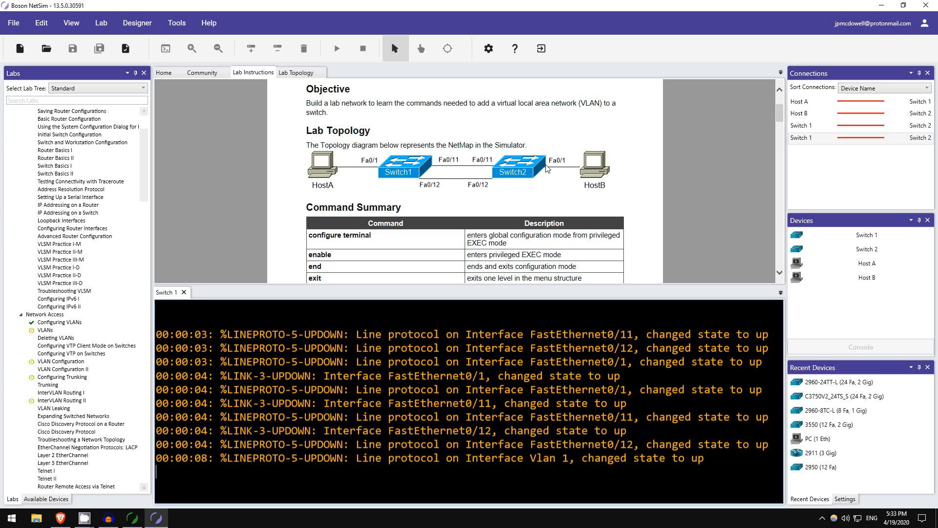
pyautogui.moveTo(599, 161)
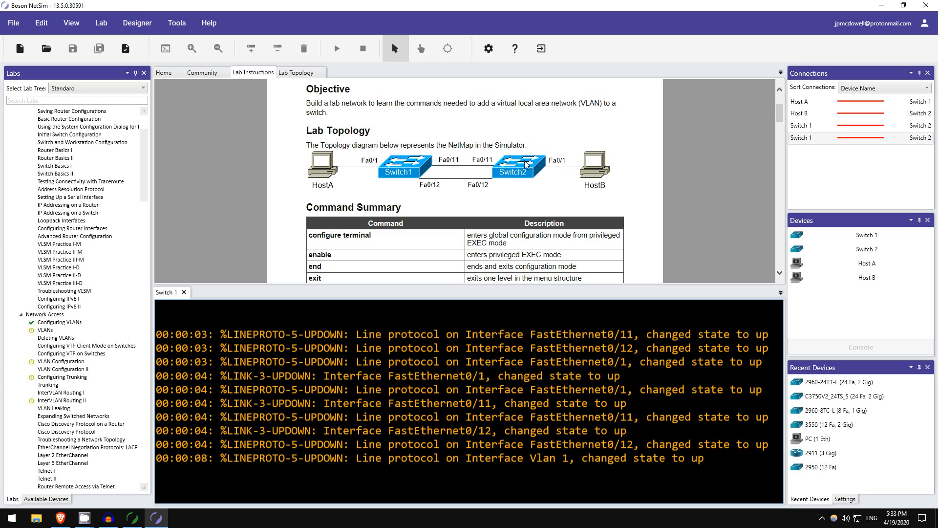
pyautogui.moveTo(509, 160)
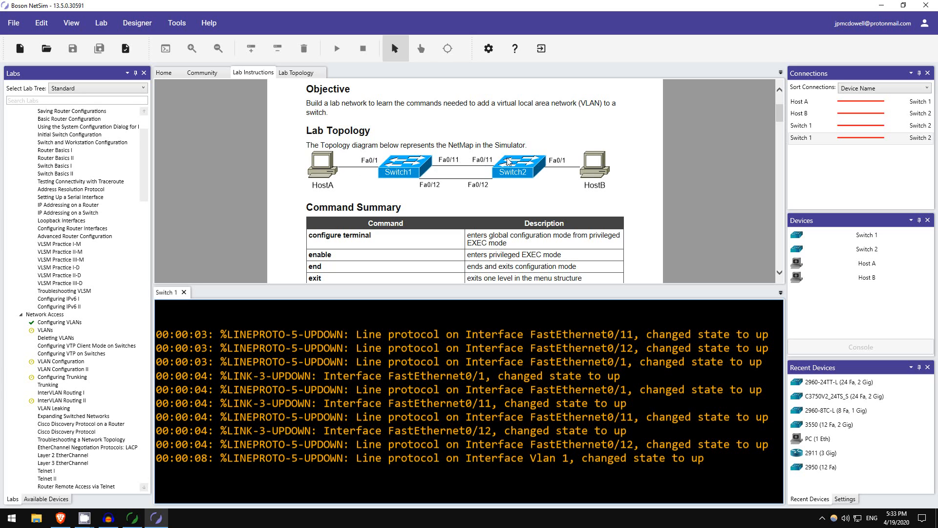
pyautogui.moveTo(407, 167)
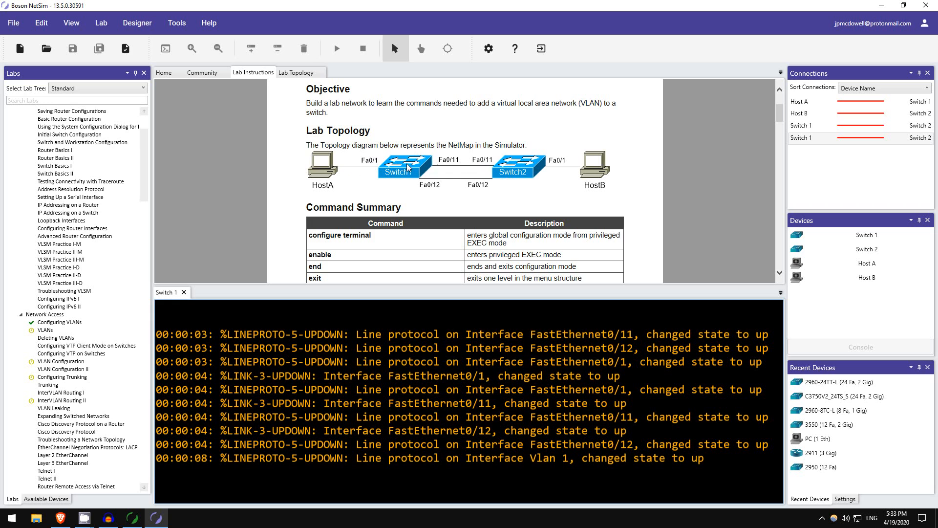
pyautogui.scroll(-3)
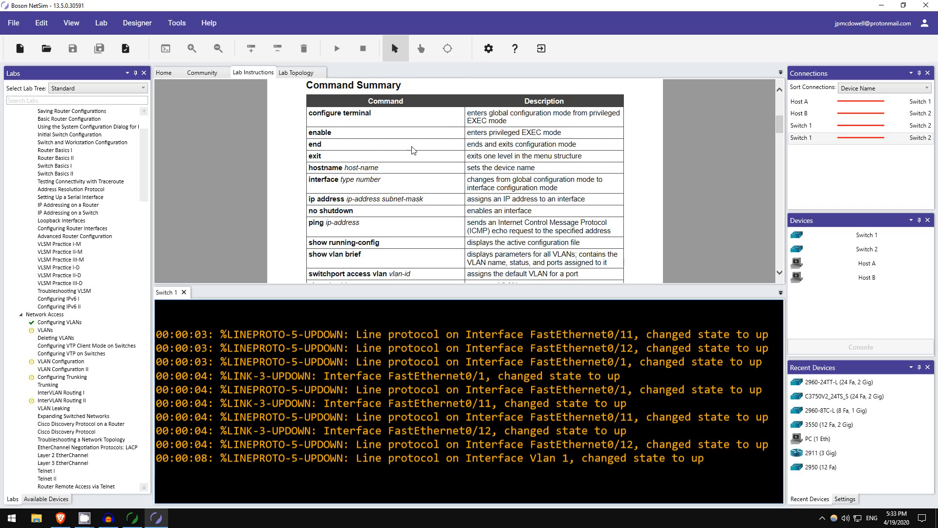
pyautogui.scroll(-3)
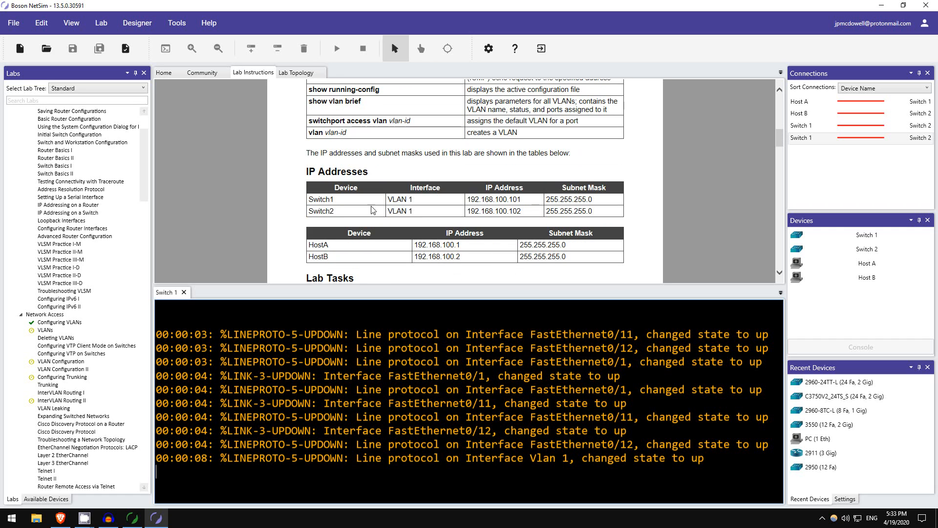
pyautogui.scroll(-3)
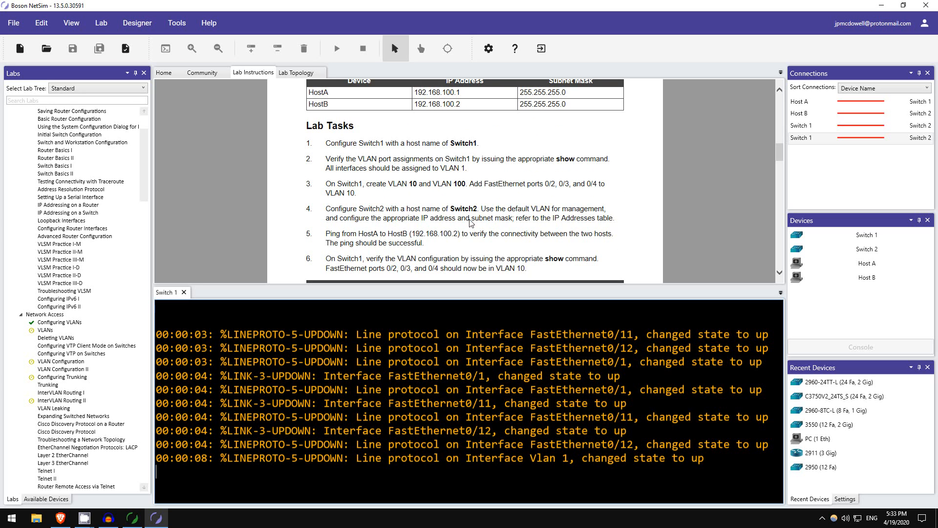
pyautogui.moveTo(319, 148)
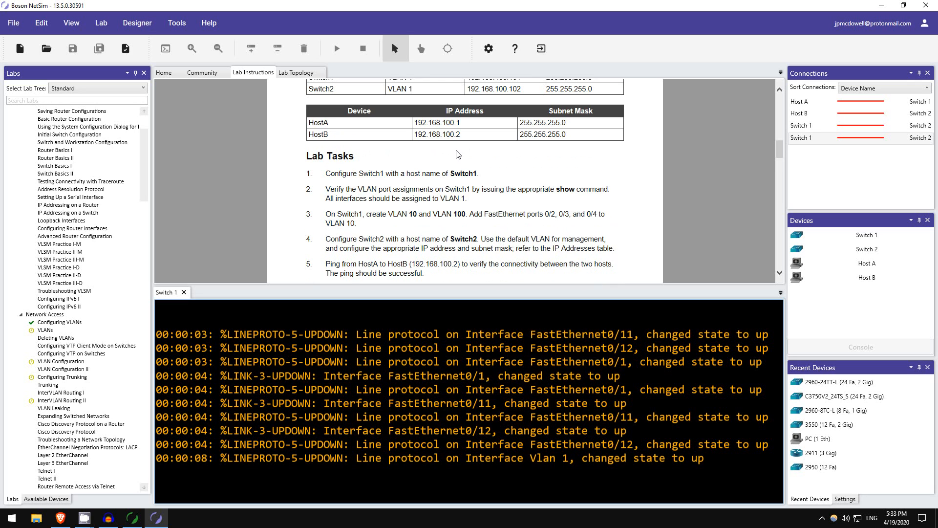
pyautogui.scroll(-3)
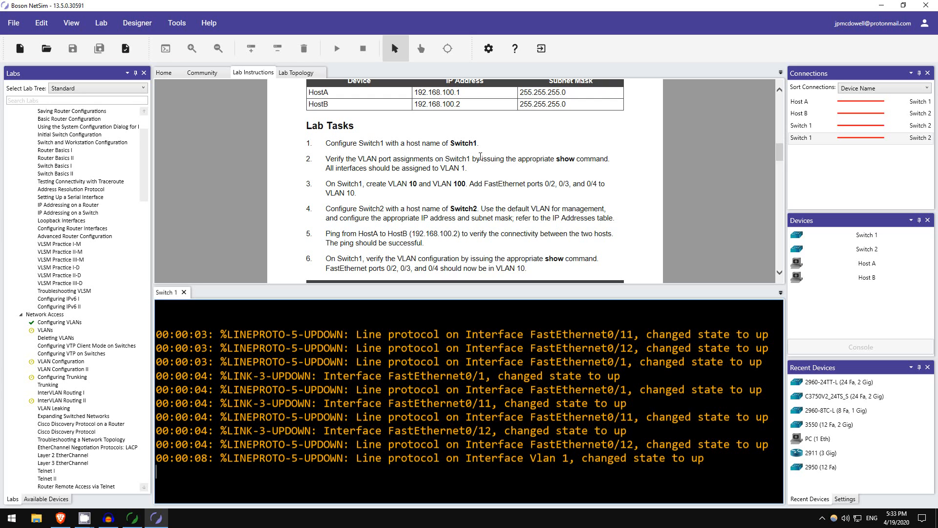
pyautogui.moveTo(589, 160)
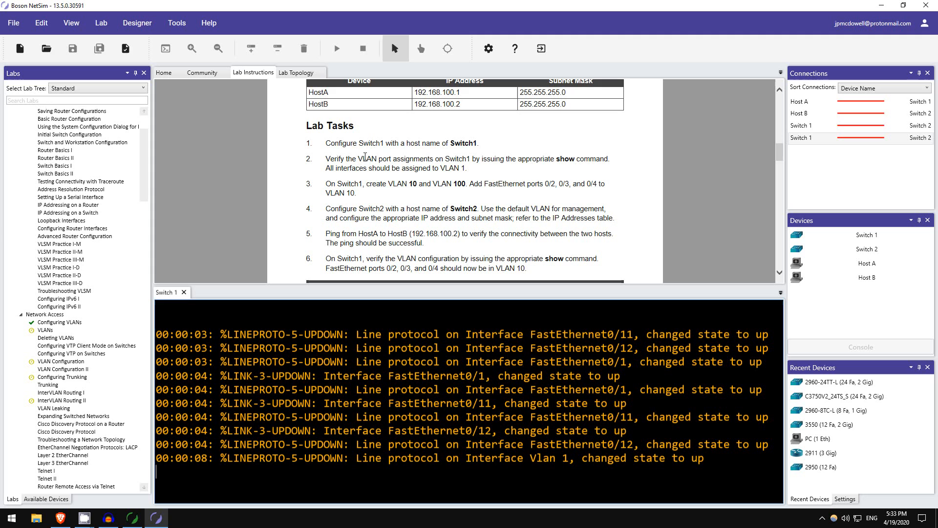
pyautogui.moveTo(375, 150)
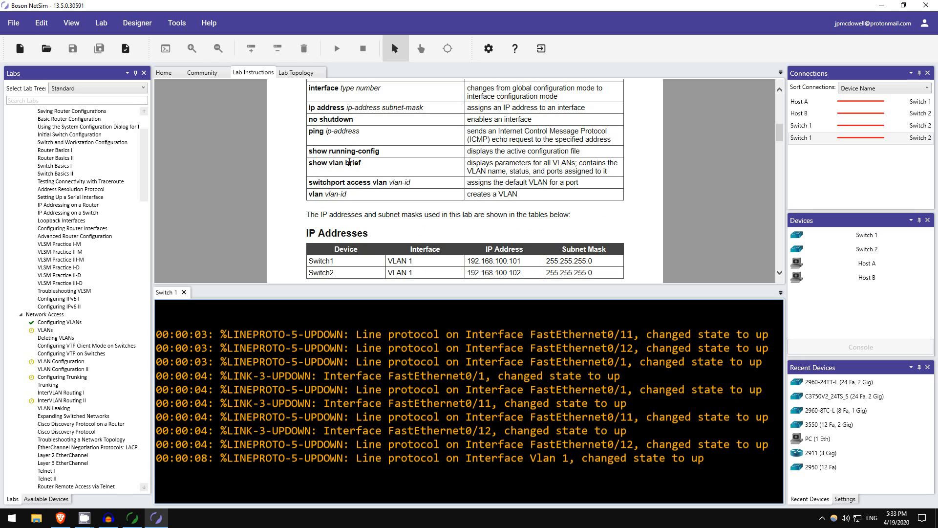
pyautogui.moveTo(363, 165)
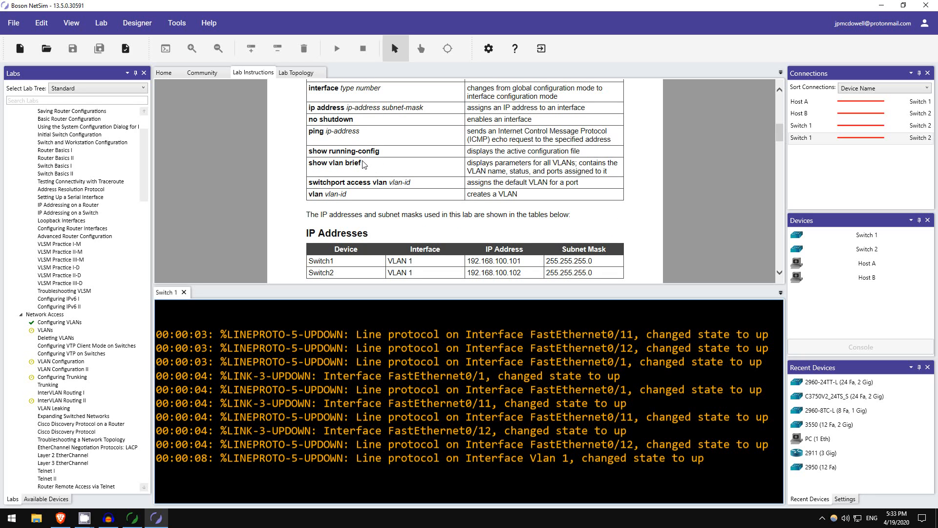
pyautogui.scroll(-3)
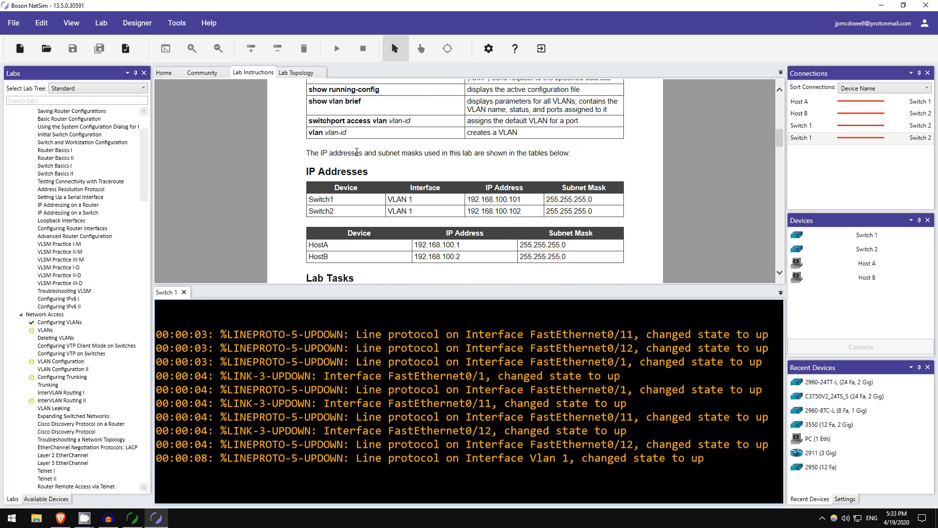
pyautogui.scroll(-3)
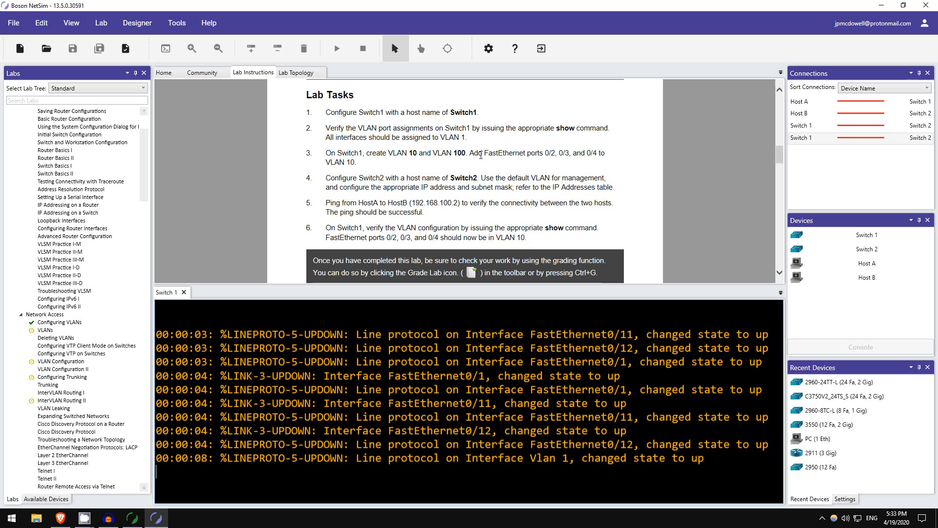
pyautogui.moveTo(533, 152)
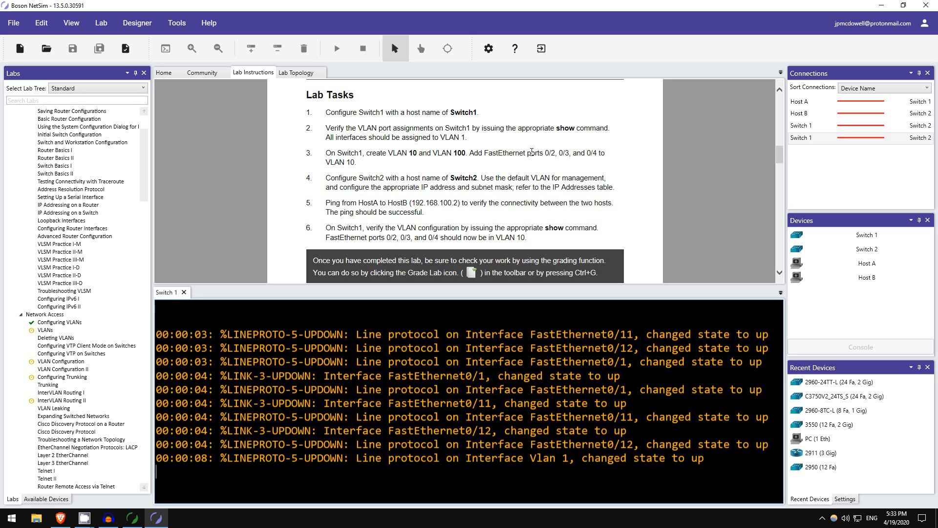
pyautogui.moveTo(532, 147)
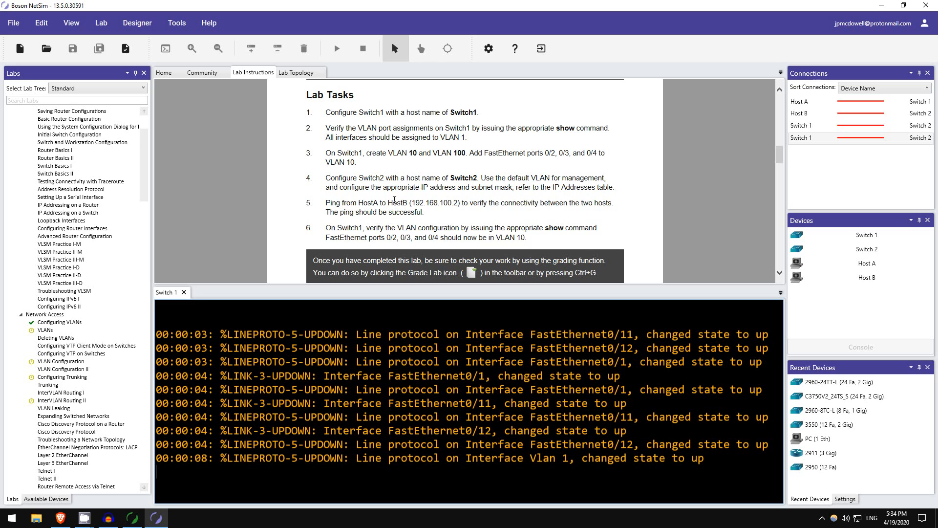
pyautogui.moveTo(451, 187)
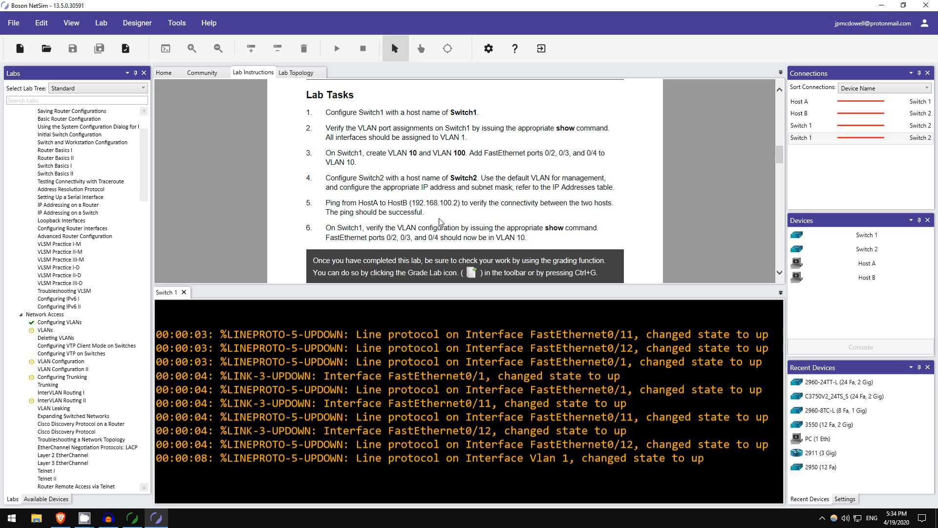
pyautogui.moveTo(446, 203)
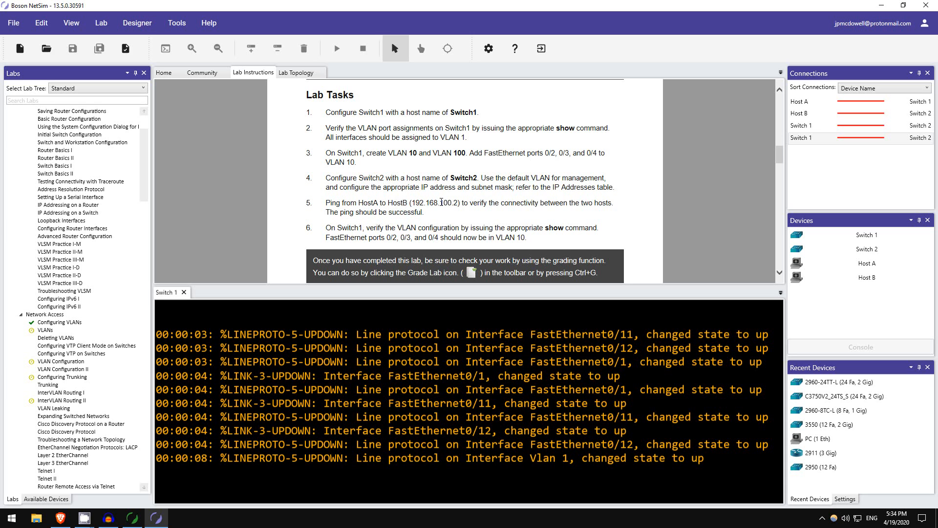
pyautogui.scroll(-3)
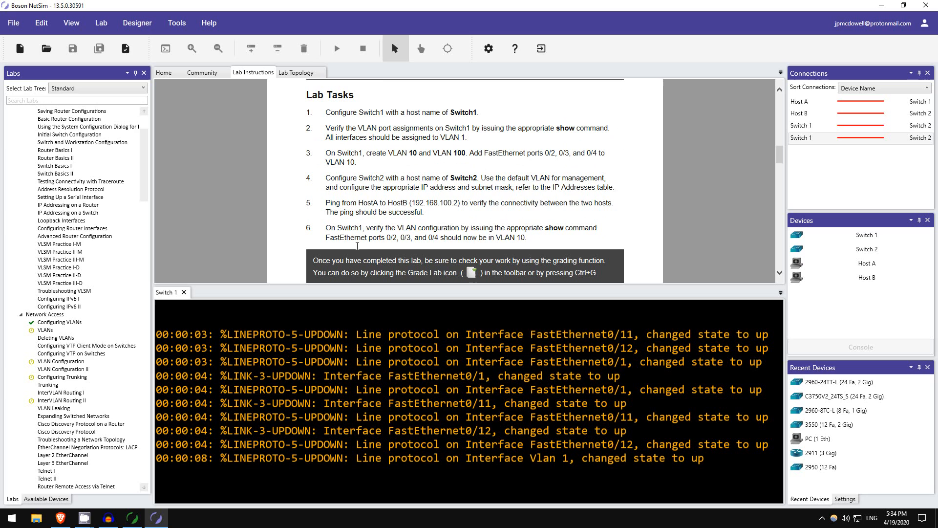
pyautogui.scroll(-3)
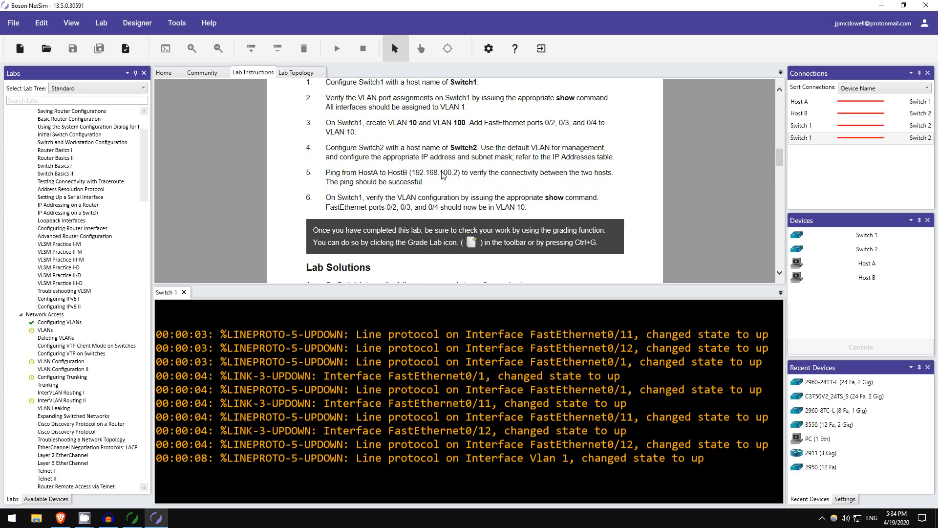
pyautogui.scroll(-3)
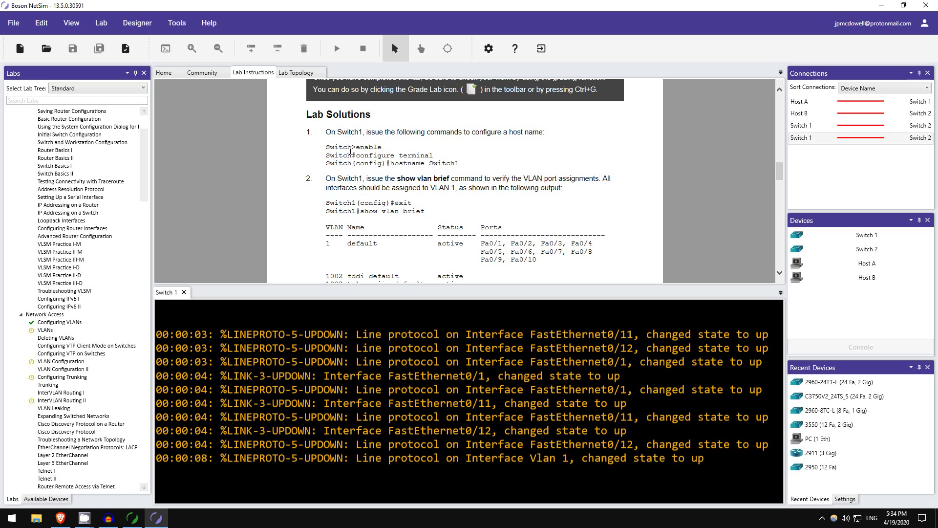
pyautogui.moveTo(351, 148)
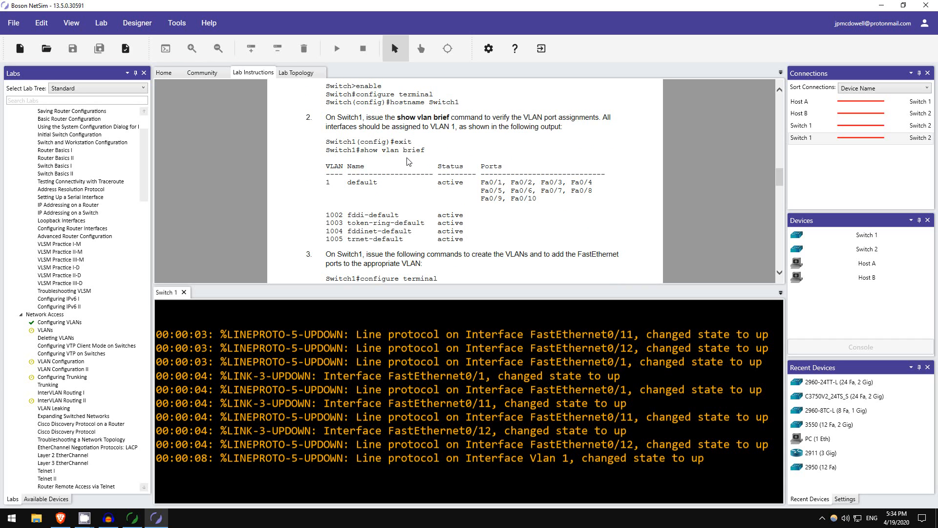
pyautogui.scroll(-3)
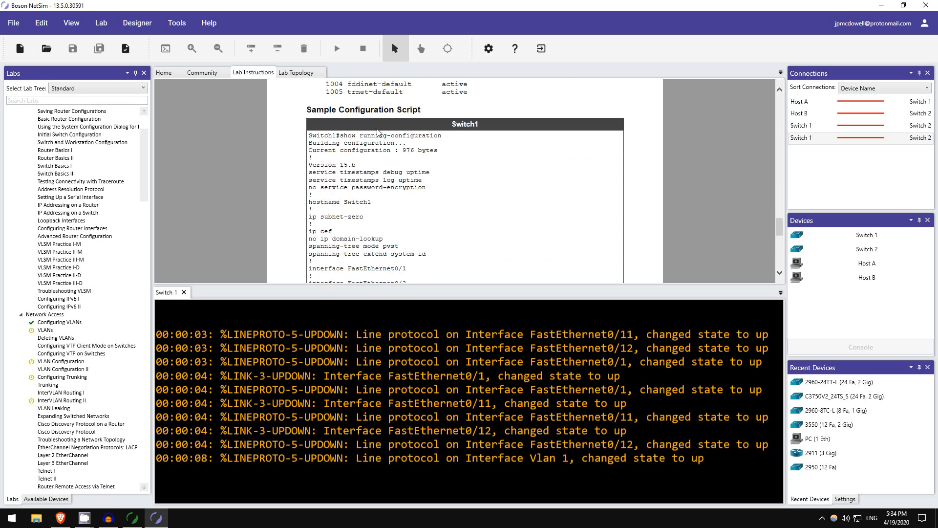
pyautogui.scroll(-3)
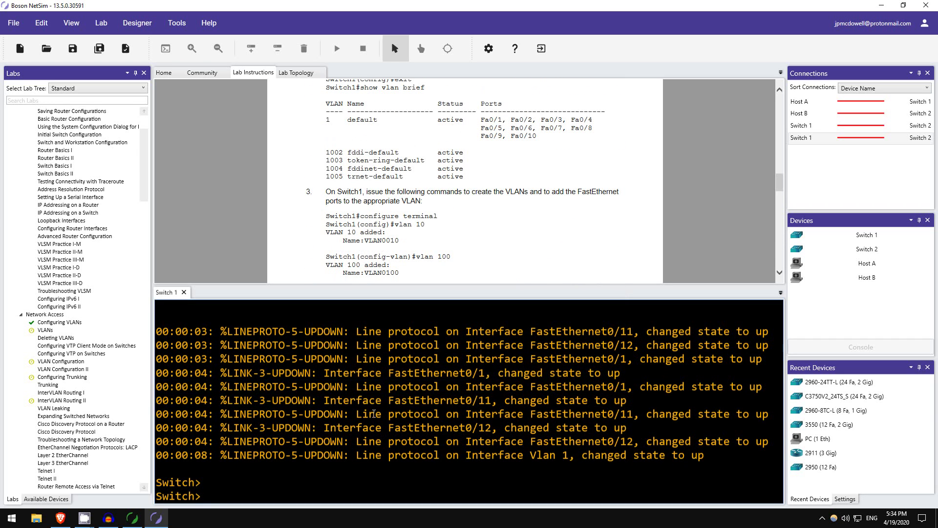
# - Run enable, conf t, hostname Switch1 and do show vlan brief, then return to ExSim-Max
pyautogui.write('e')
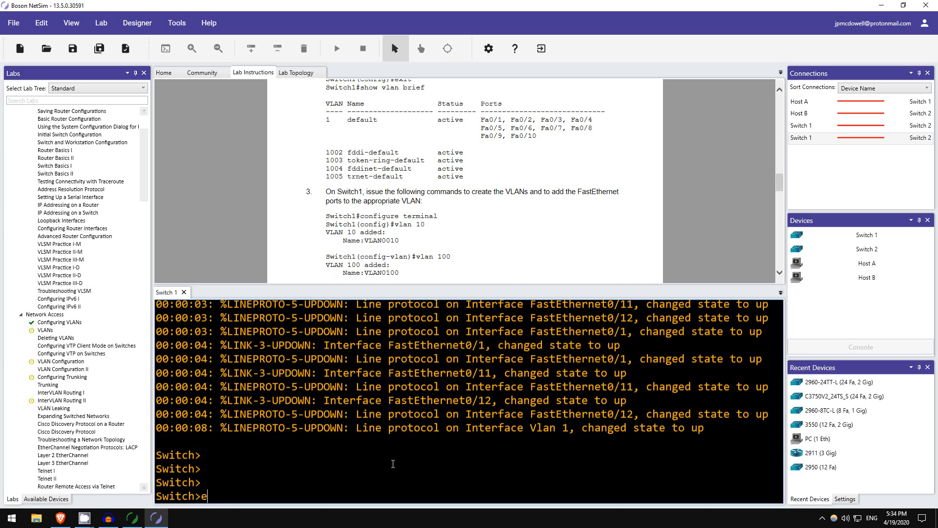
pyautogui.write('nable')
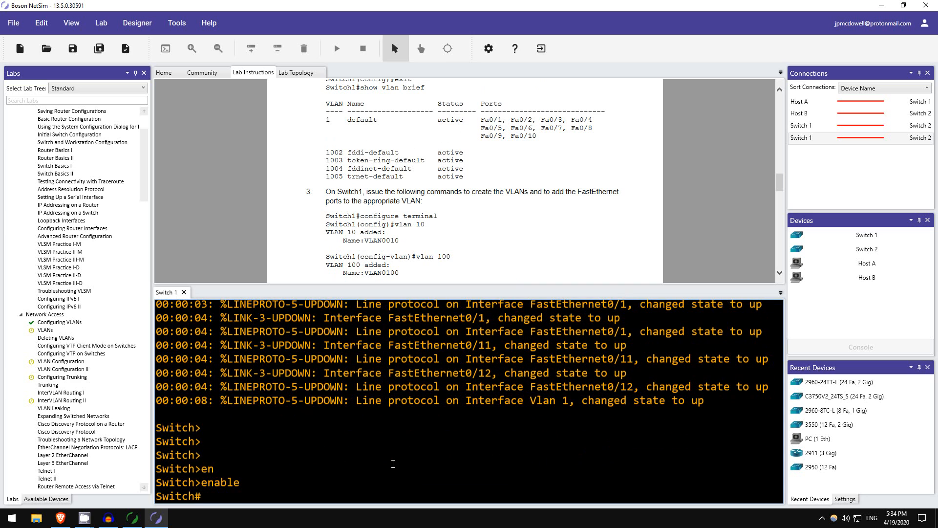
pyautogui.write('conf t')
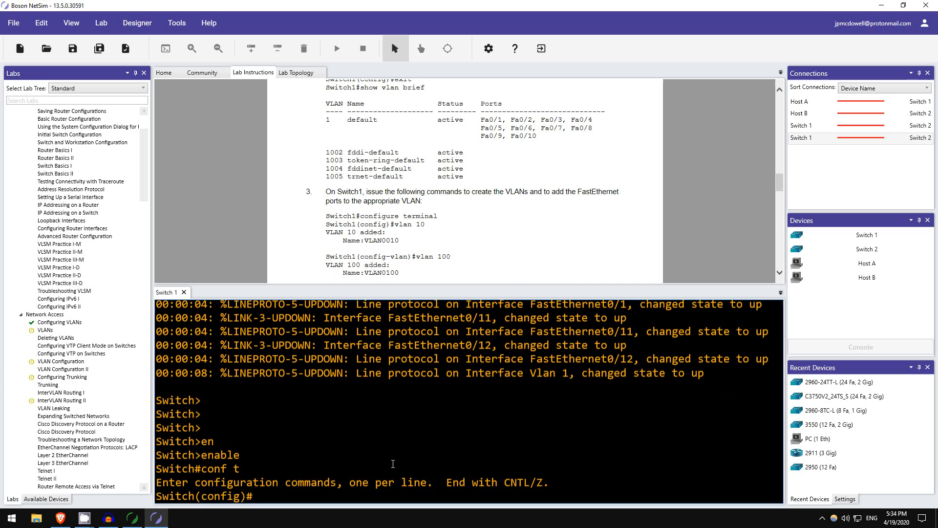
pyautogui.write('hostname Switch1')
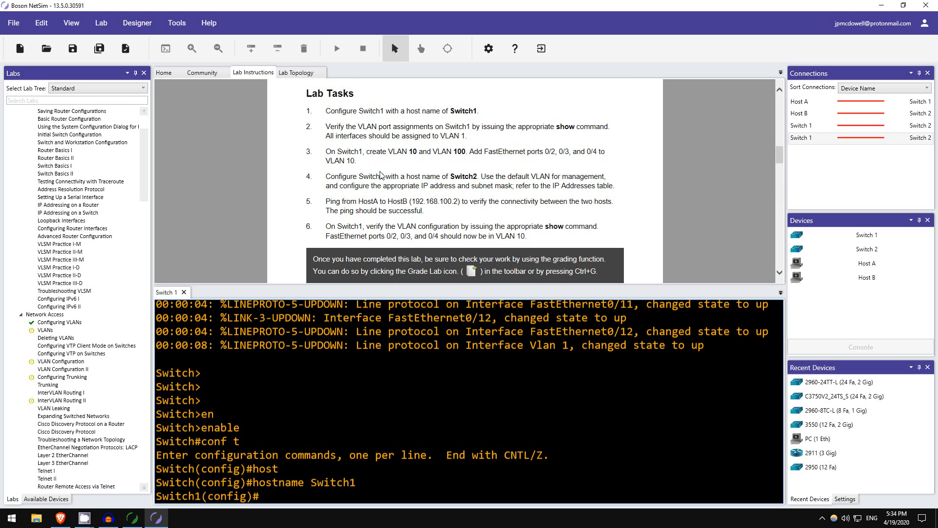
pyautogui.moveTo(331, 128)
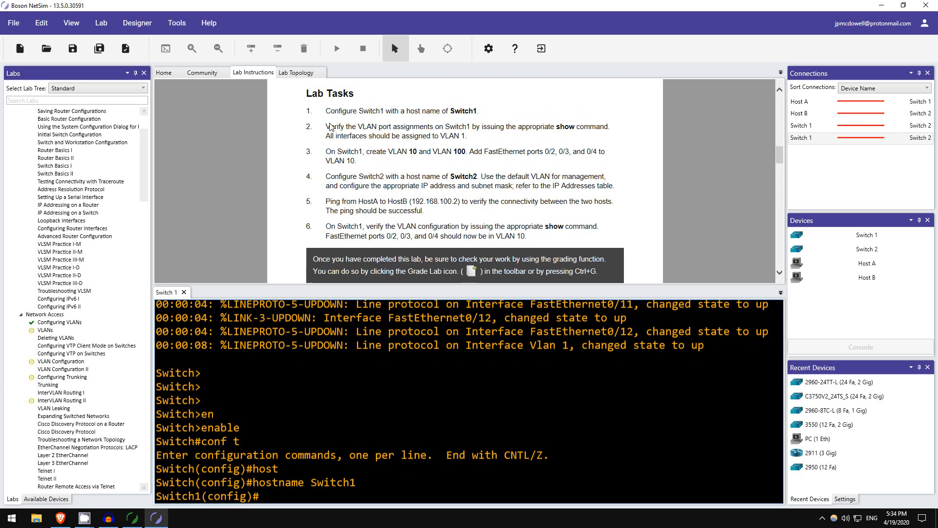
pyautogui.write('do sh')
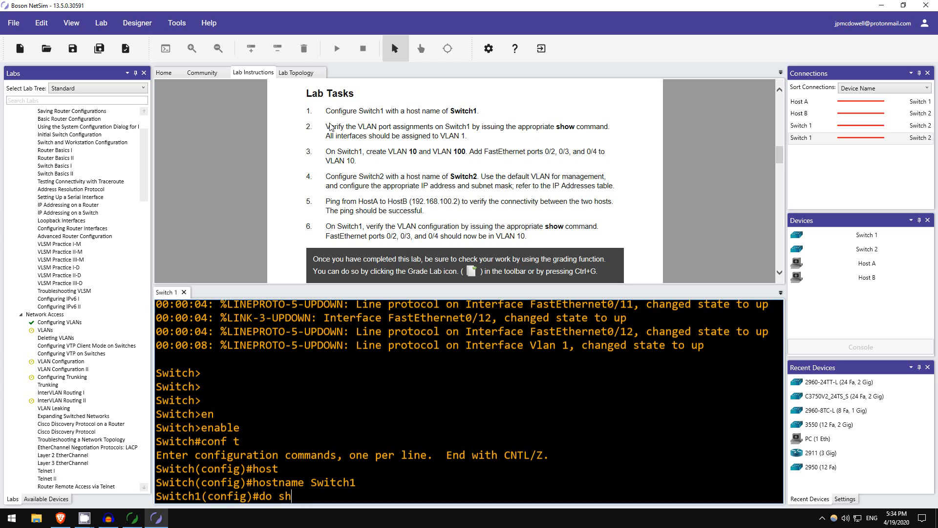
pyautogui.press('Enter')
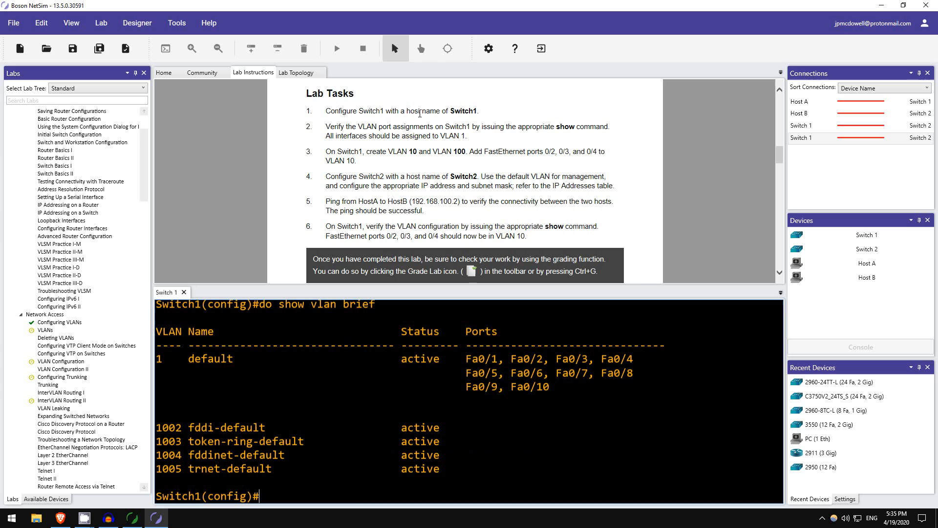
pyautogui.moveTo(392, 361)
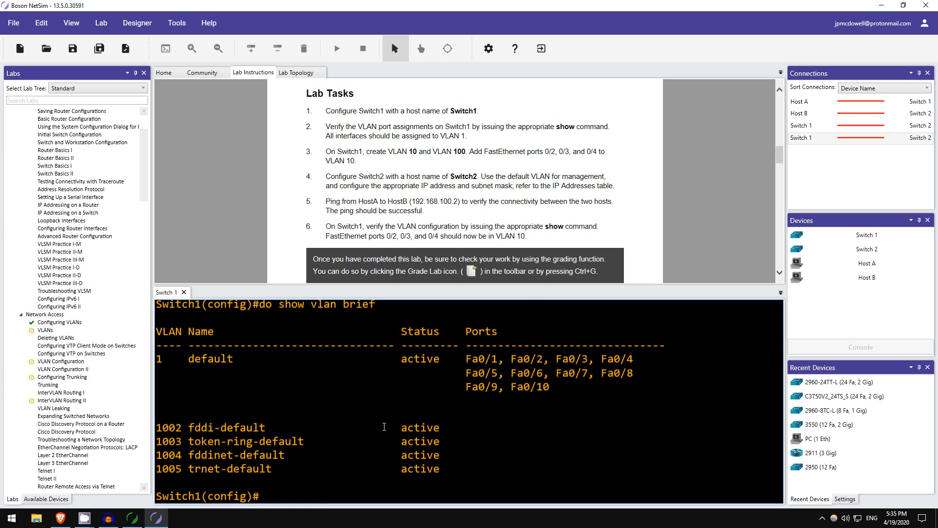
pyautogui.moveTo(357, 429)
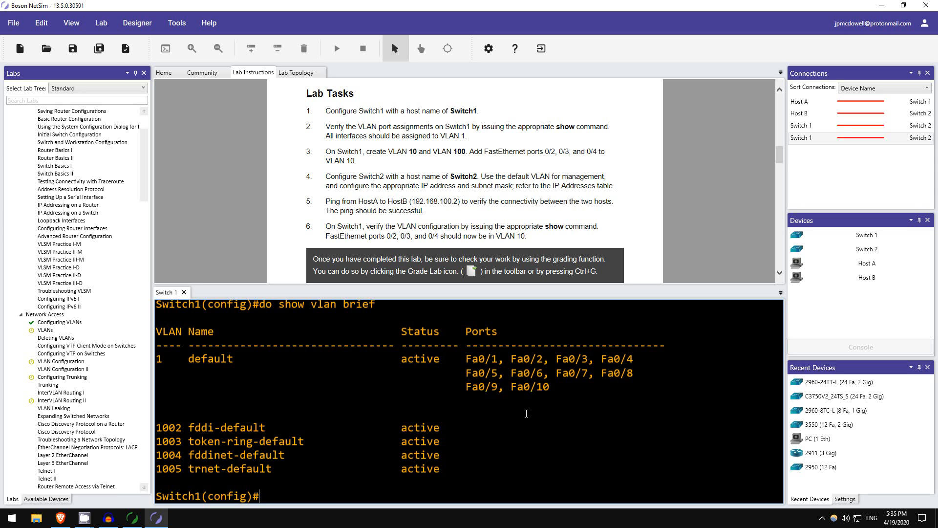
pyautogui.click(152, 504)
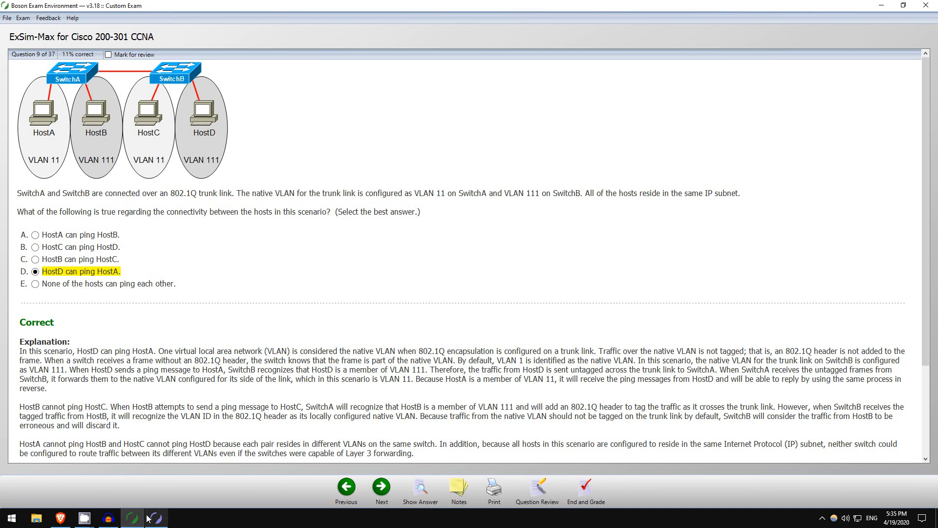
pyautogui.click(144, 516)
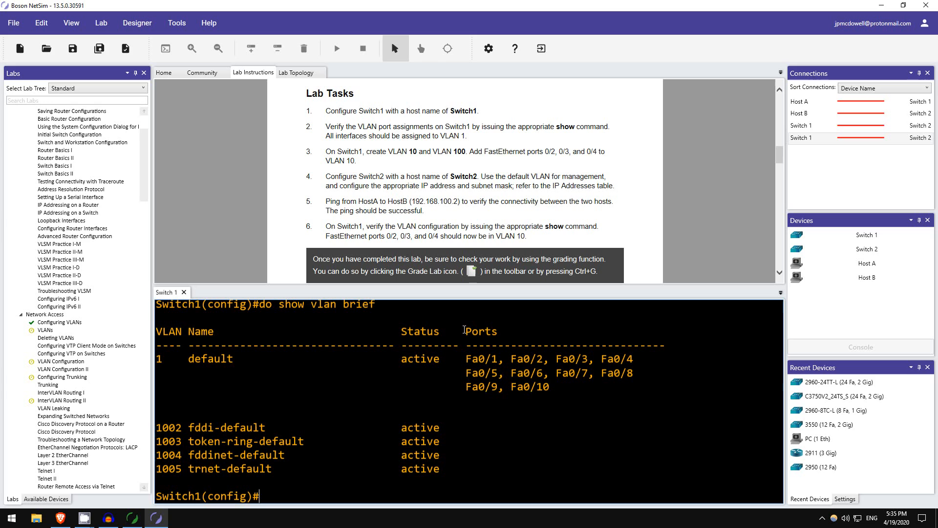
pyautogui.moveTo(779, 35)
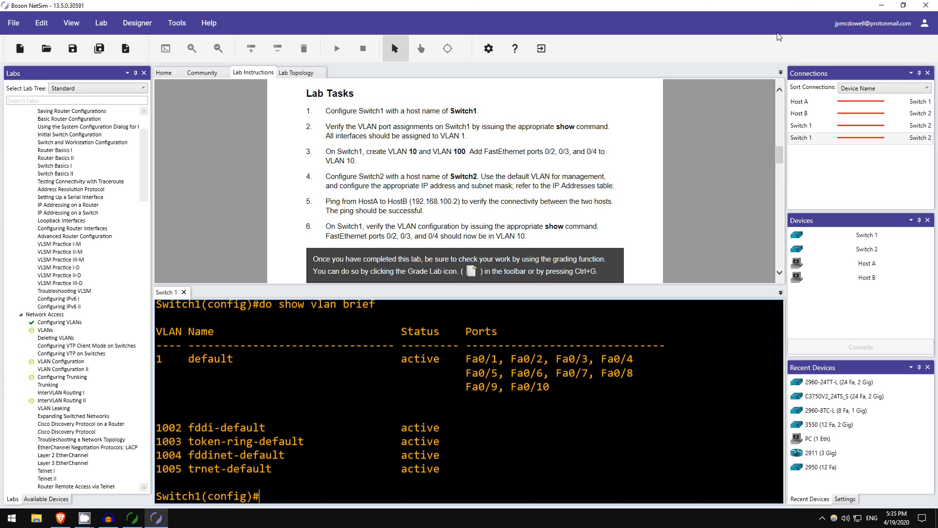
pyautogui.moveTo(344, 198)
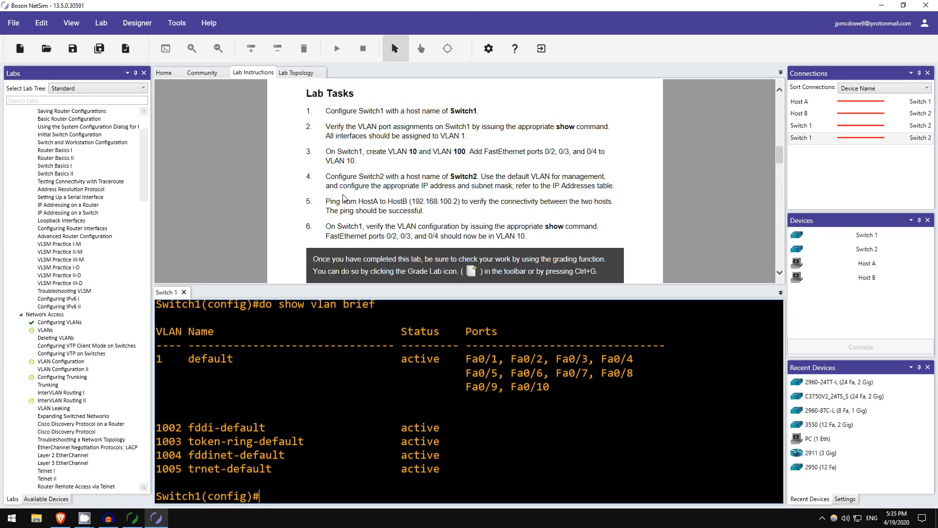